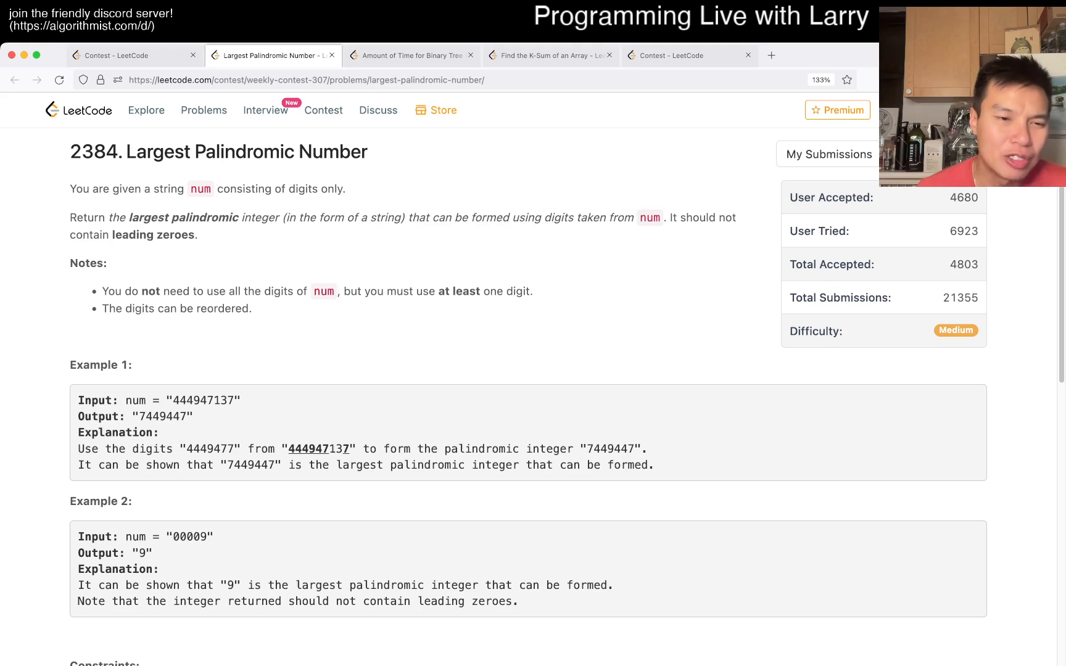
Highlight the note 'The digits can be reordered.' and bring the finished Python solution into view.
double_click(204, 401)
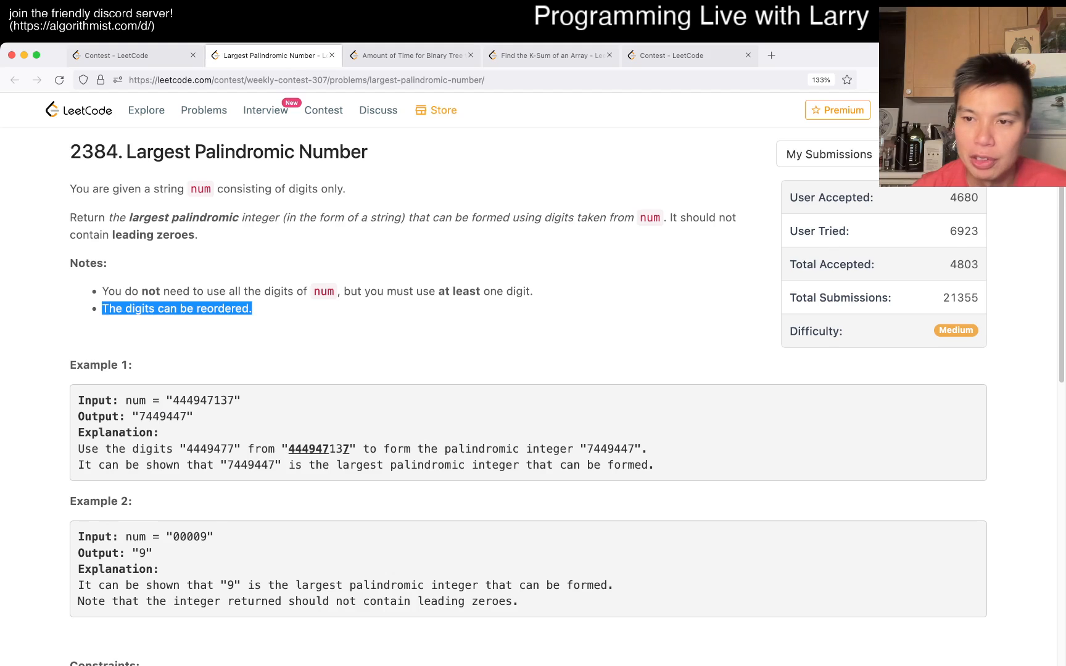
scroll("down", 3)
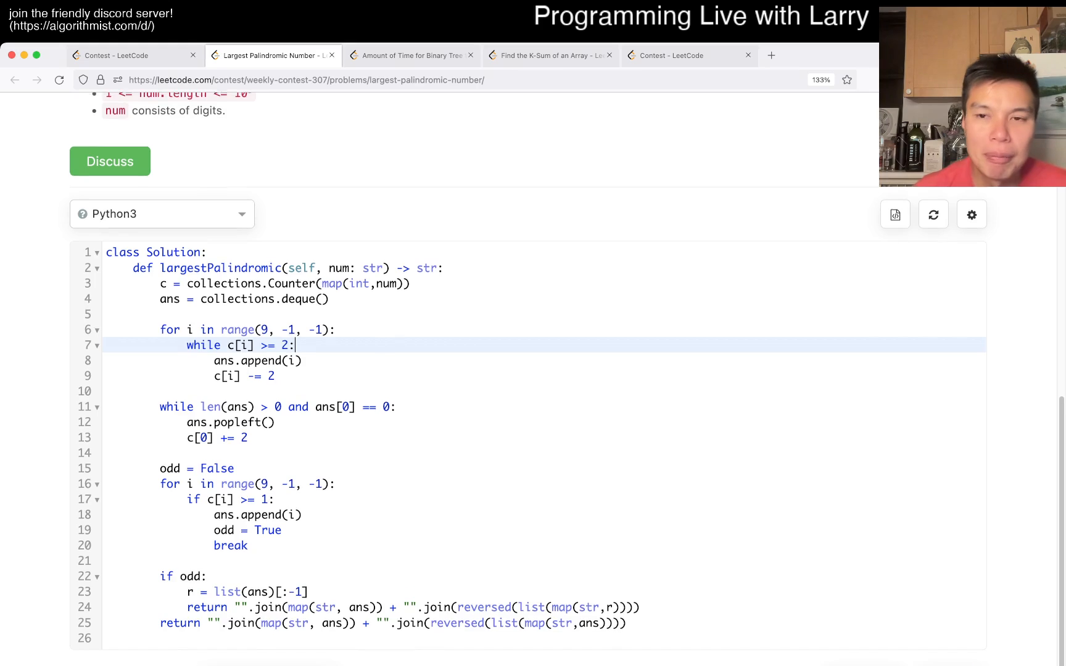
scroll("up", 3)
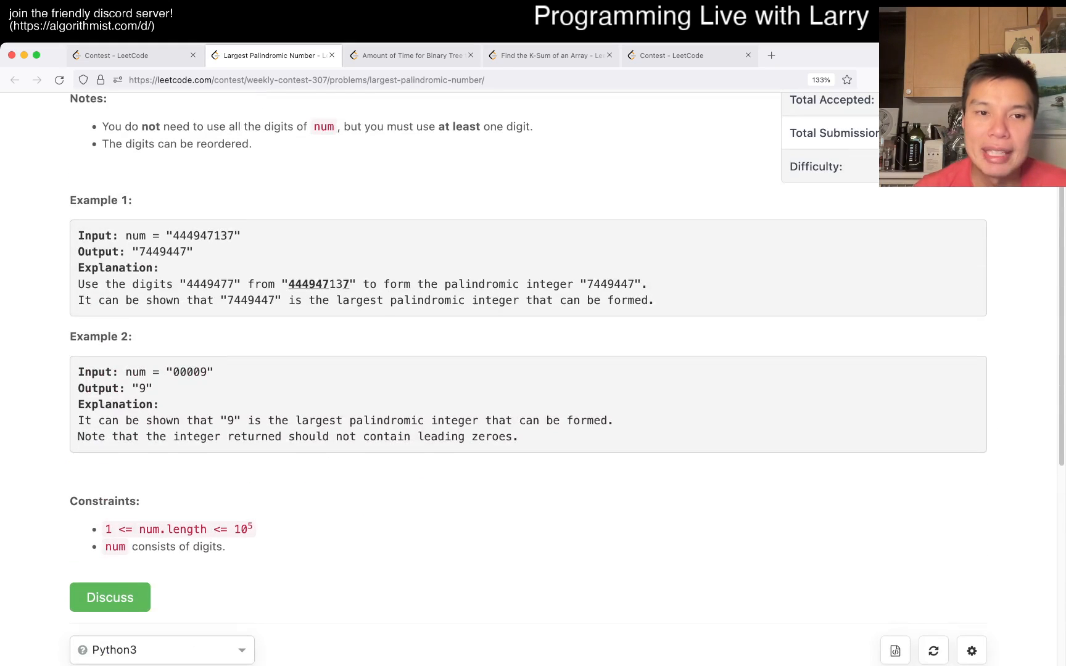
scroll("up", 3)
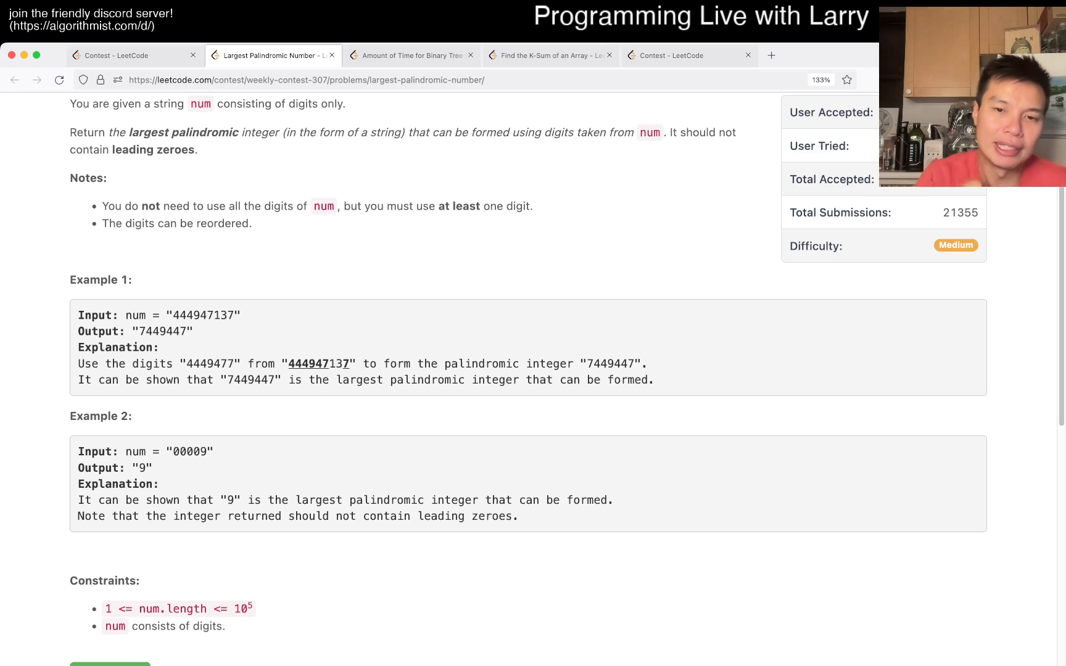
scroll("down", 3)
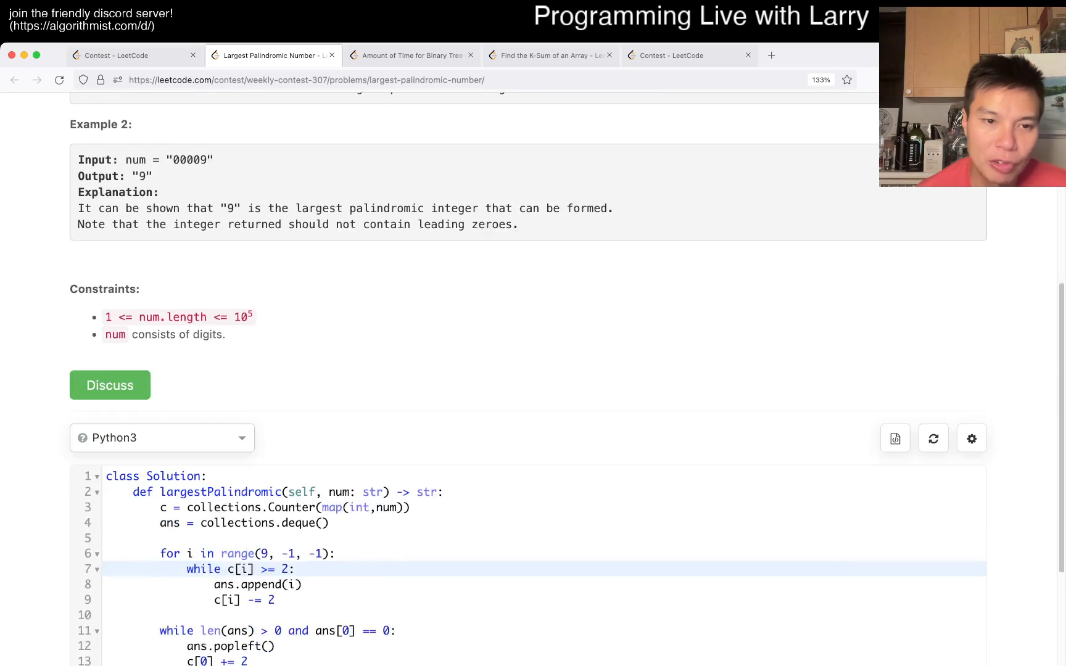
scroll("down", 3)
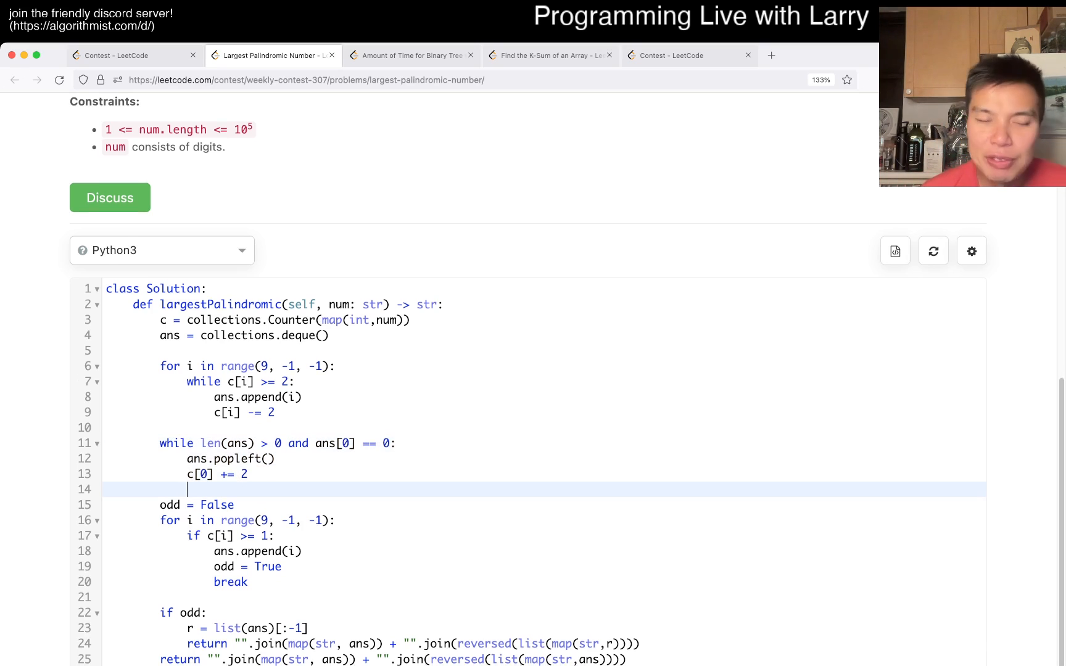
scroll("down", 3)
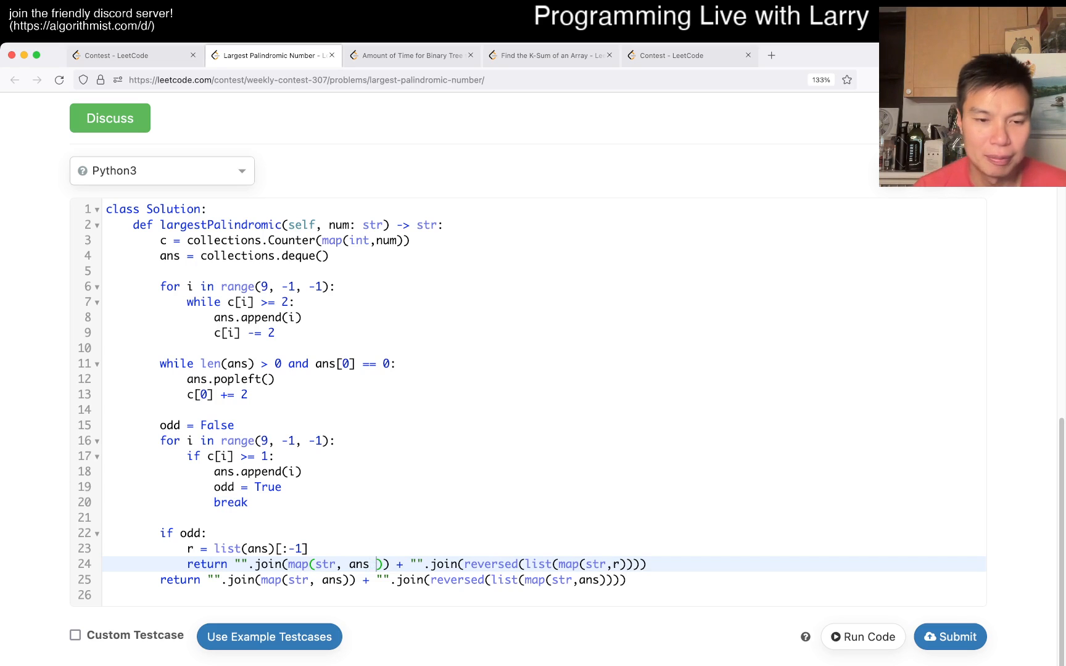
type("+")
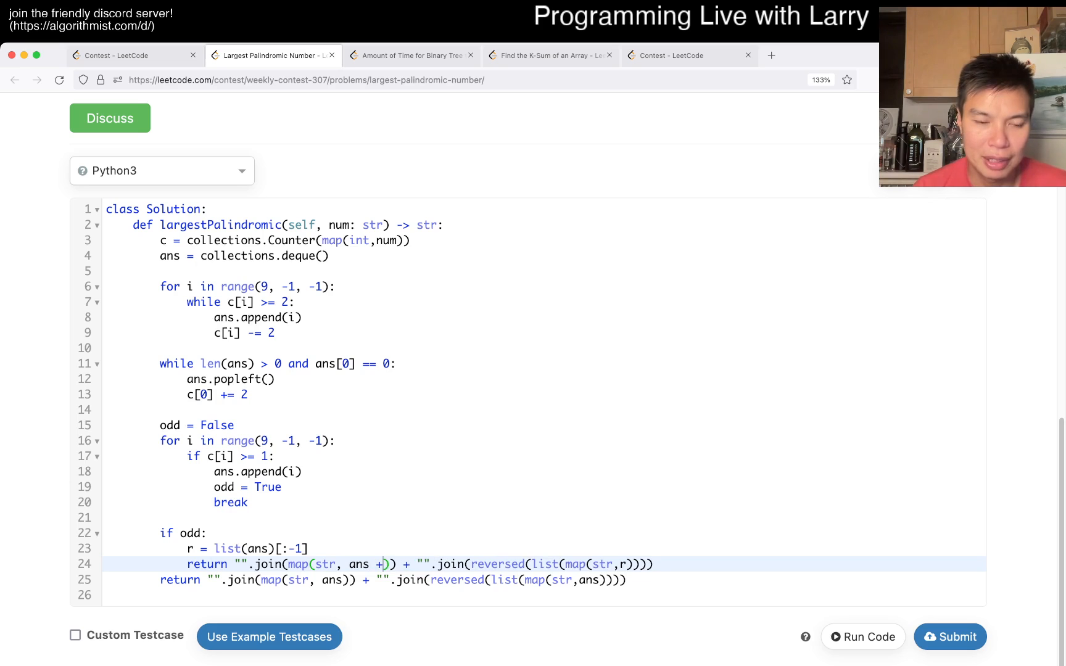
key("Backspace")
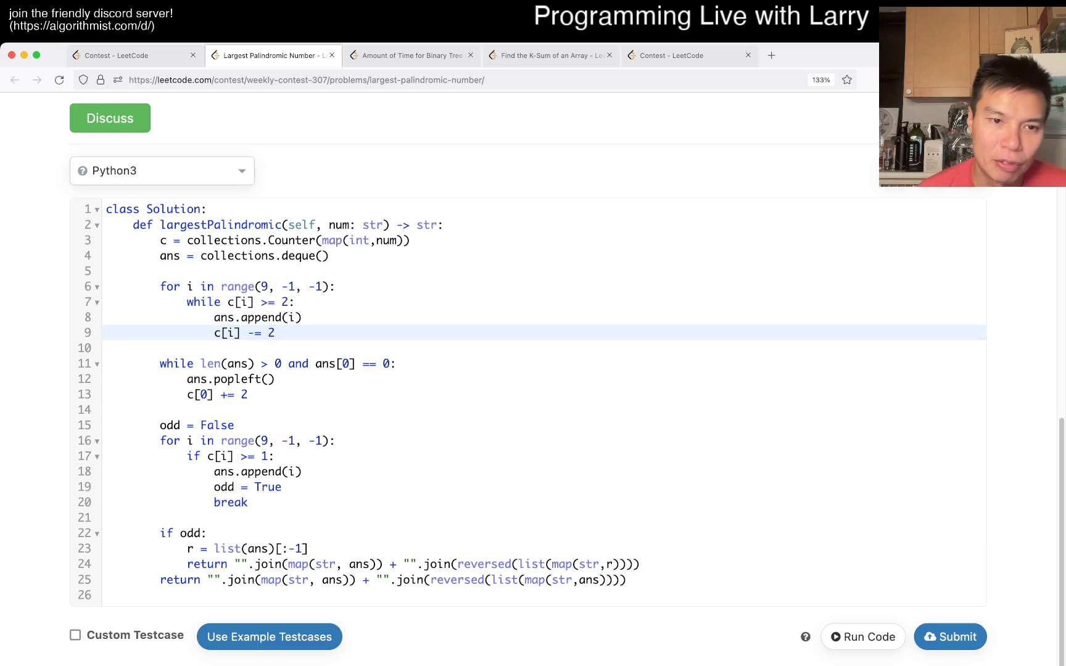
left_click(224, 379)
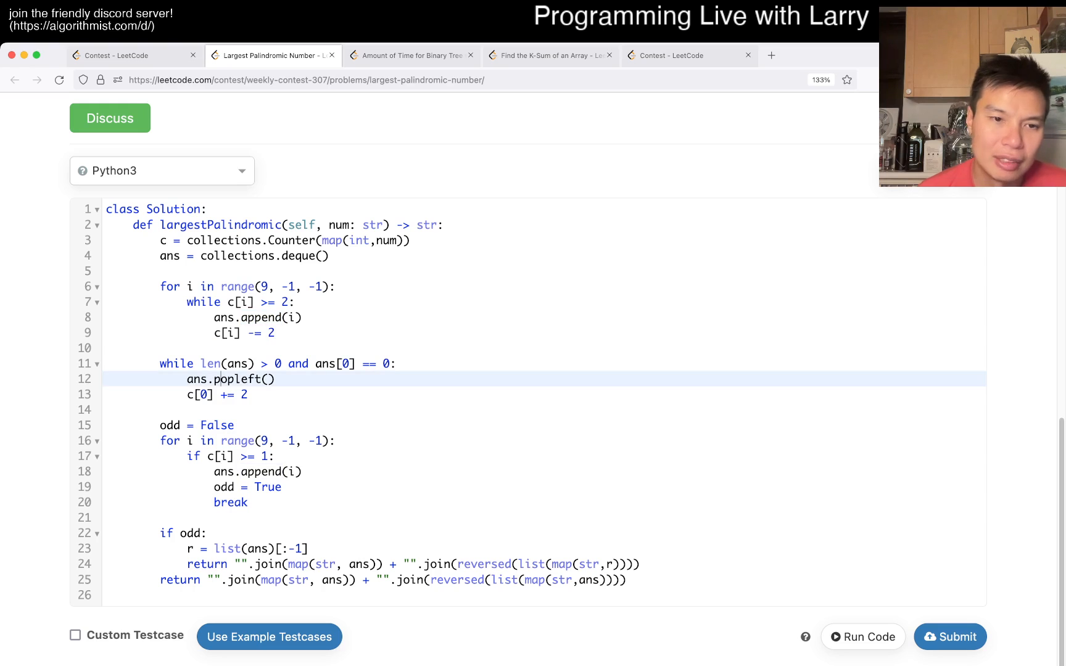
left_click(306, 241)
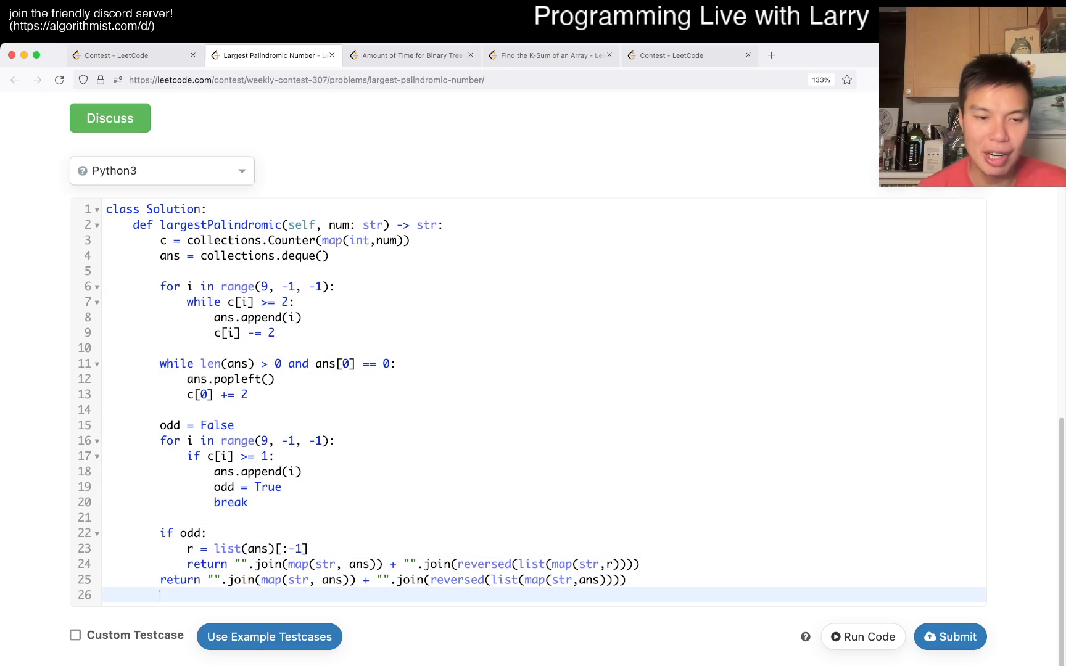
View the Weekly Contest 307 ranking, then return to the Largest Palindromic Number problem.
left_click(119, 54)
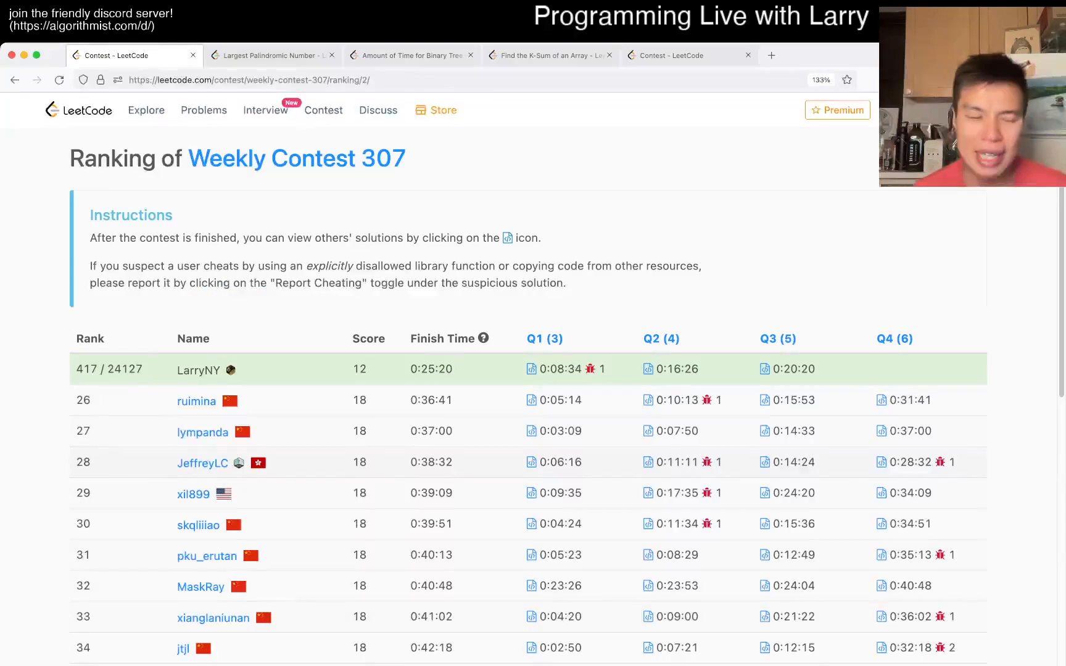
left_click(272, 55)
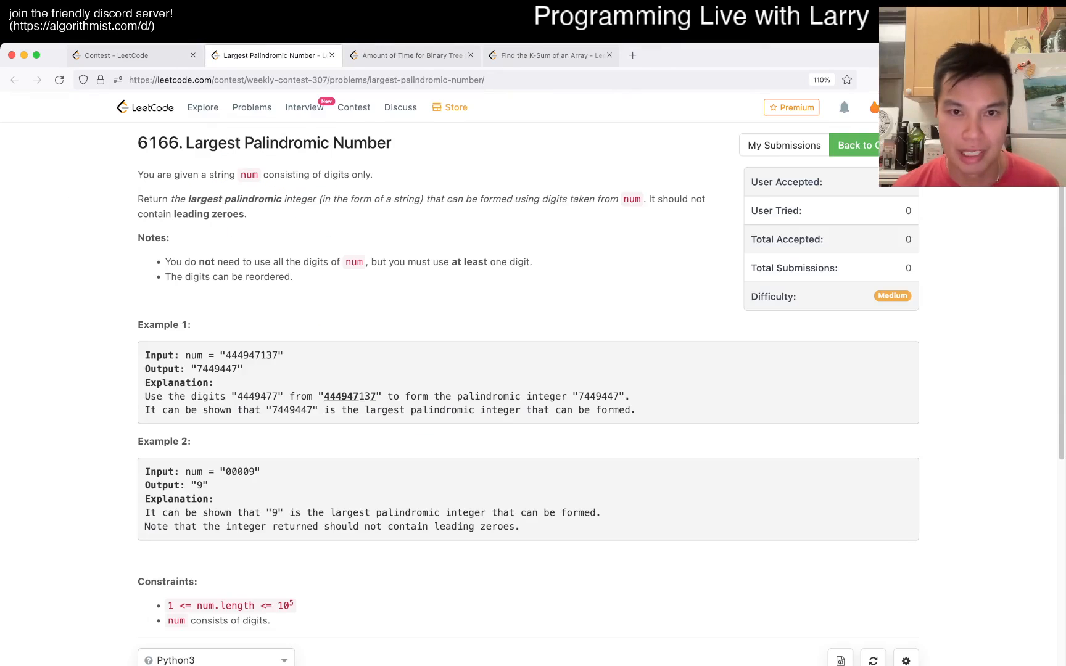
Start the Python3 solution with c = collections.Counter(num) counting each digit.
left_click(114, 55)
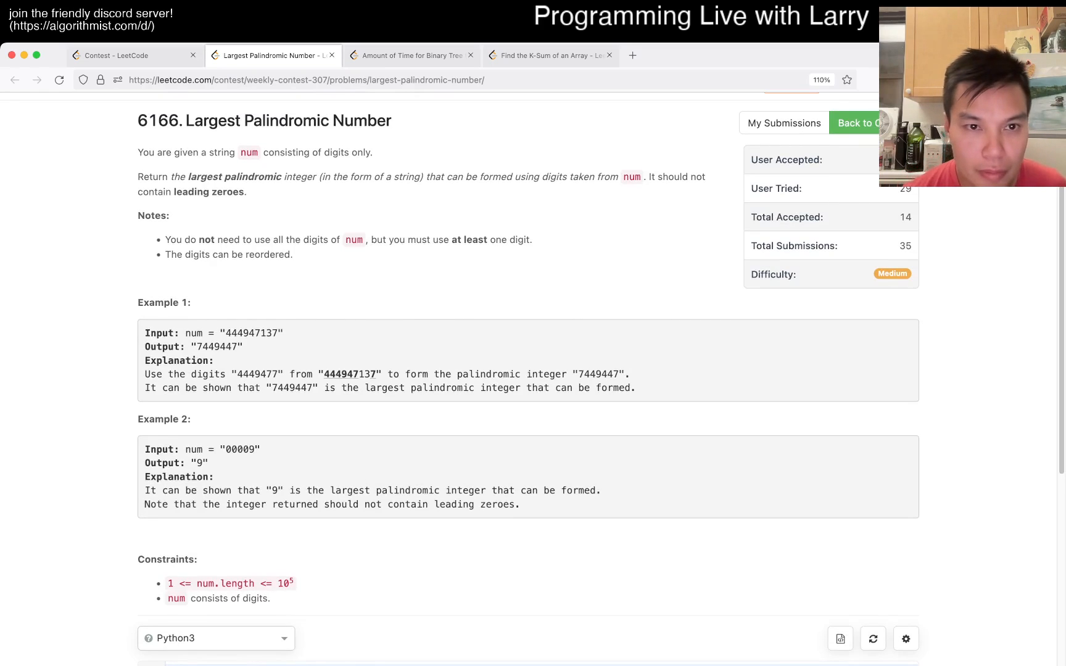
scroll("down", 3)
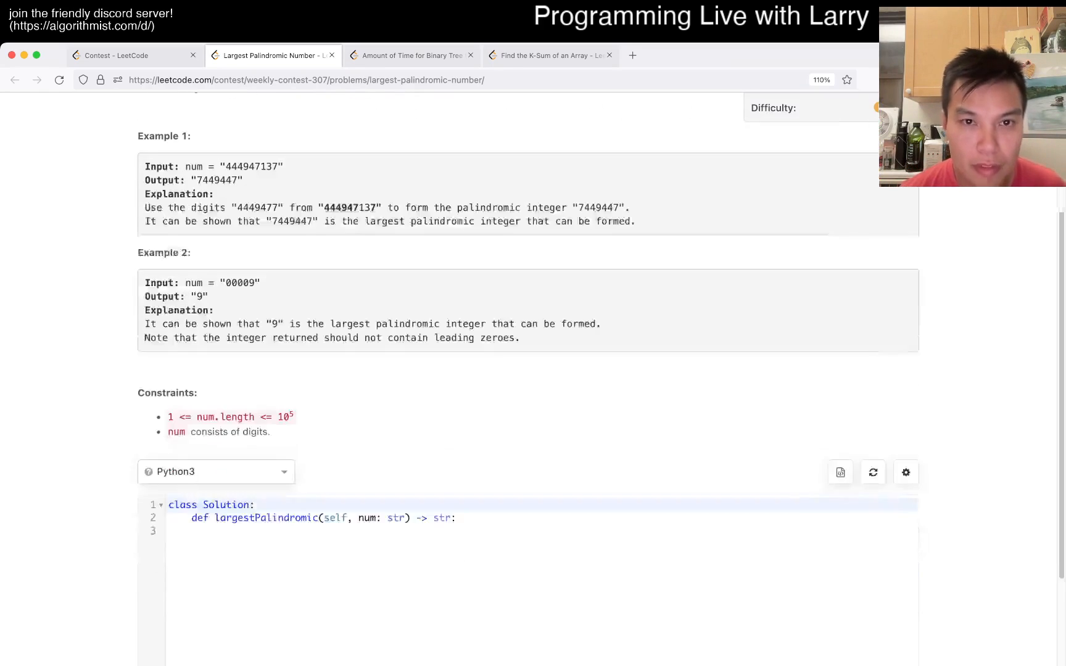
scroll("up", 3)
type("c = collections.Counter(num")
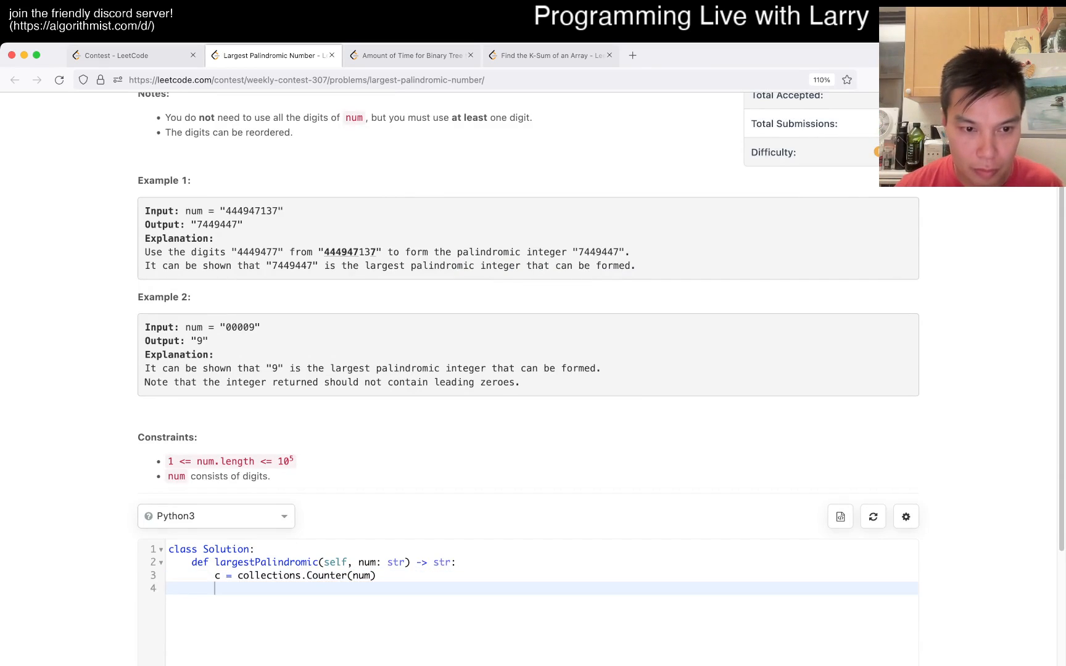
Initialise ans = [] and write the loop header for i in range(9, -1, -1).
type("for")
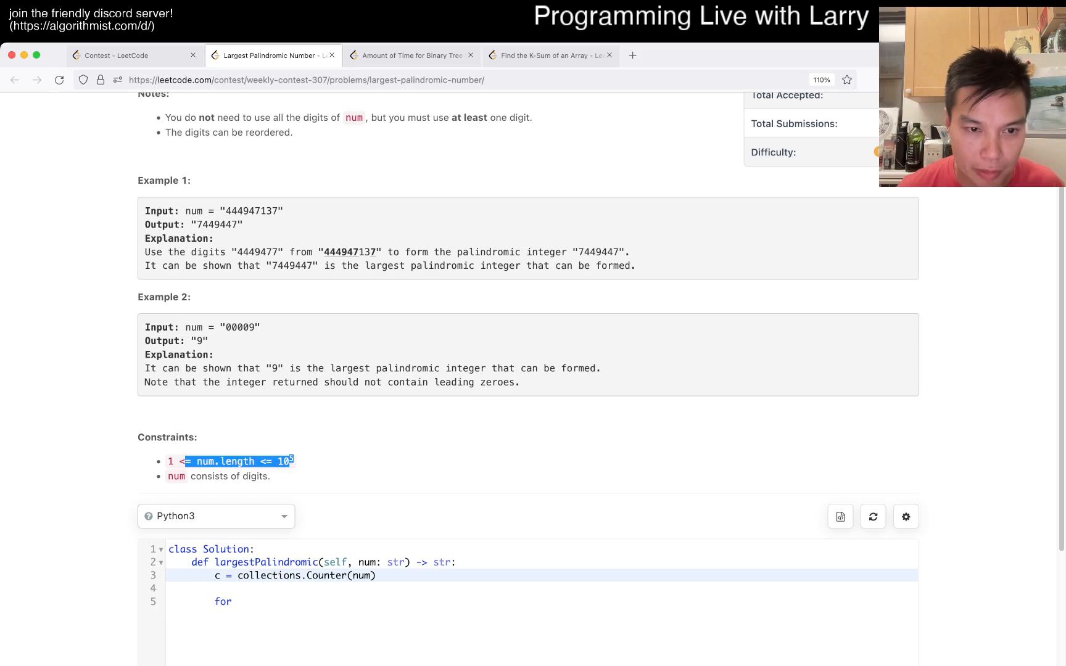
key("enter")
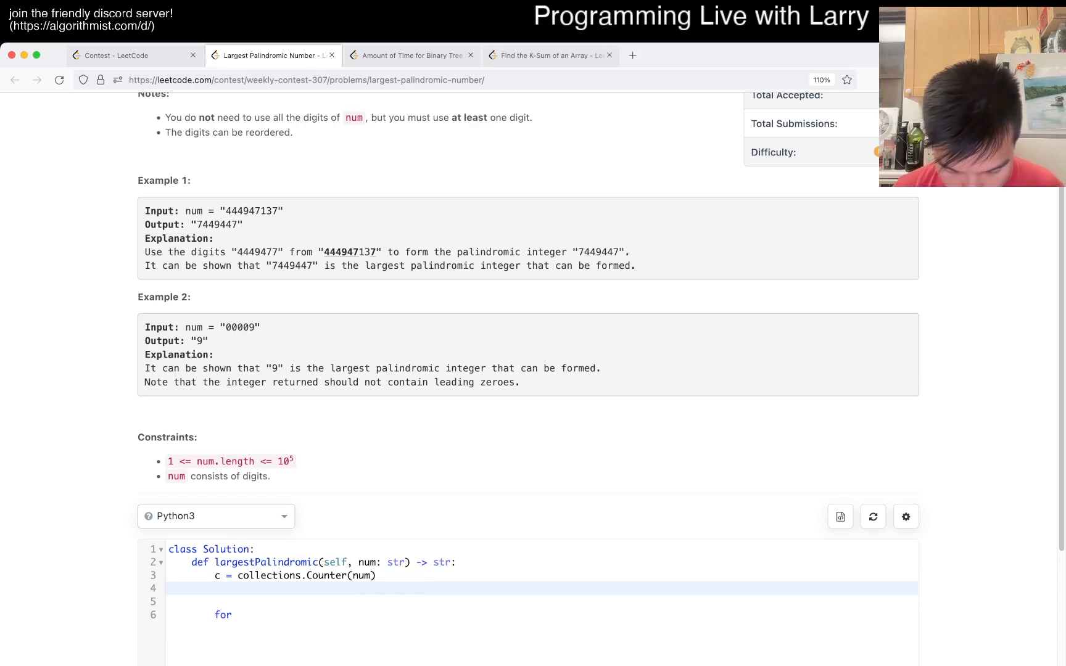
type("d")
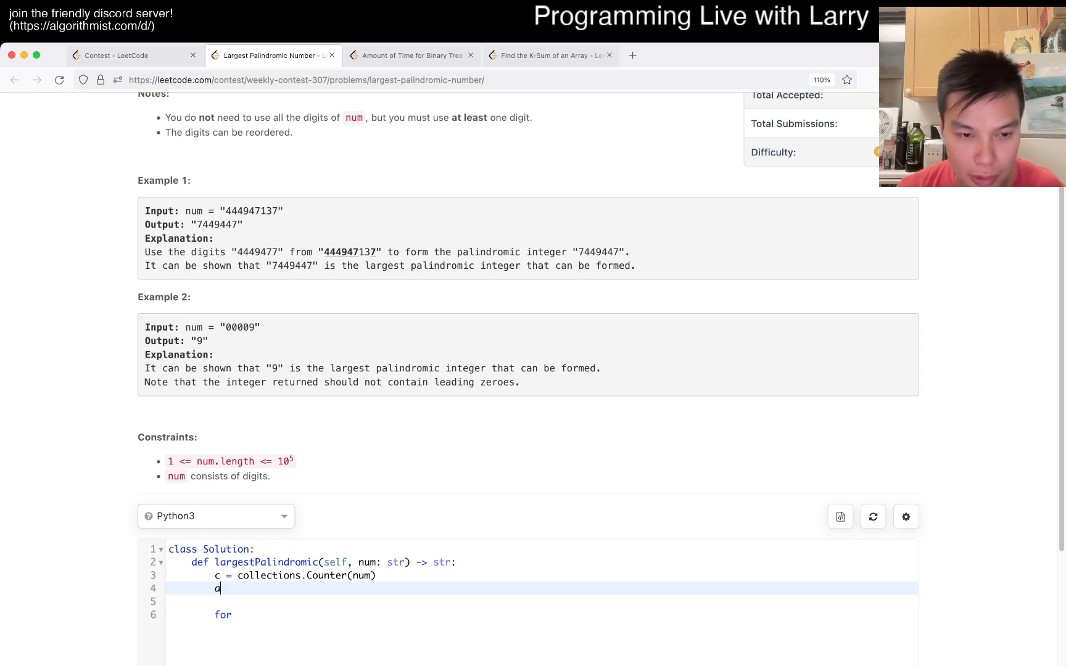
type("ns = []")
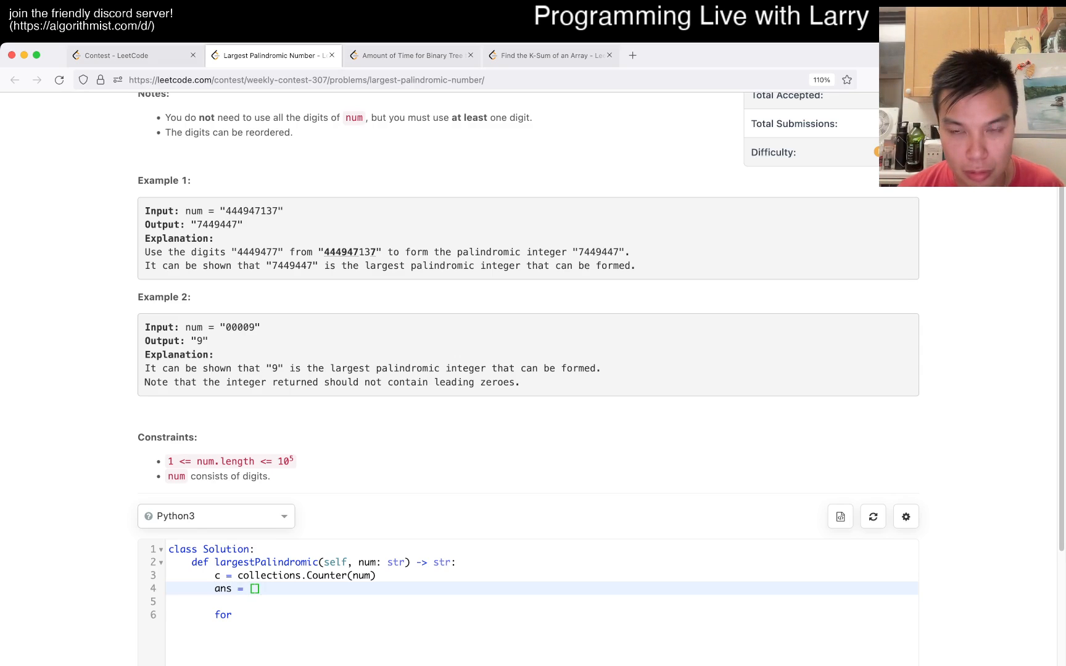
key("backspace")
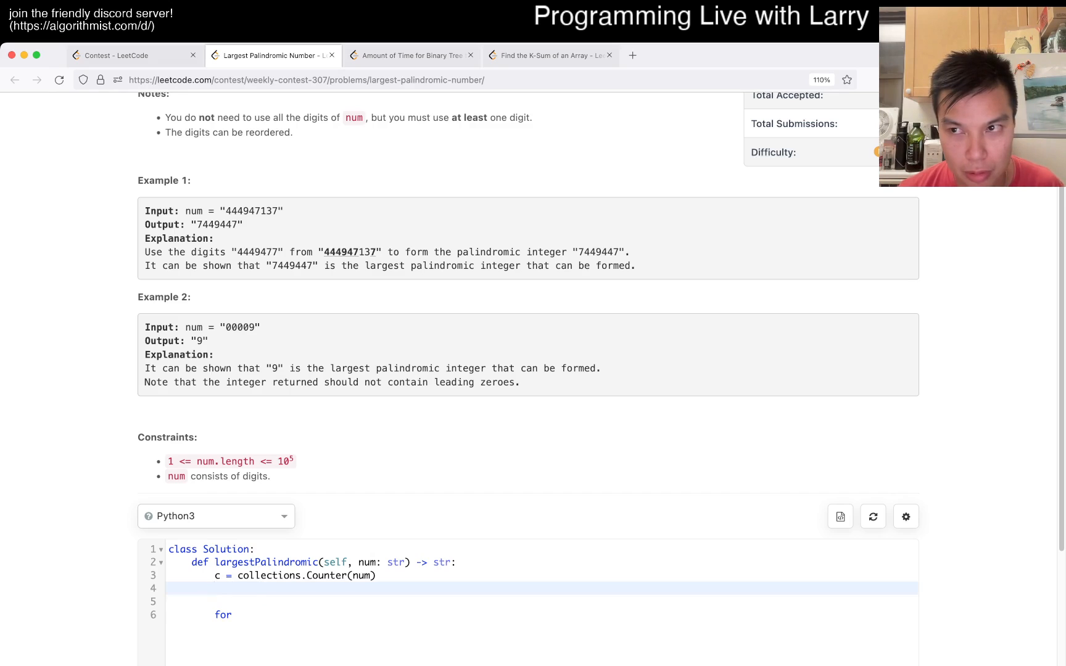
type("ans = []")
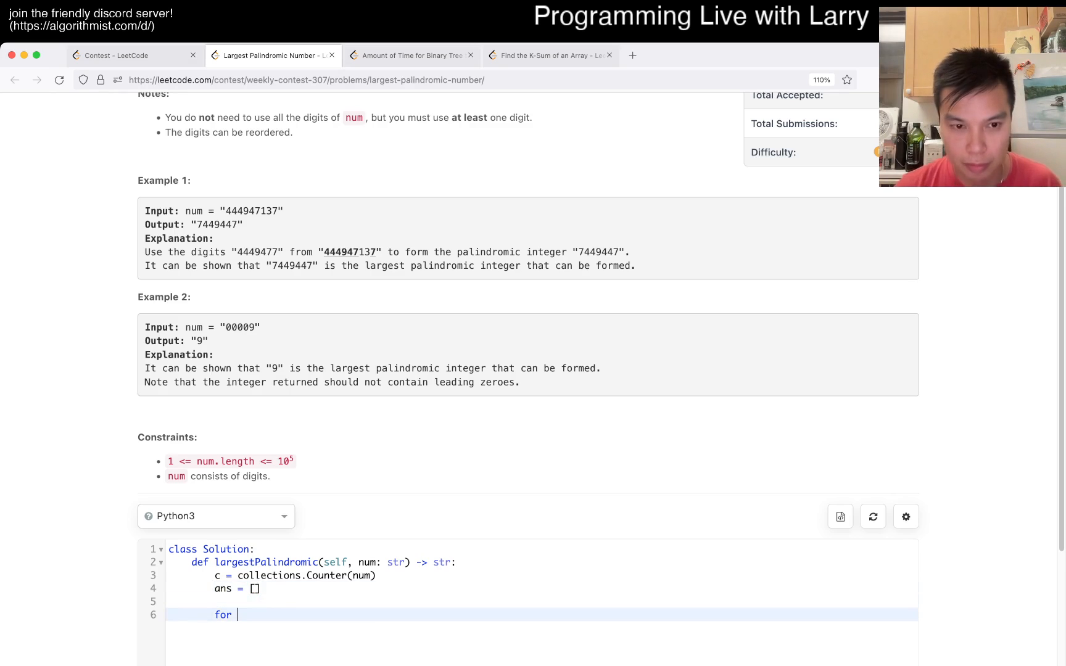
type("i i")
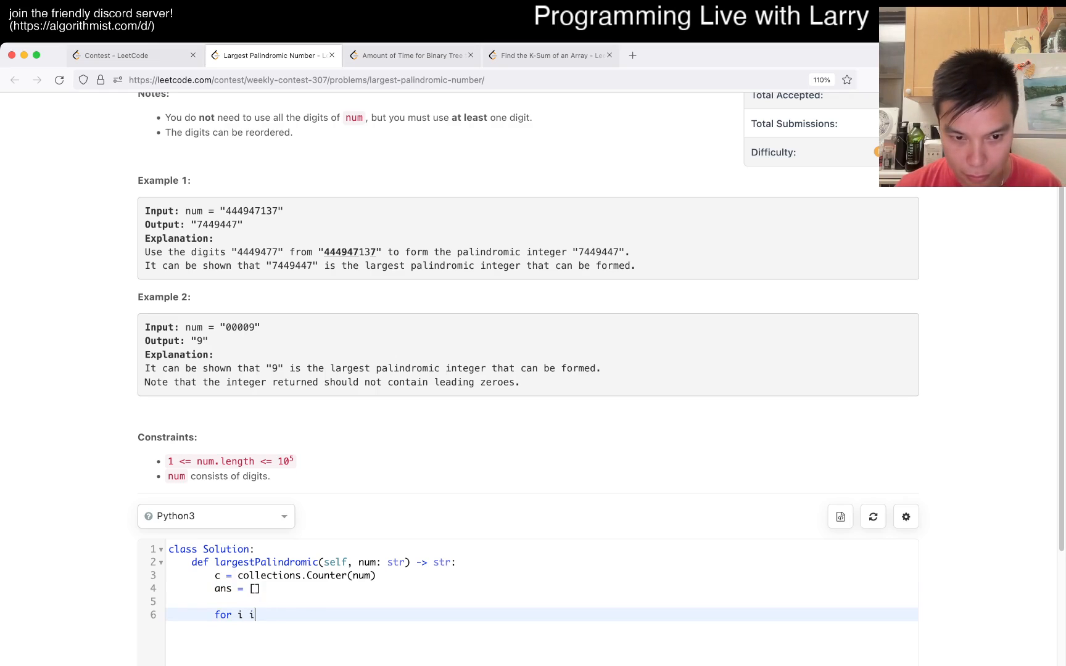
type("n range(9)")
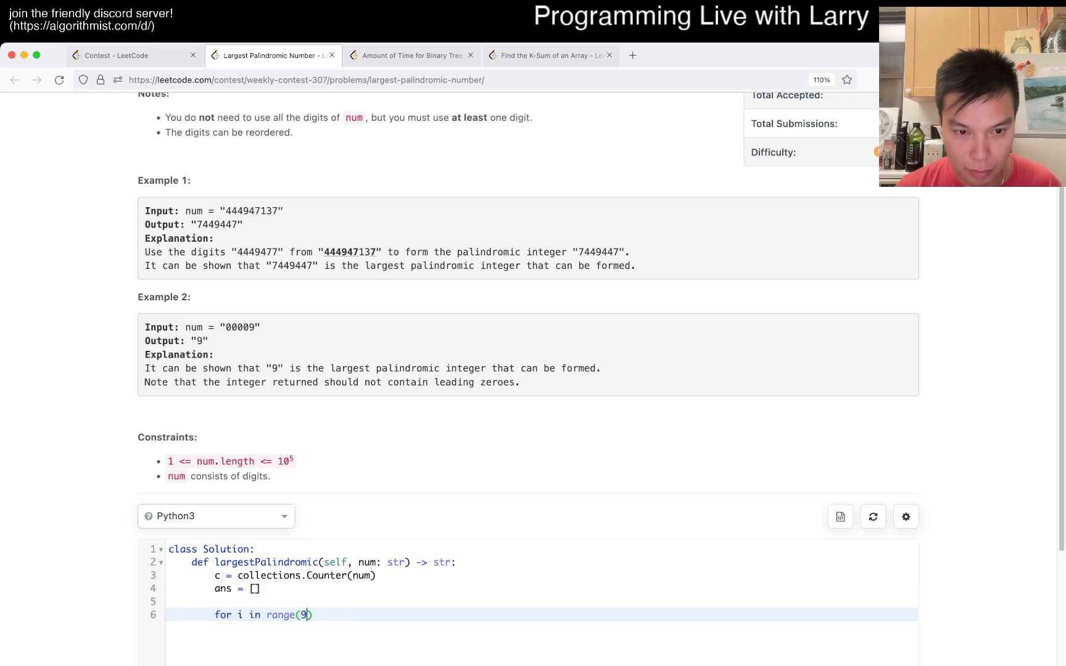
type(", -1, -1):")
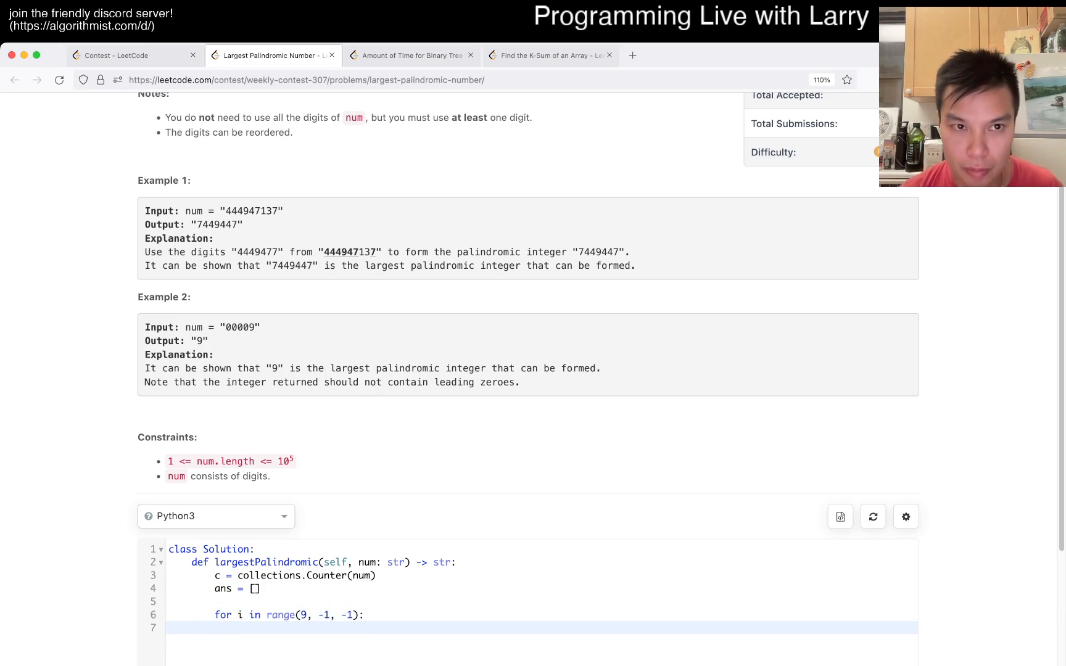
scroll("down", 3)
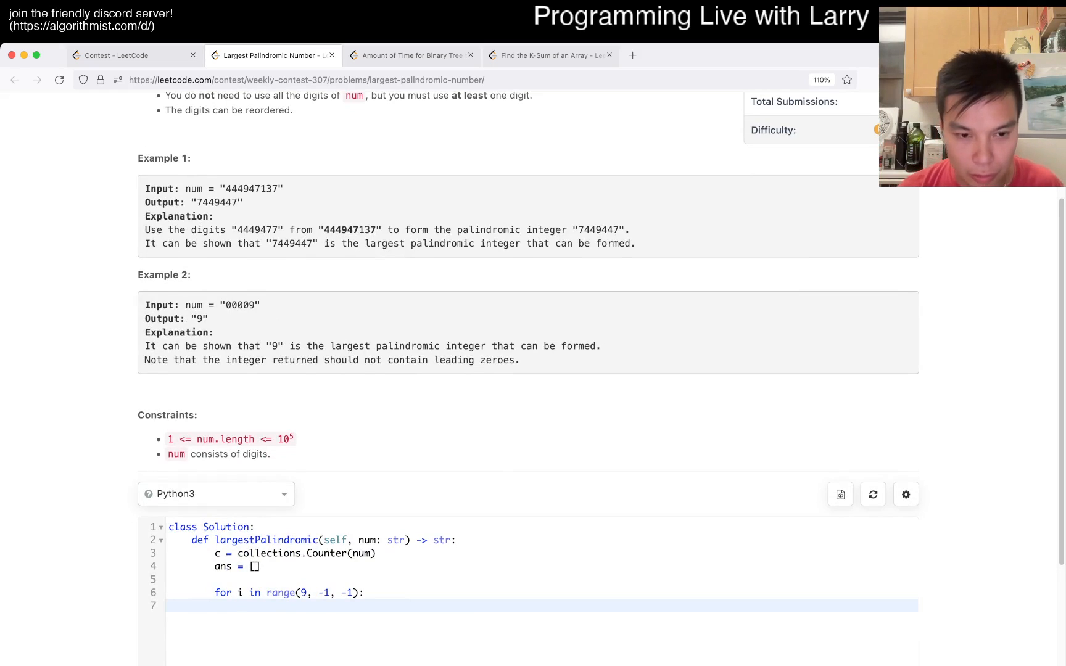
Inside the loop, append i to ans and subtract 2 from c[i] while c[i] >= 2.
type("i")
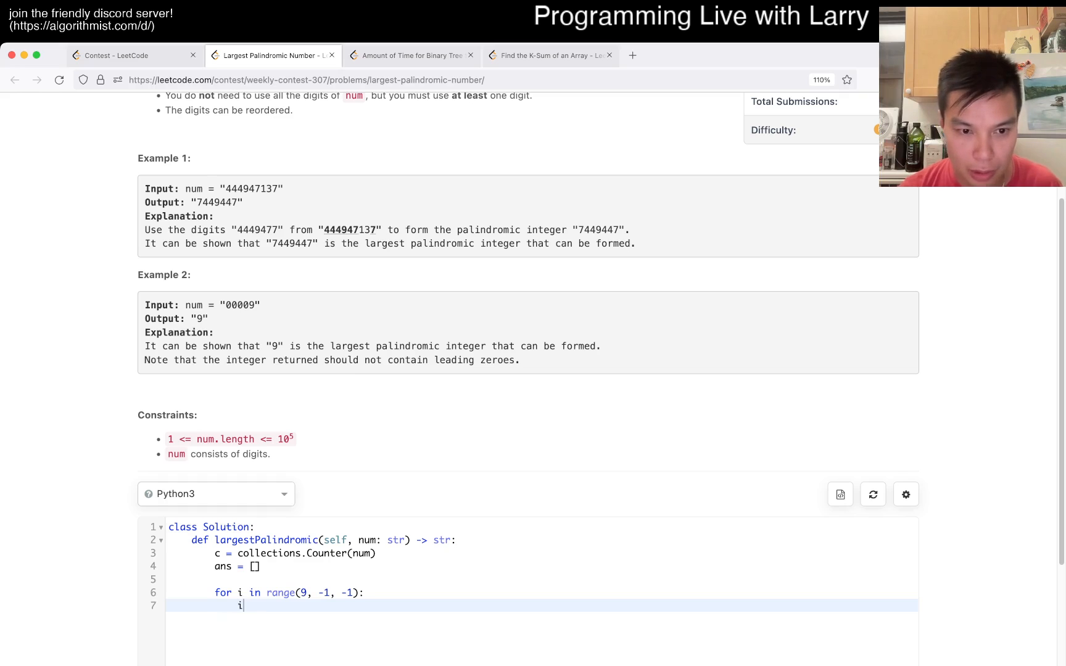
type("f c[i]")
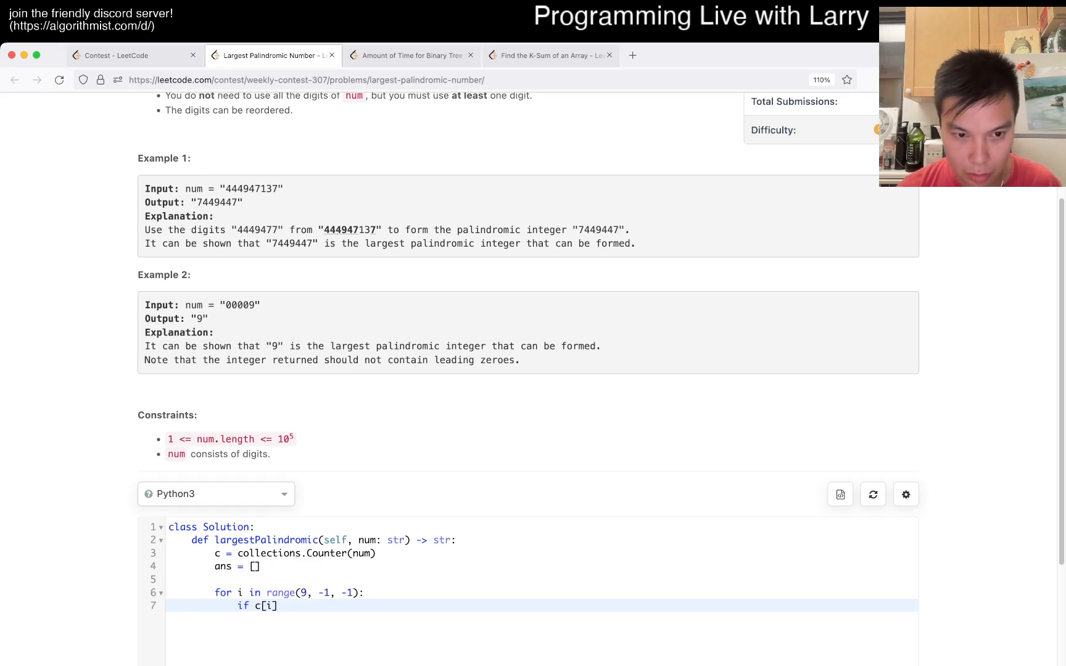
type("whuil c[i] >= 2:")
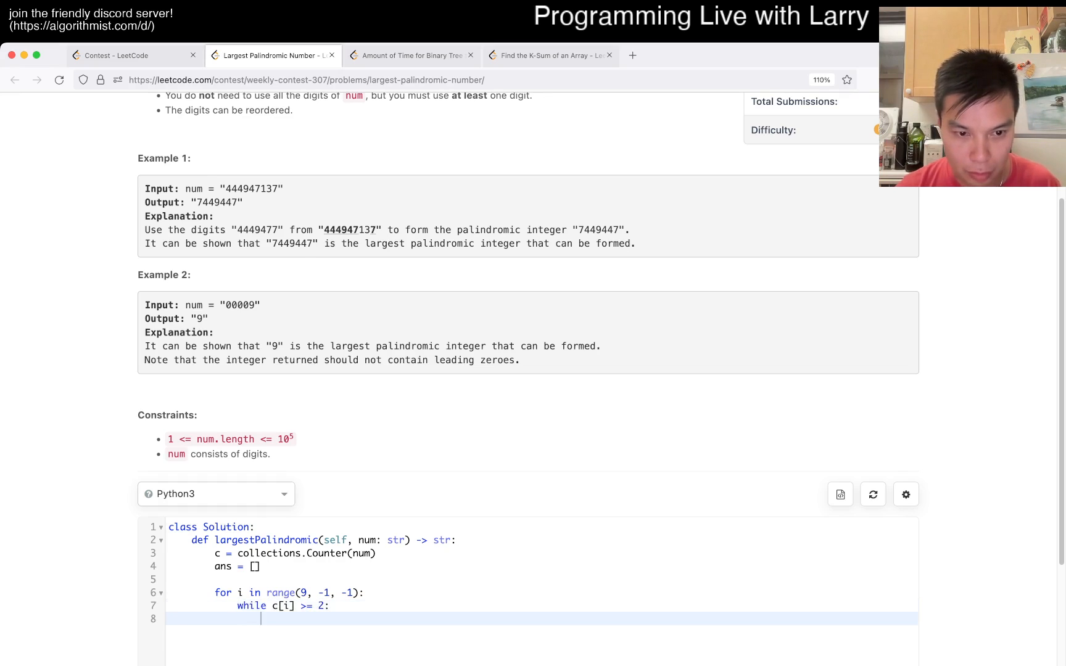
type("ans.append()")
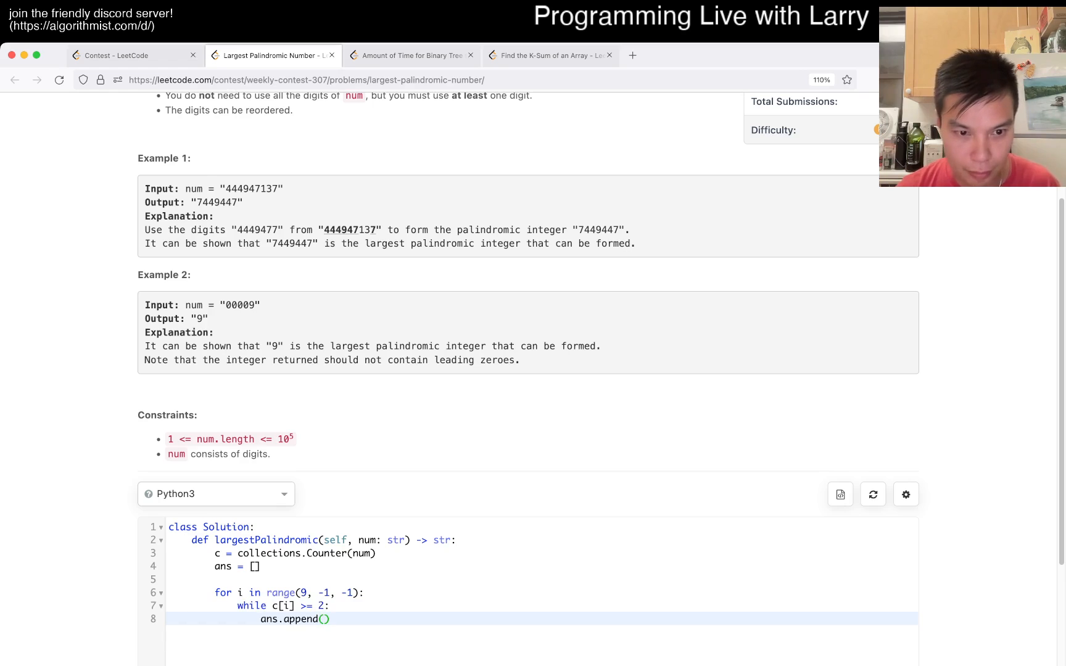
type("i")
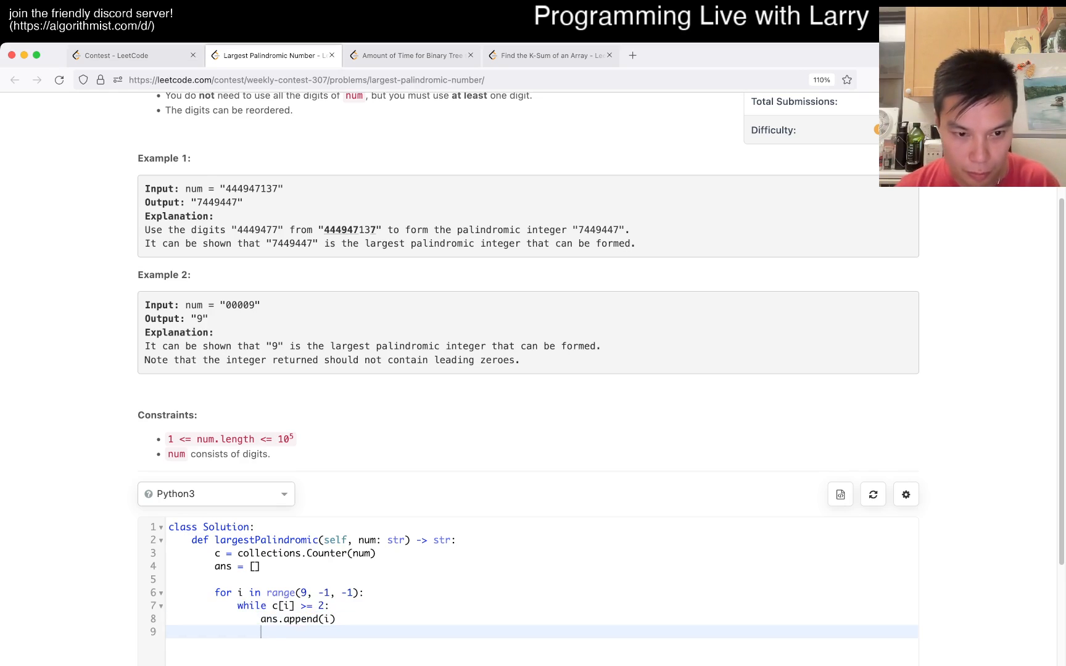
type("c[i] -= 2")
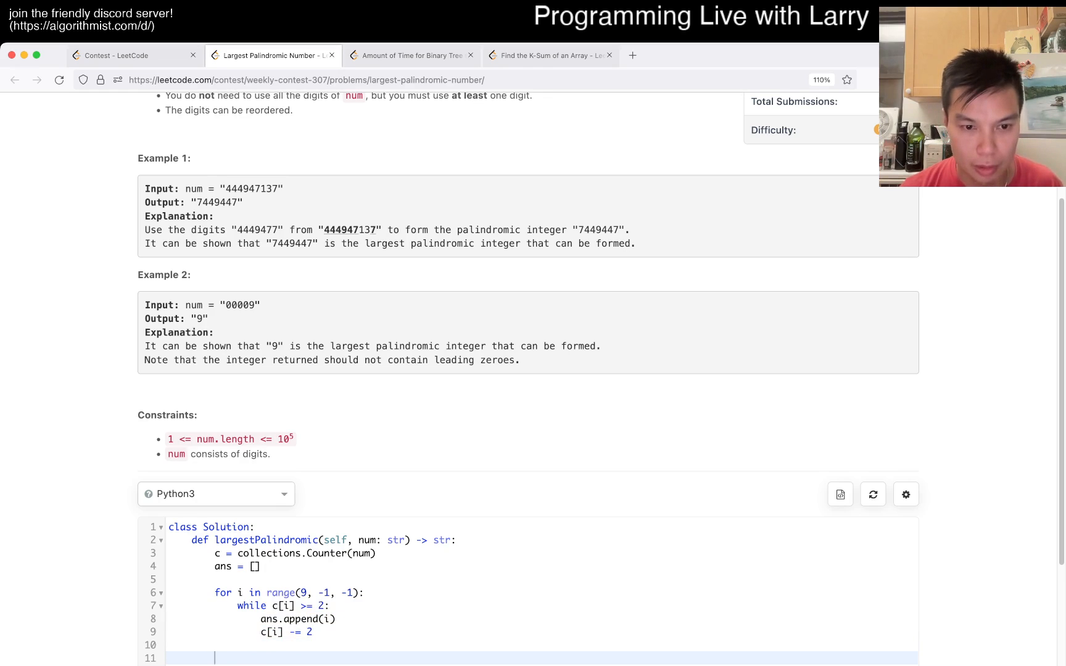
Make ans a collections.deque() and start a loop while len(ans) > 0.
left_click(364, 593)
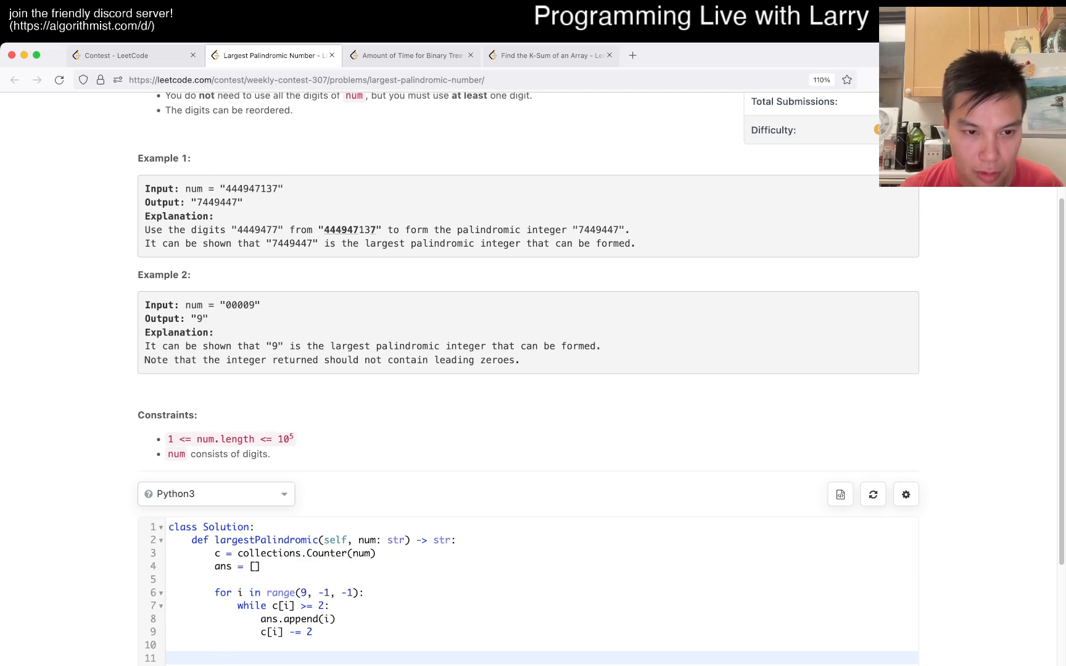
left_click(256, 566)
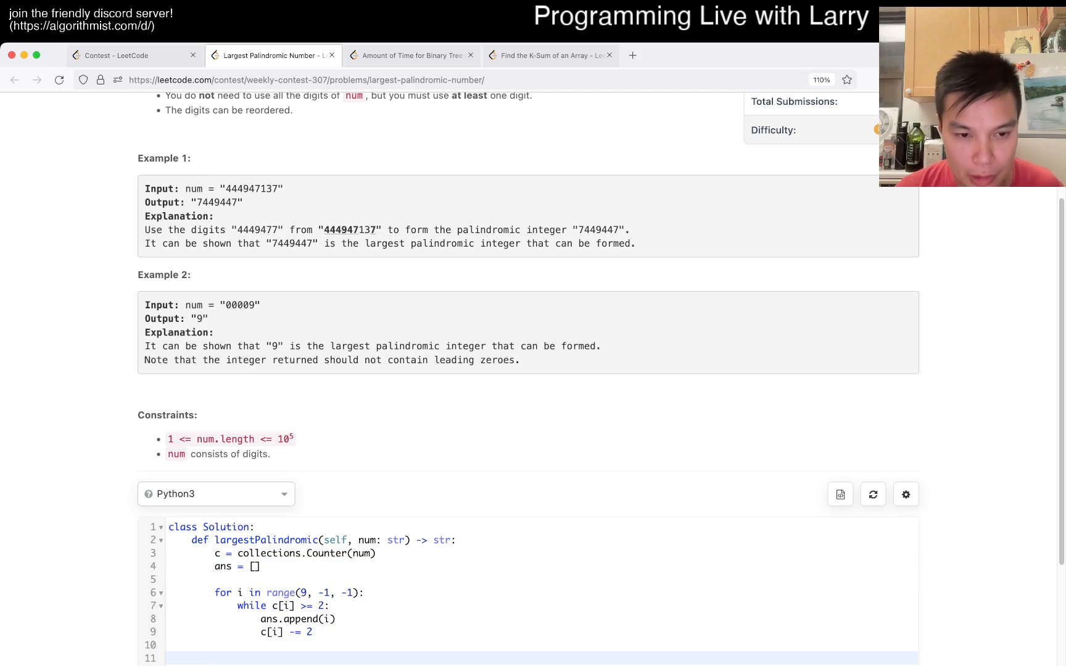
type("while")
left_click(542, 566)
type("collect")
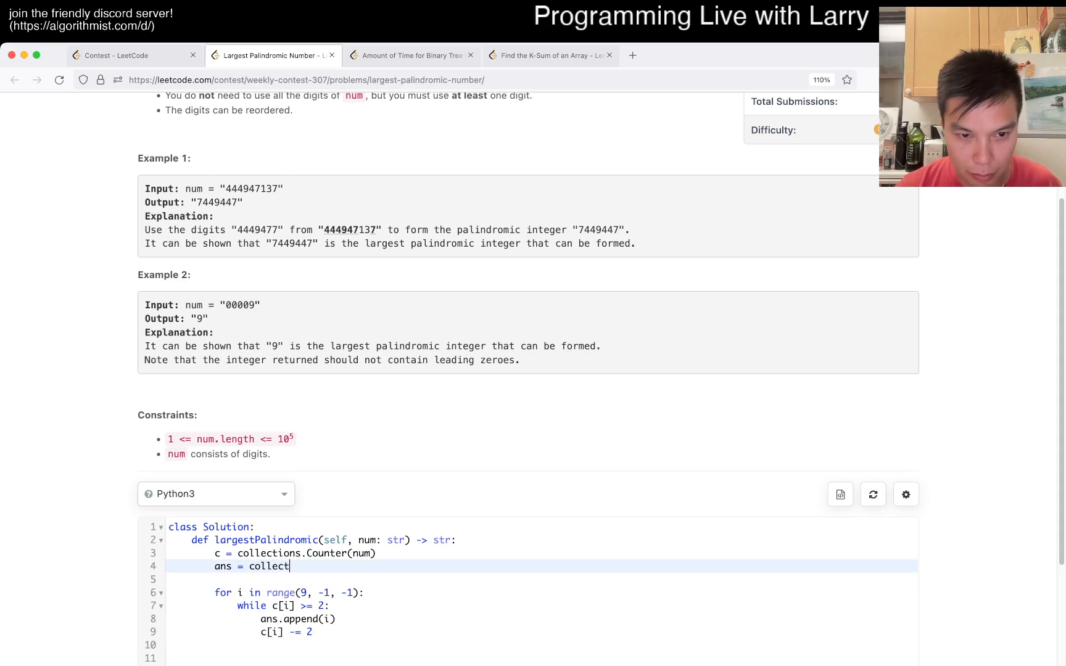
type("ions.deque()")
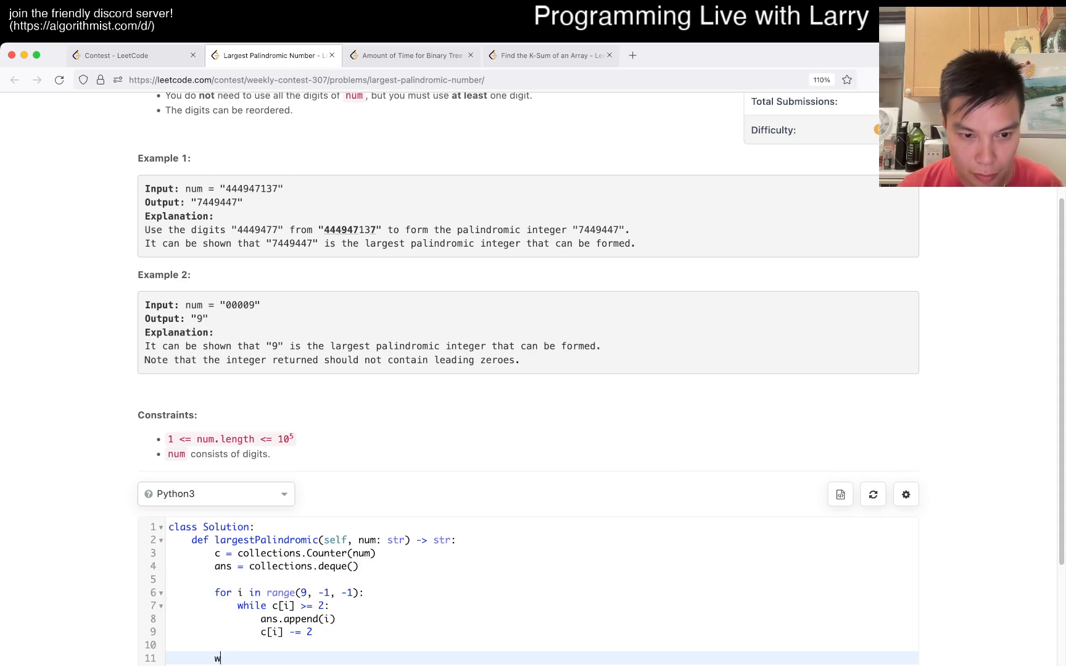
type("hile len")
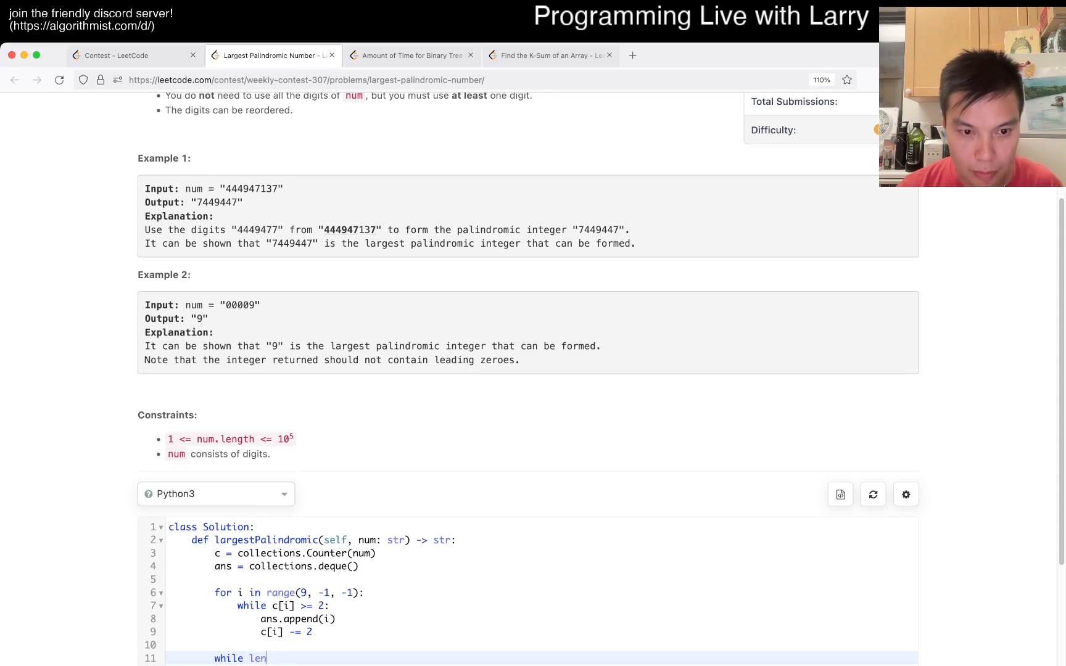
type("(ans)")
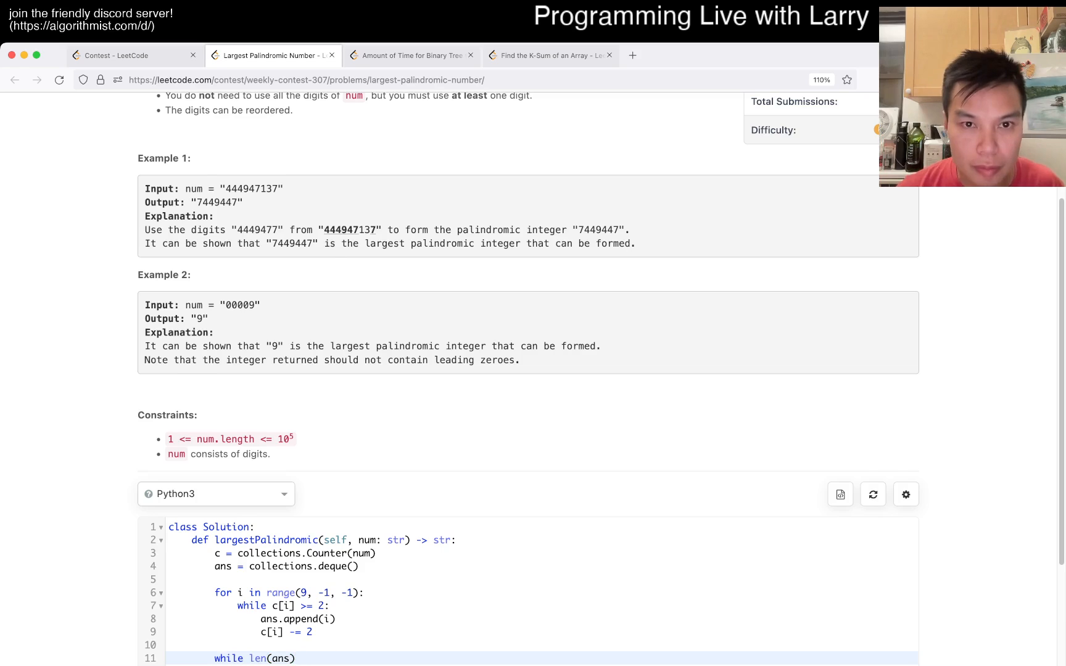
scroll("up", 3)
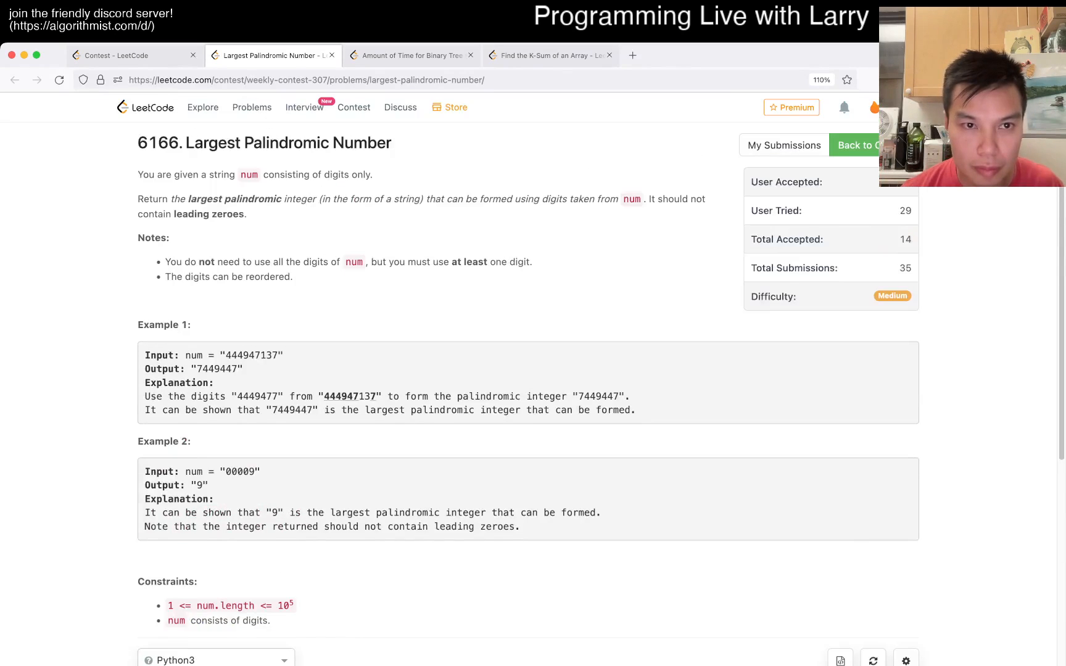
scroll("down", 3)
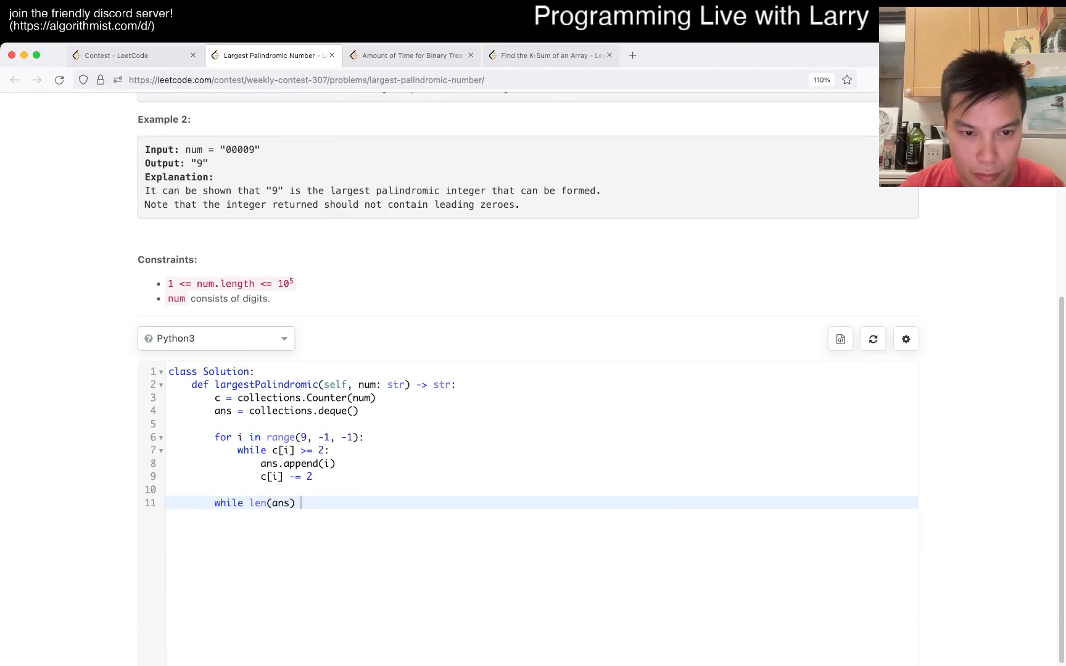
type("> 0:")
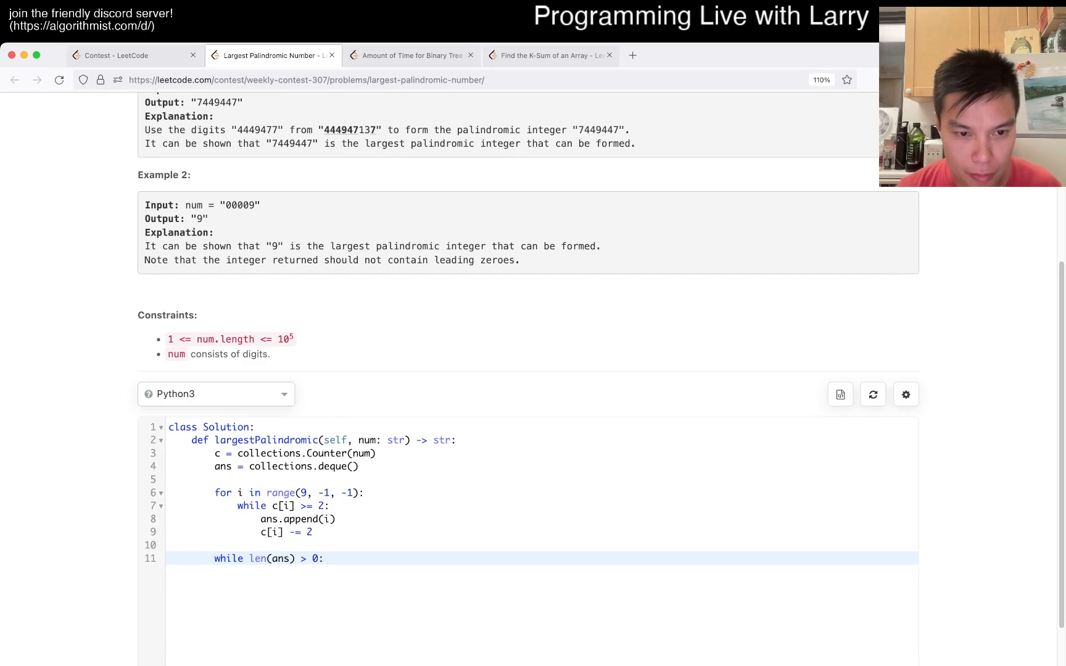
Extend the condition with ans[0] == 0, popping the front zero and adding 2 back to c[0].
type("and ans[]")
type("ans.popleft(")
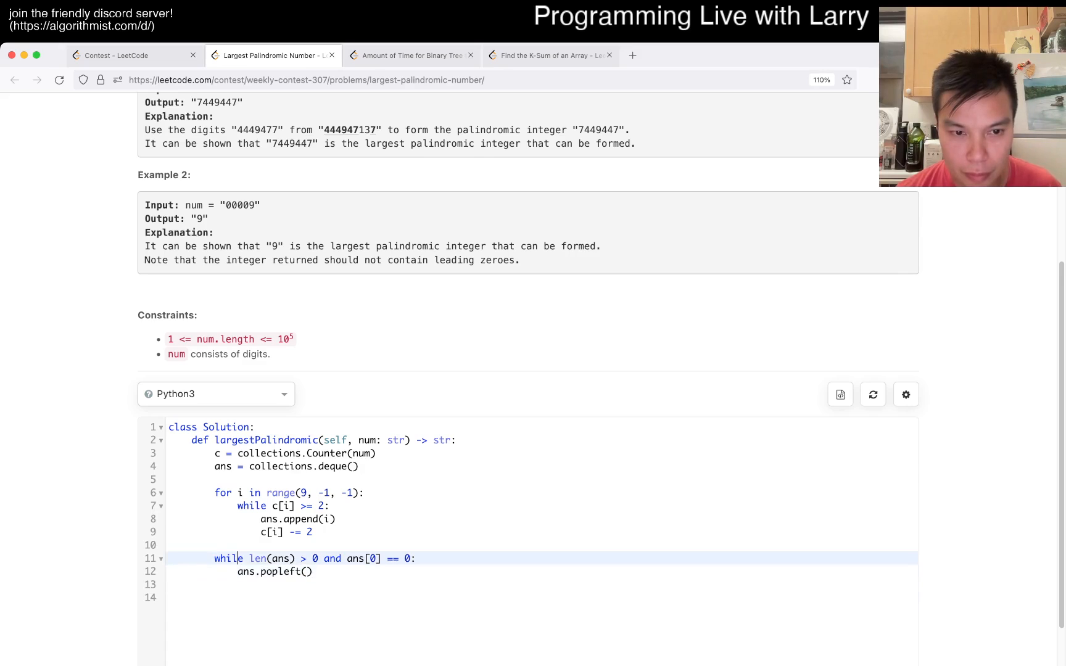
type("ans[]")
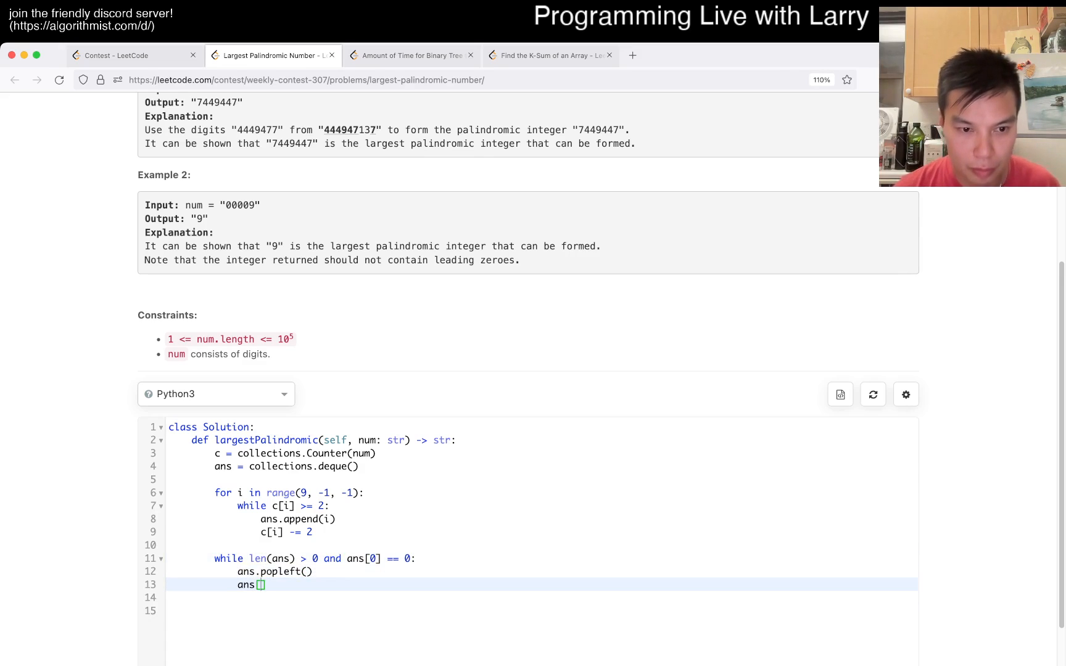
type("c[0]")
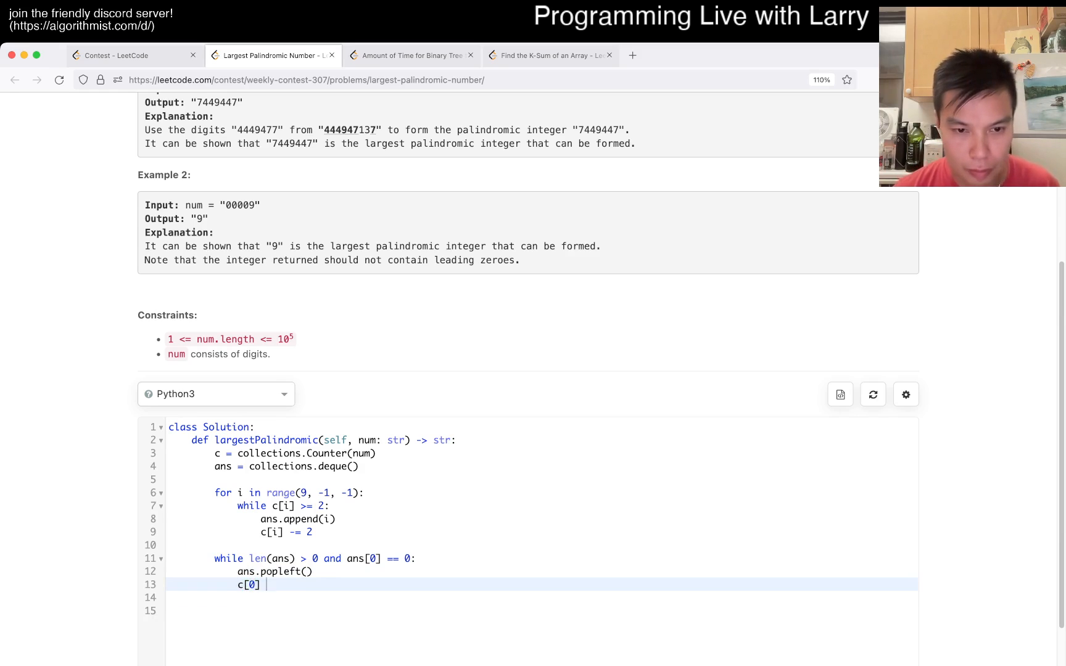
type("+= 2")
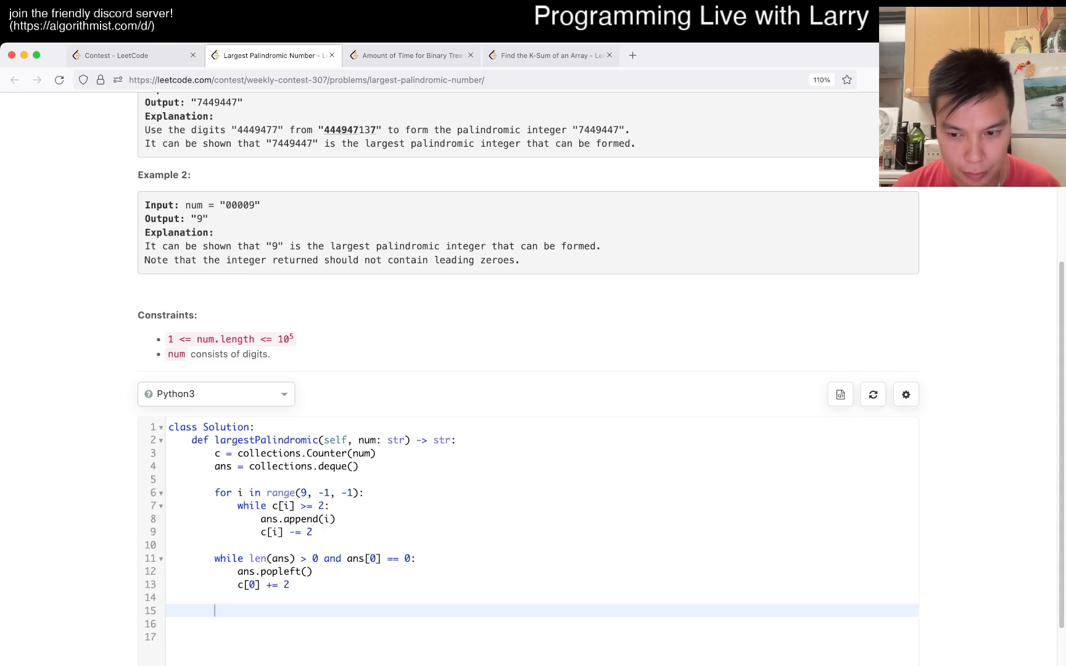
Add a loop from 9 down to 0 appending the first digit with c[i] >= 1 then breaking, plus an odd flag.
type("f")
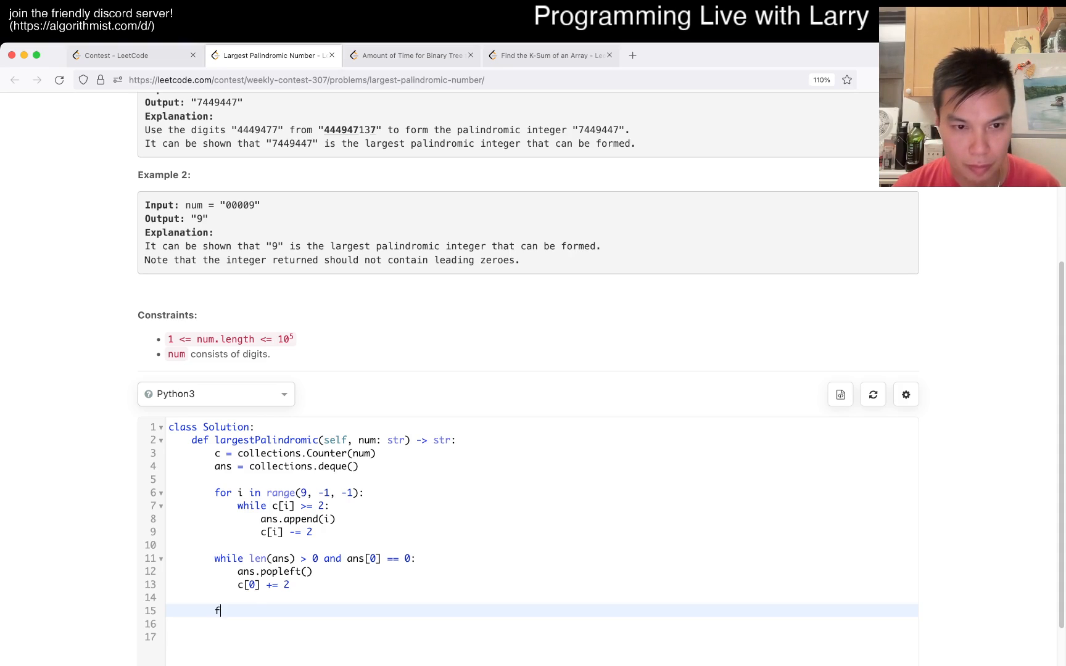
type("or i in range(9)")
left_click(542, 623)
type("while")
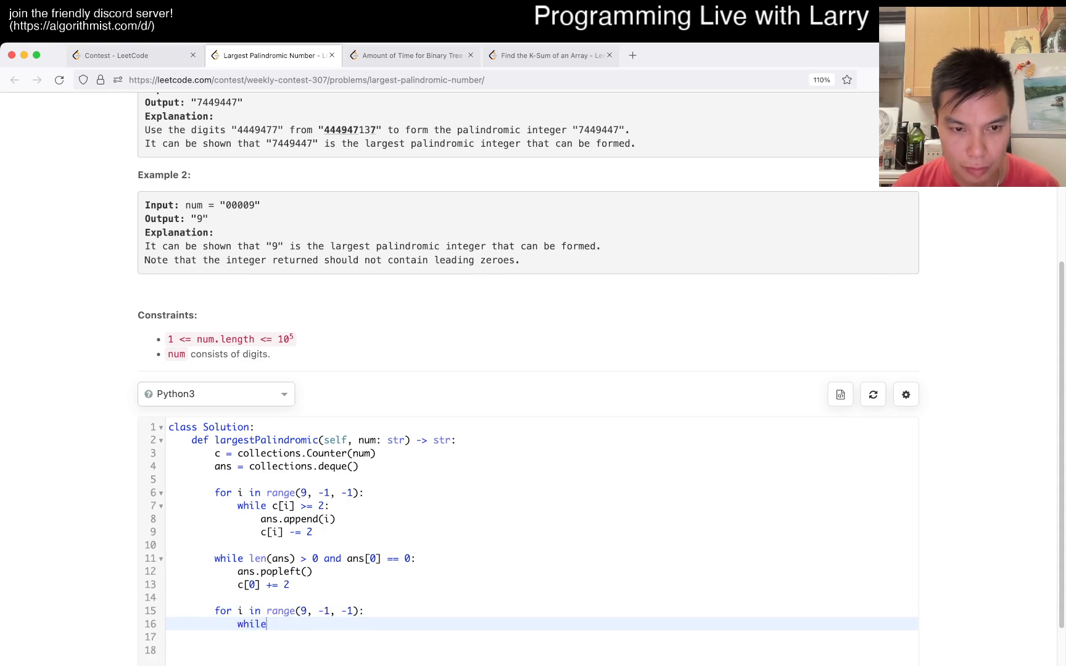
type("if c[i] >=")
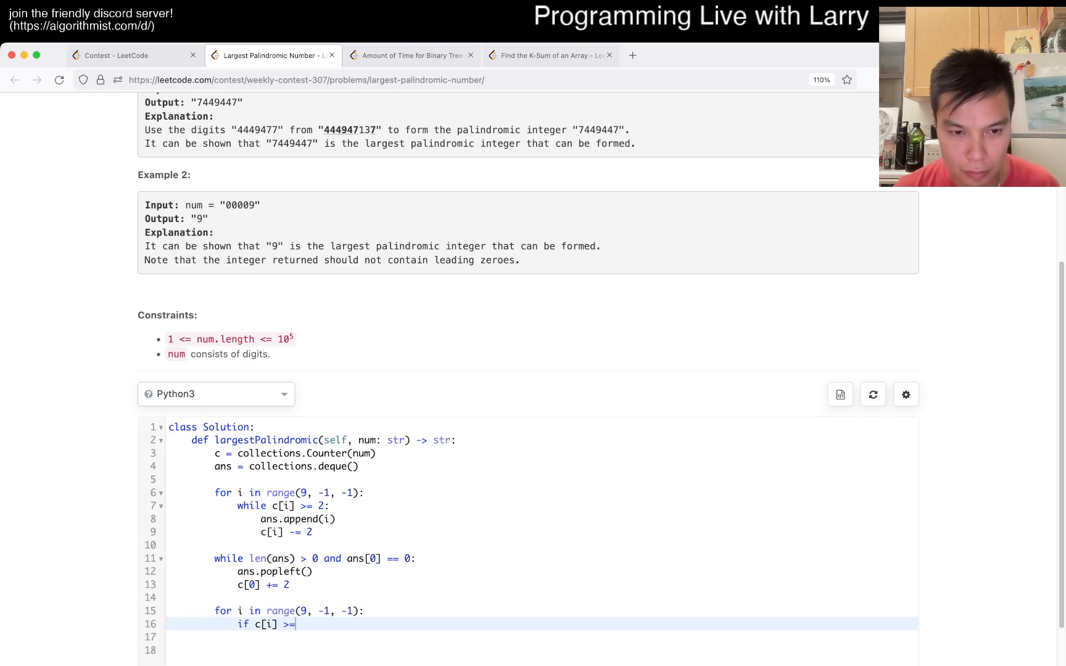
type("1:")
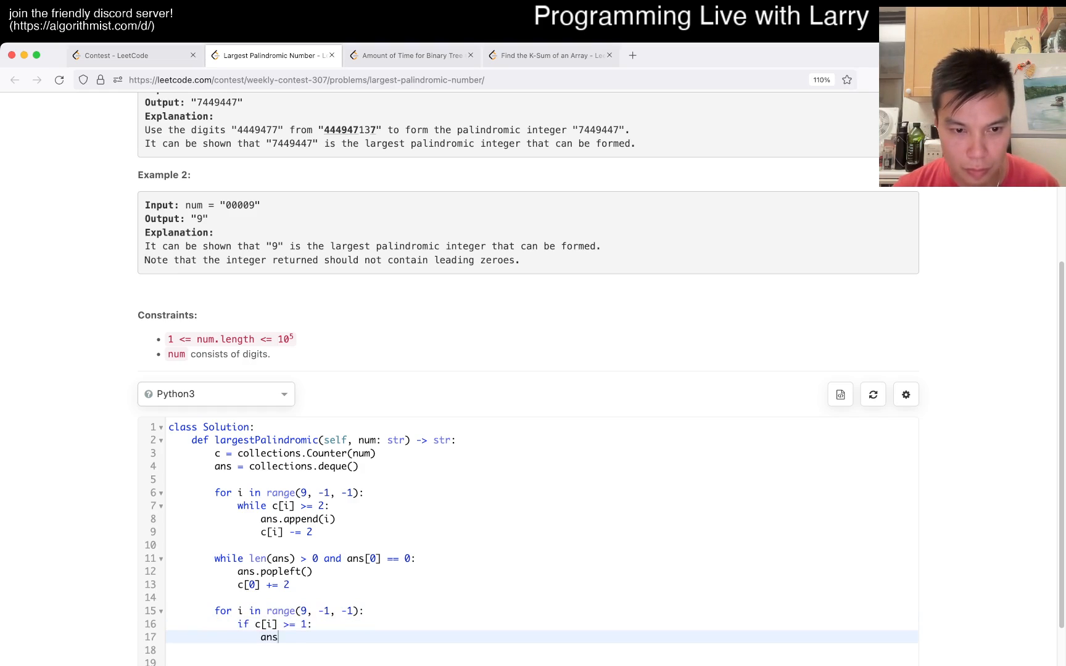
type(".append(c[i])")
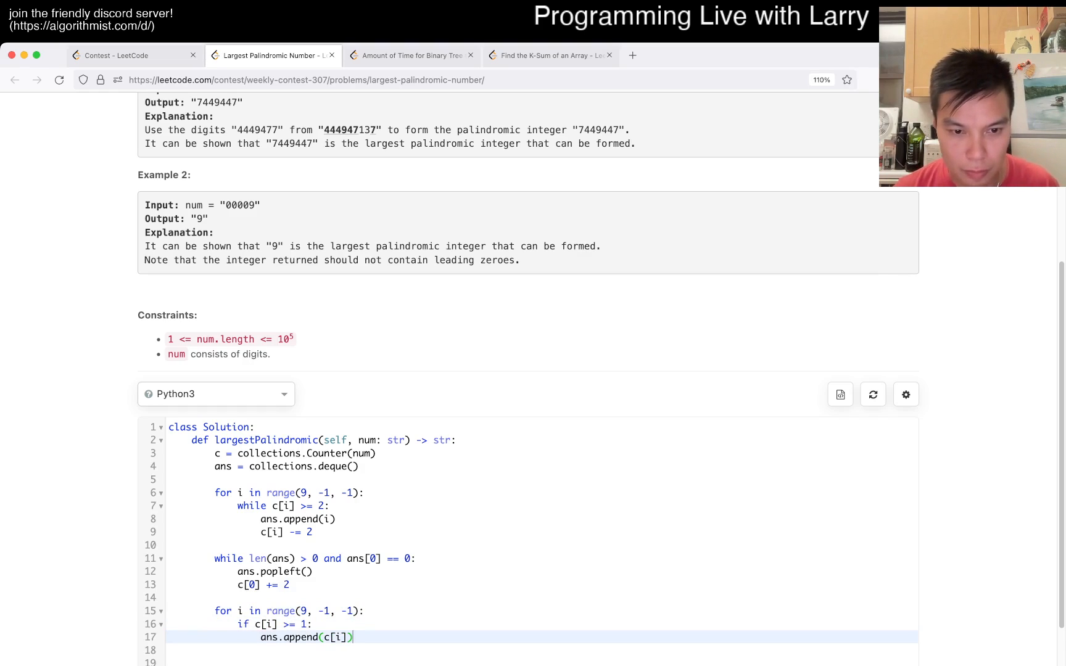
type("break")
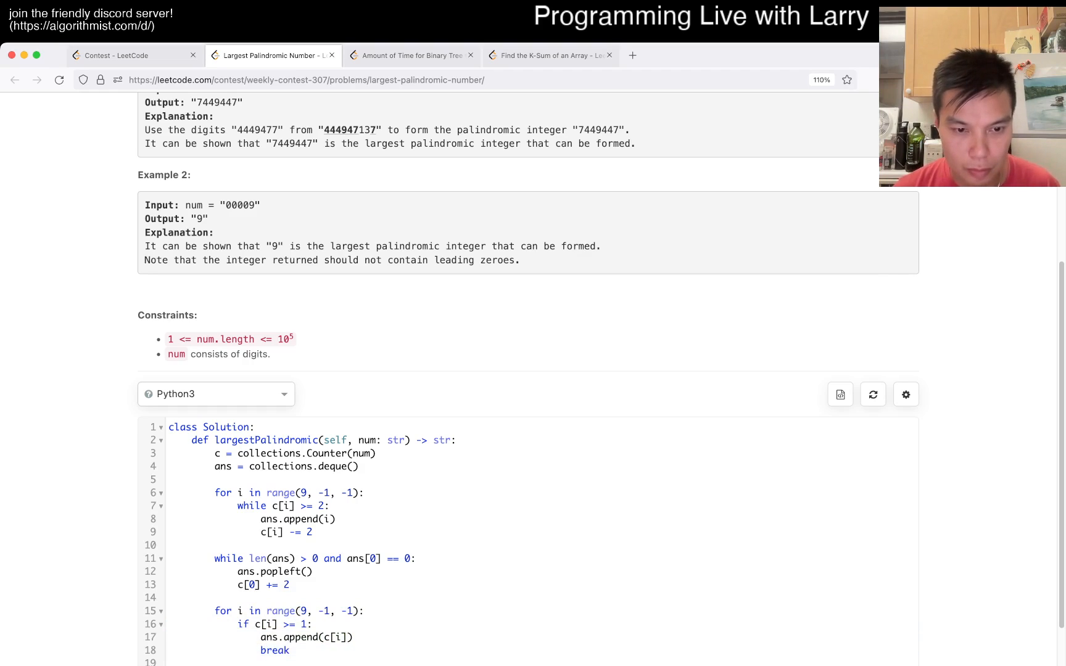
scroll("down", 3)
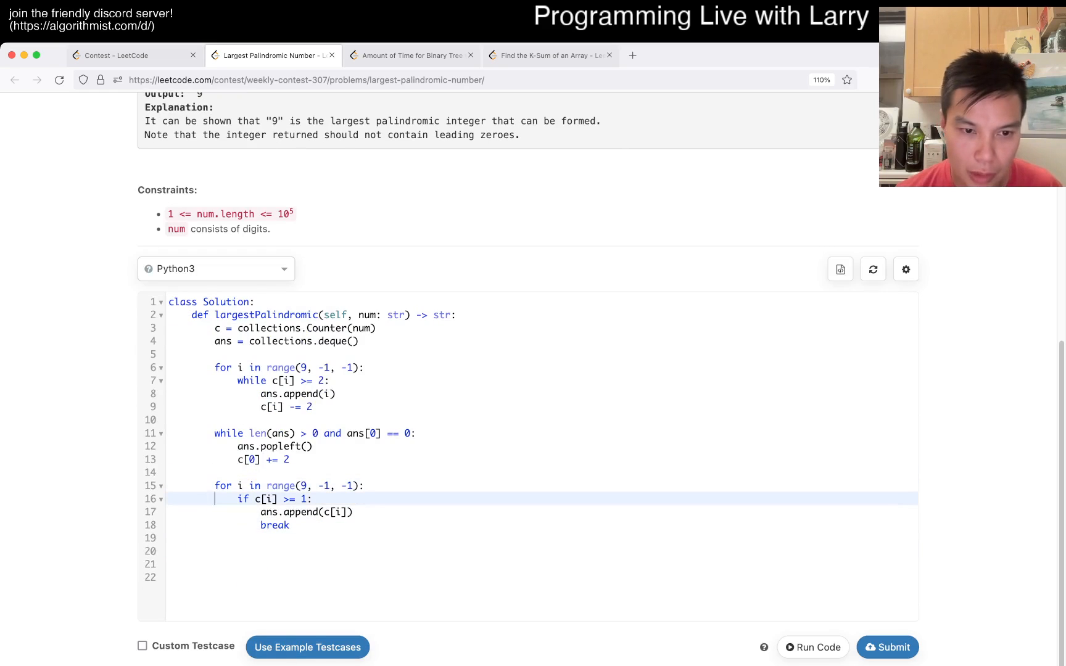
type("odd = False")
type("odd = True")
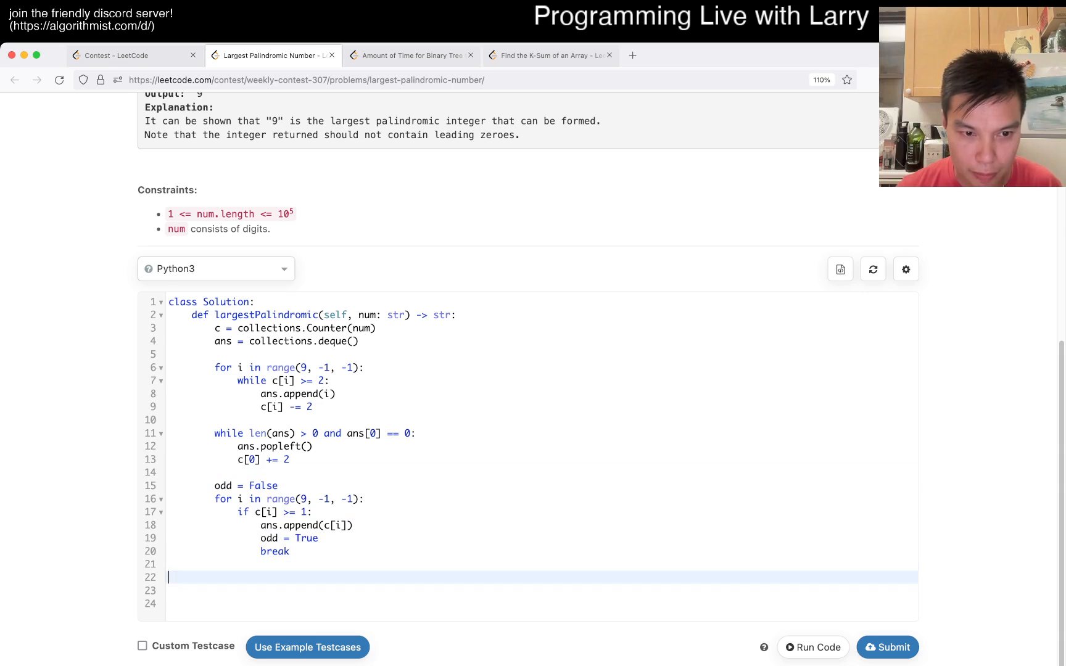
Write the if odd: return and final return lines joining map(str, ans) with its reversed mirror.
type("if od")
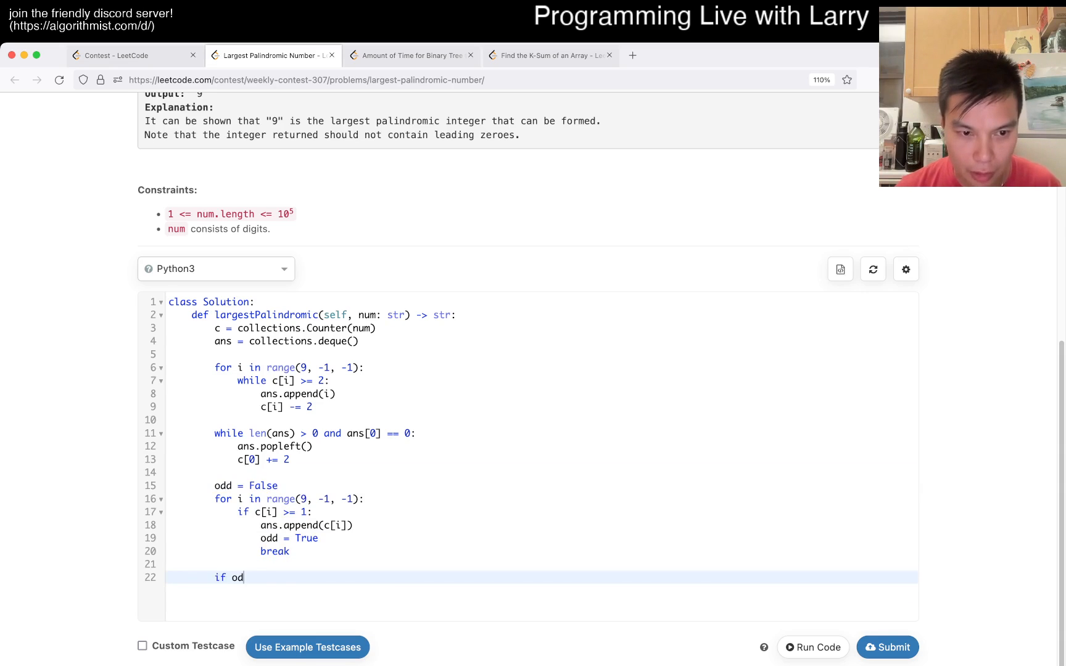
type("d:")
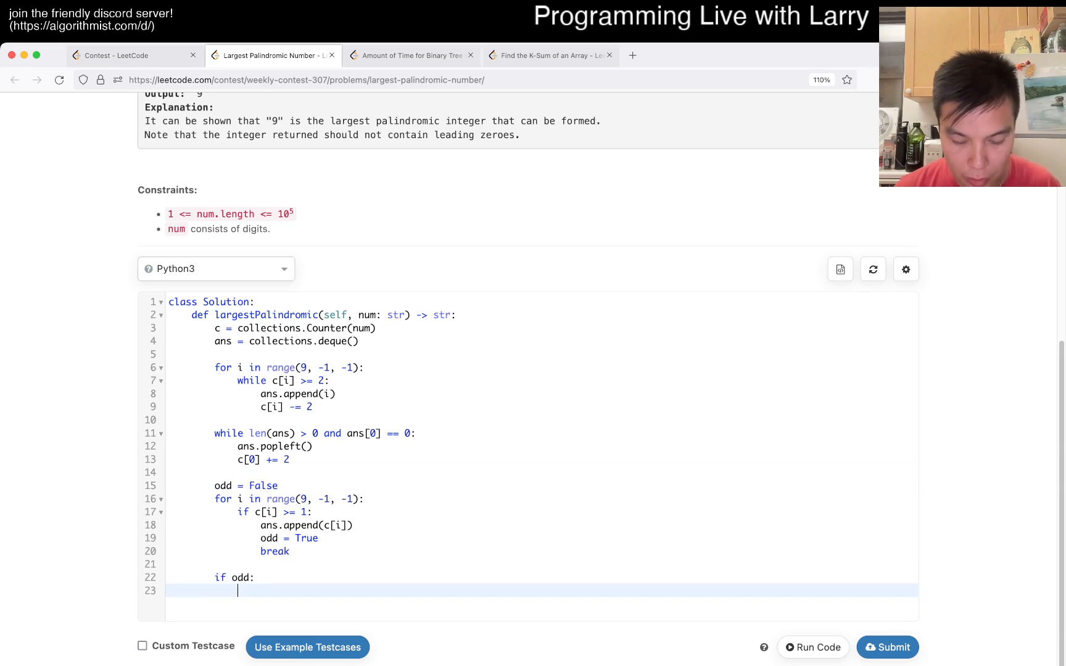
type("return \"\"")
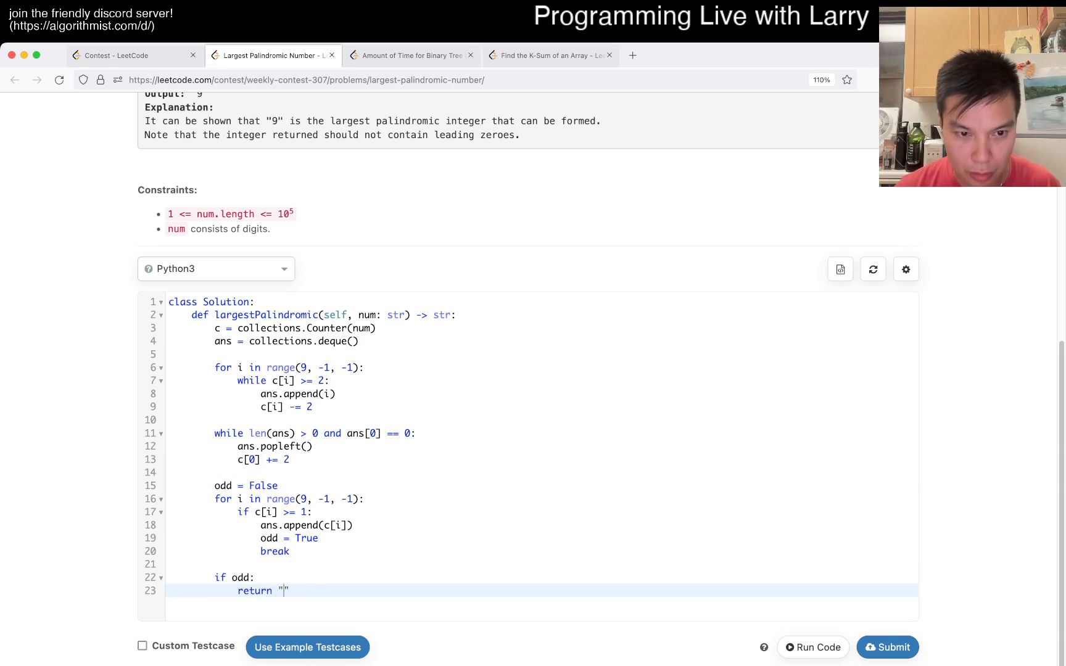
type(".join(")
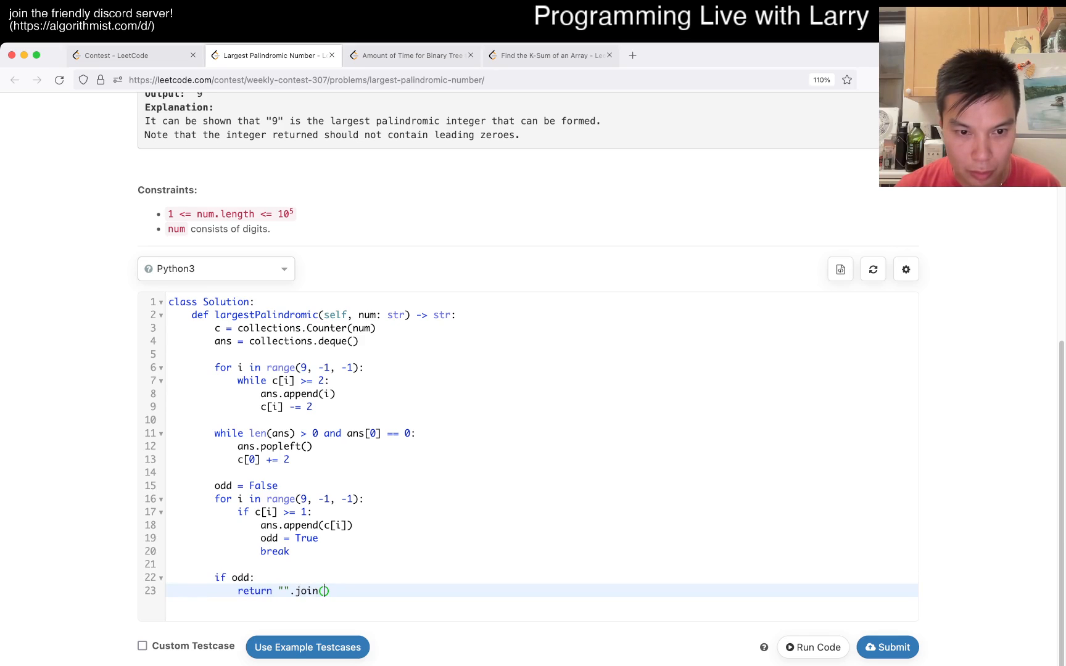
type("map(str, ans")
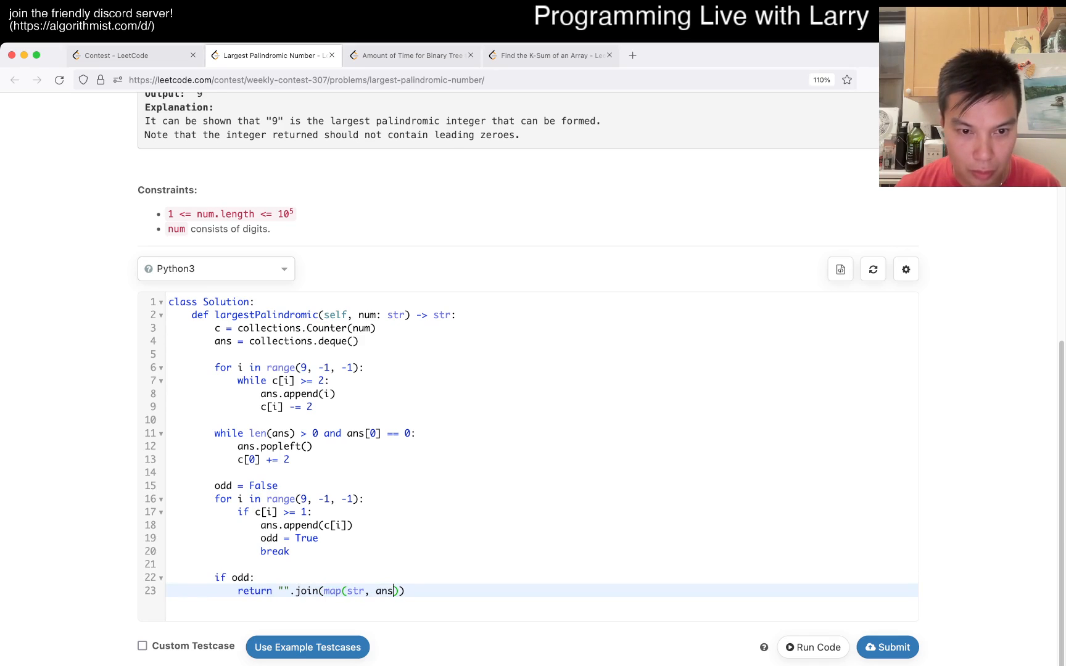
type(")")
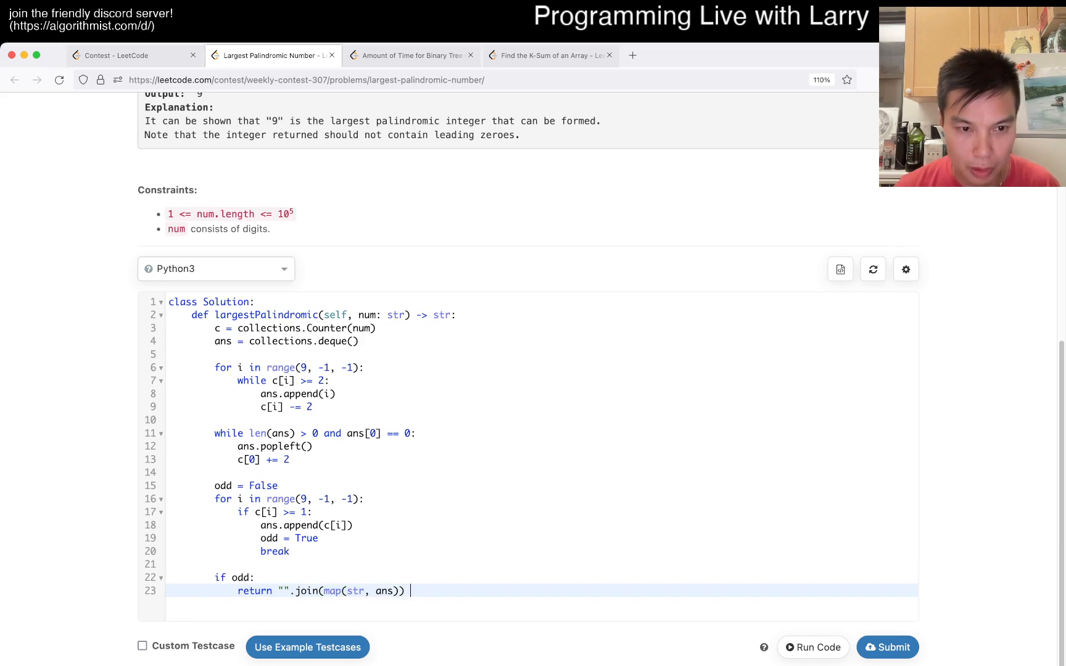
type("+")
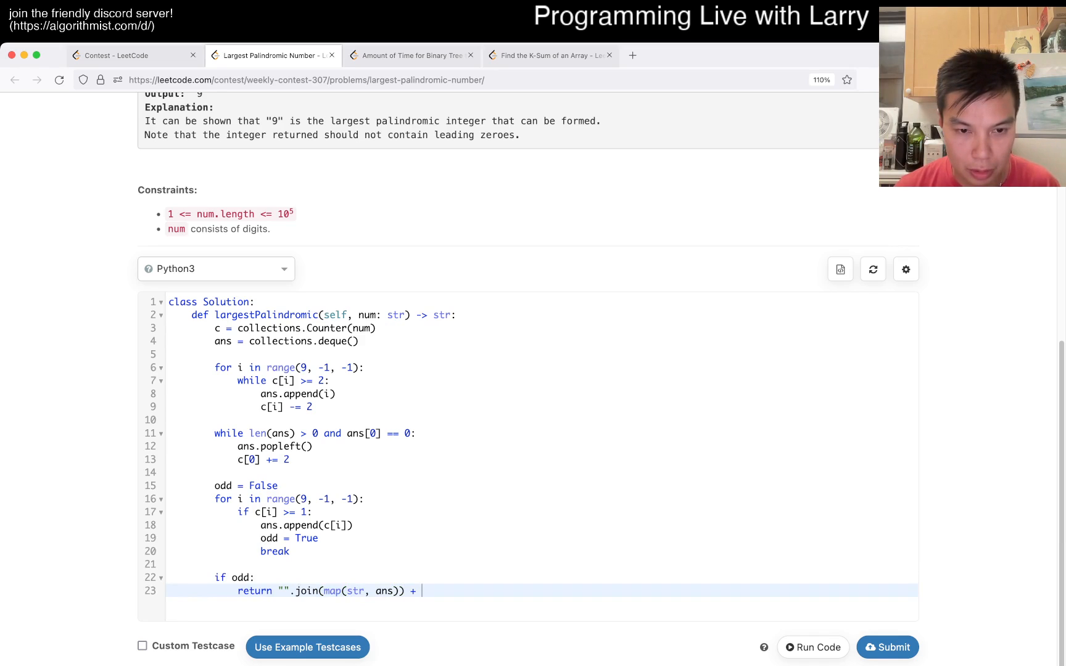
type("r")
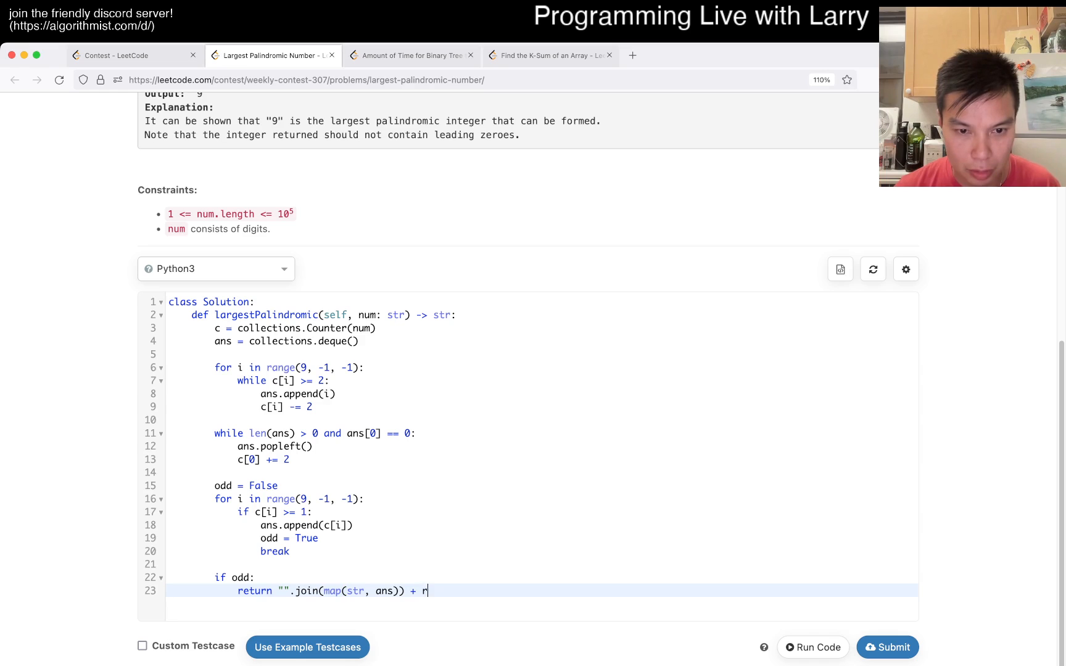
type("eversed(map(str,ans[:-1")
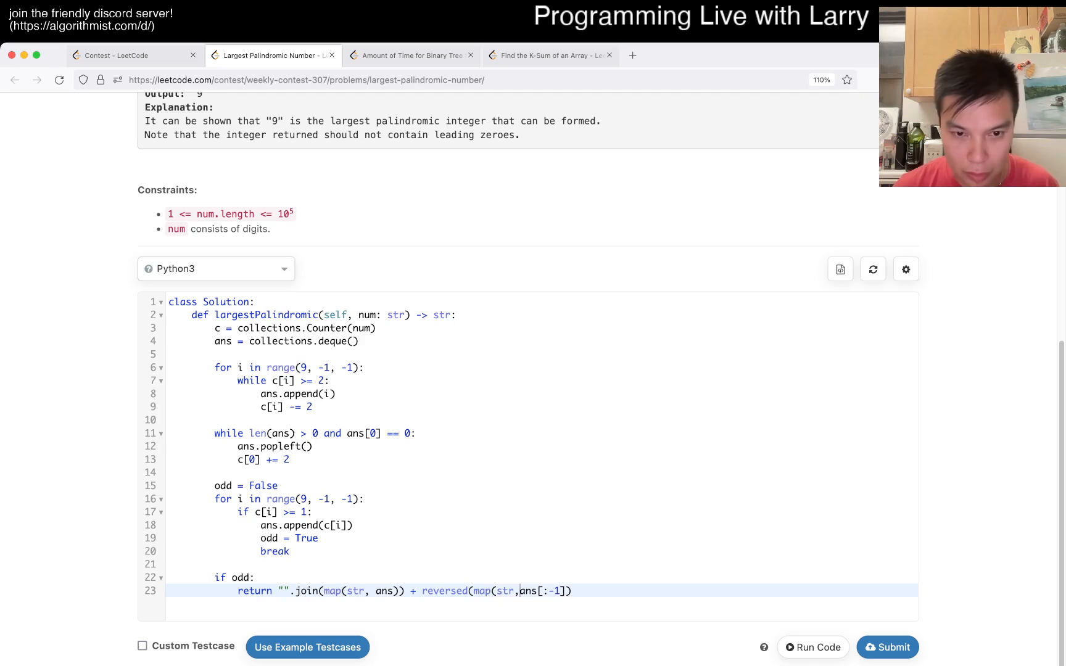
type("el")
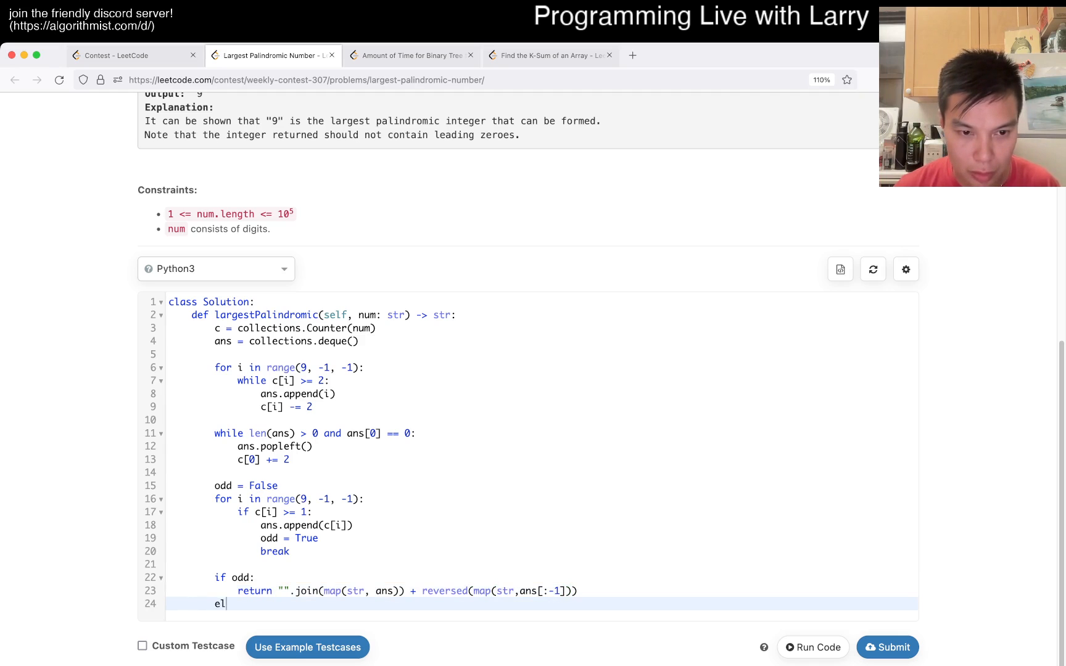
key("backspace")
type("return \"\".join(map(str, ans)) + reversed(map(str,ans))")
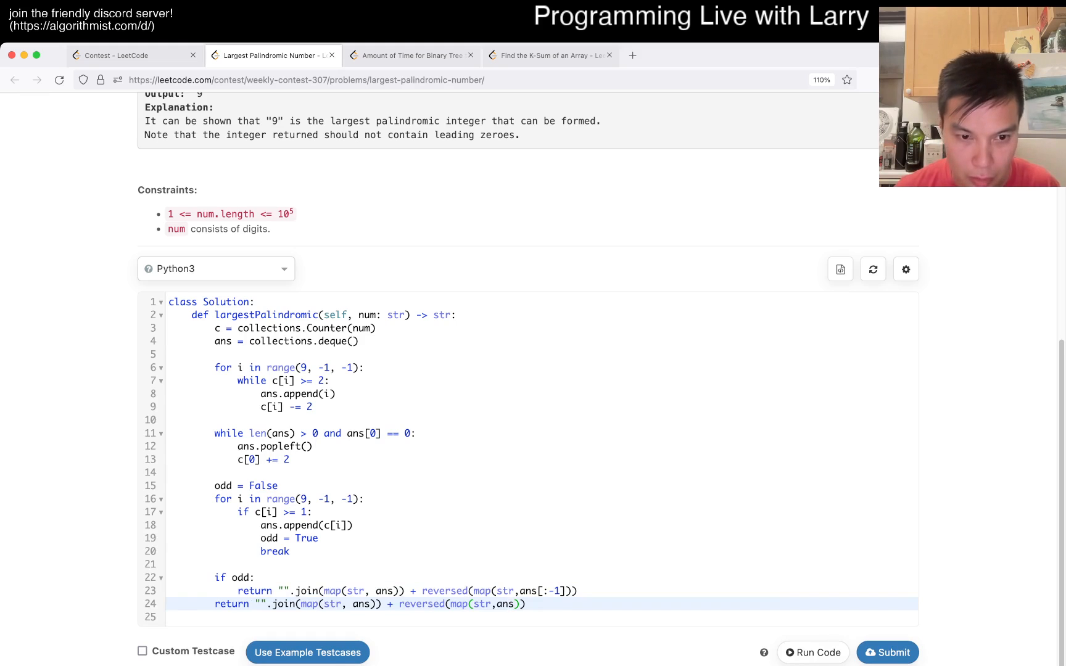
Run the custom inputs, then wrap map(...) in list() on both return lines to fix the 'not reversible' error.
left_click(142, 645)
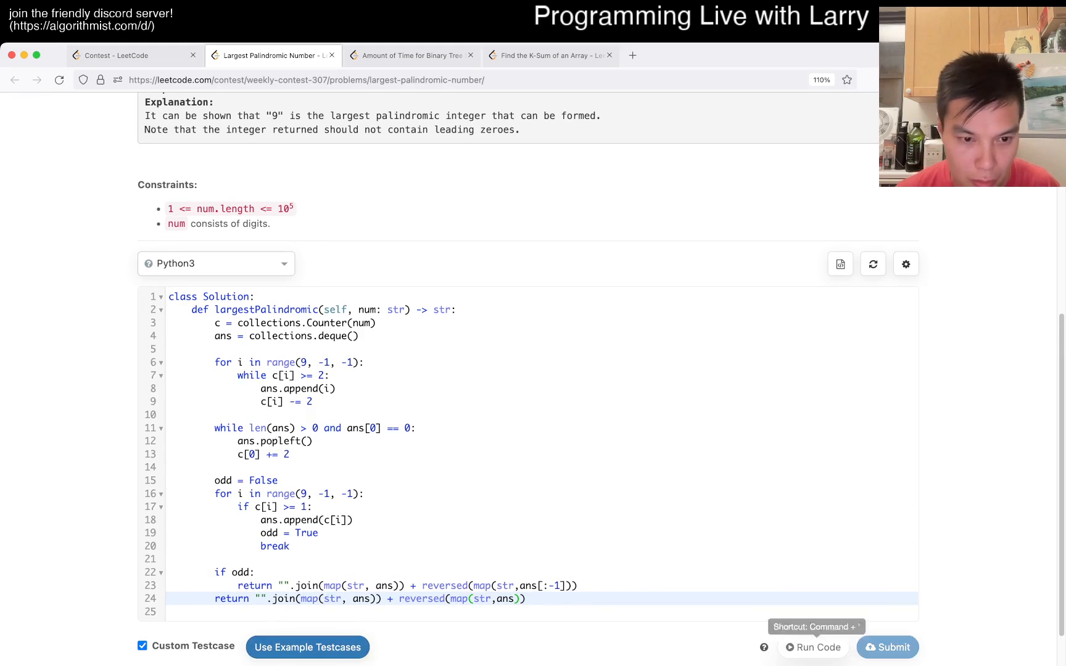
left_click(811, 647)
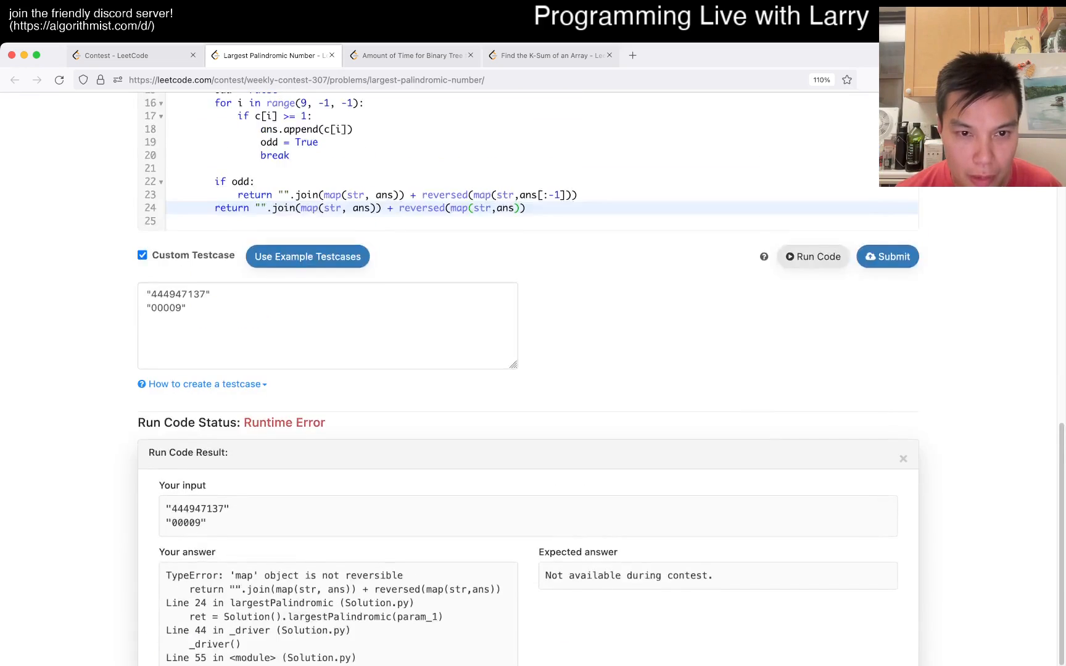
scroll("up", 3)
type("l")
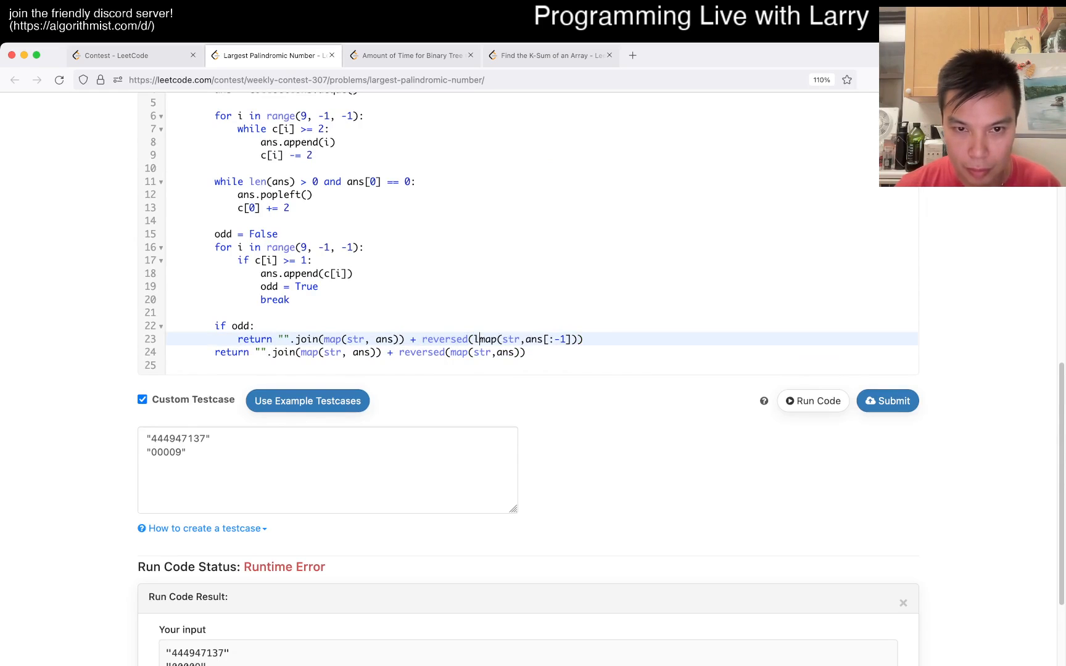
type("ist(")
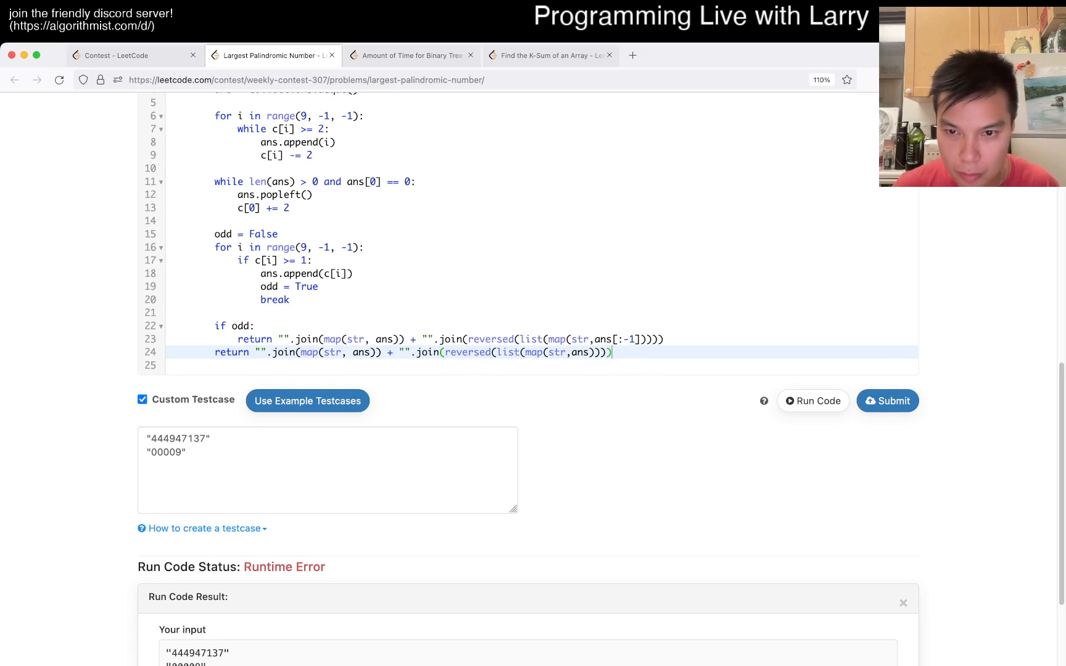
Rerun the custom inputs and change Counter(num) to Counter(map(int, num)).
scroll("up", 3)
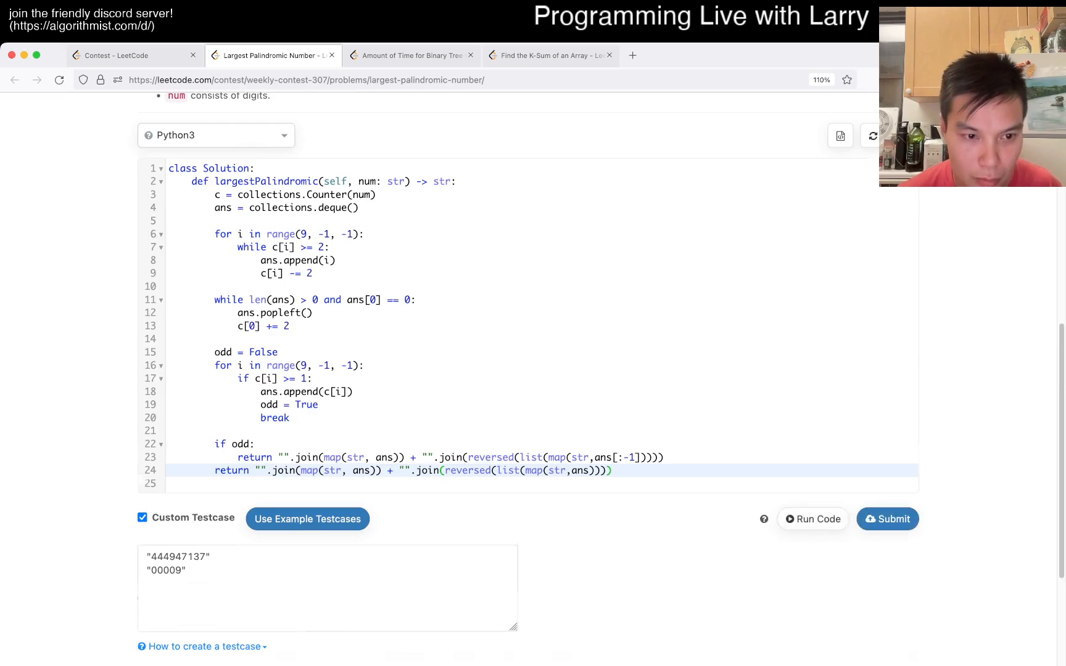
left_click(812, 519)
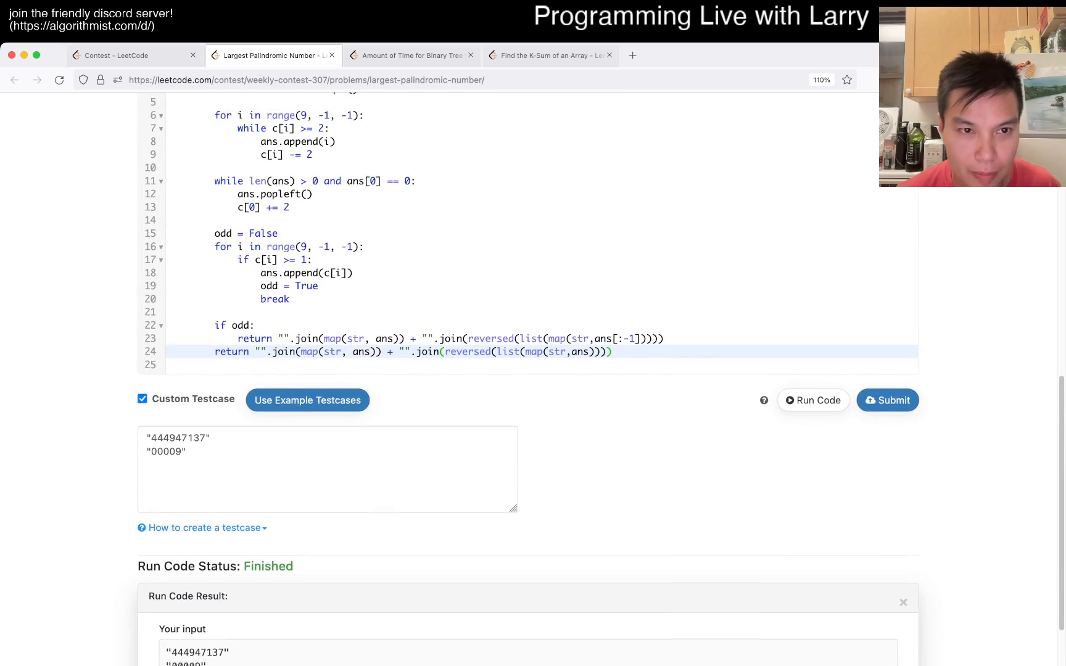
scroll("up", 3)
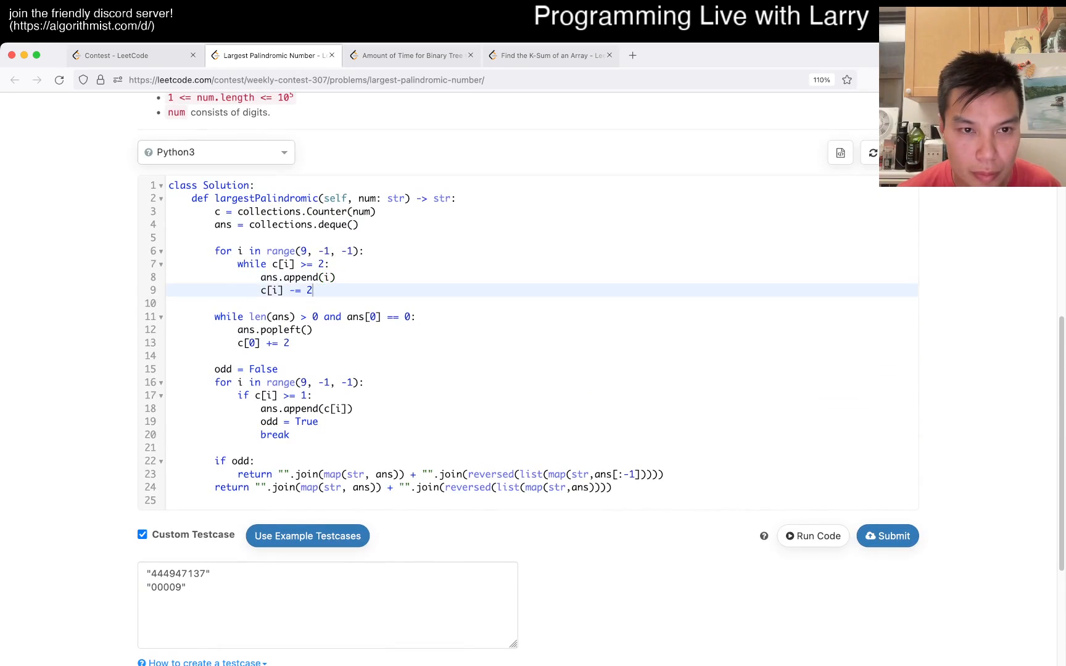
scroll("up", 3)
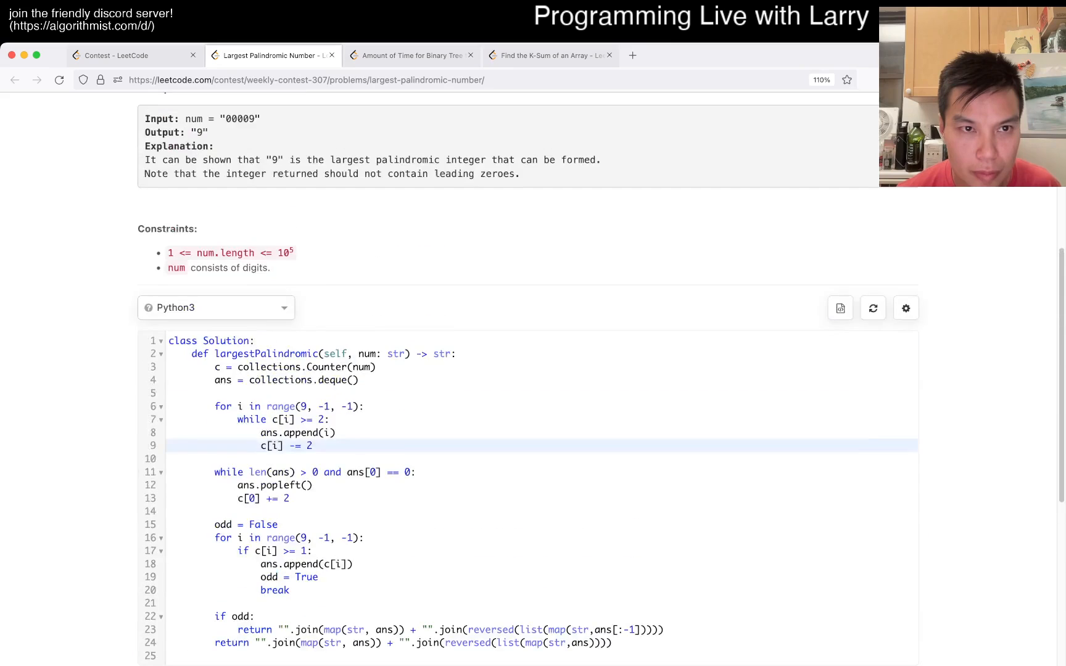
scroll("up", 3)
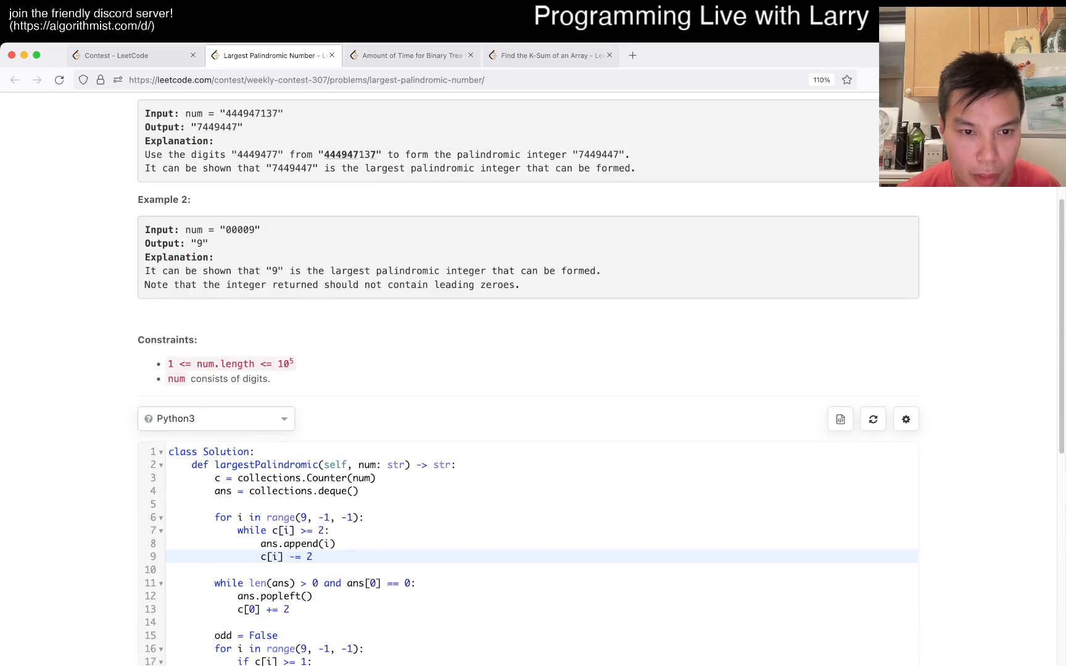
scroll("down", 3)
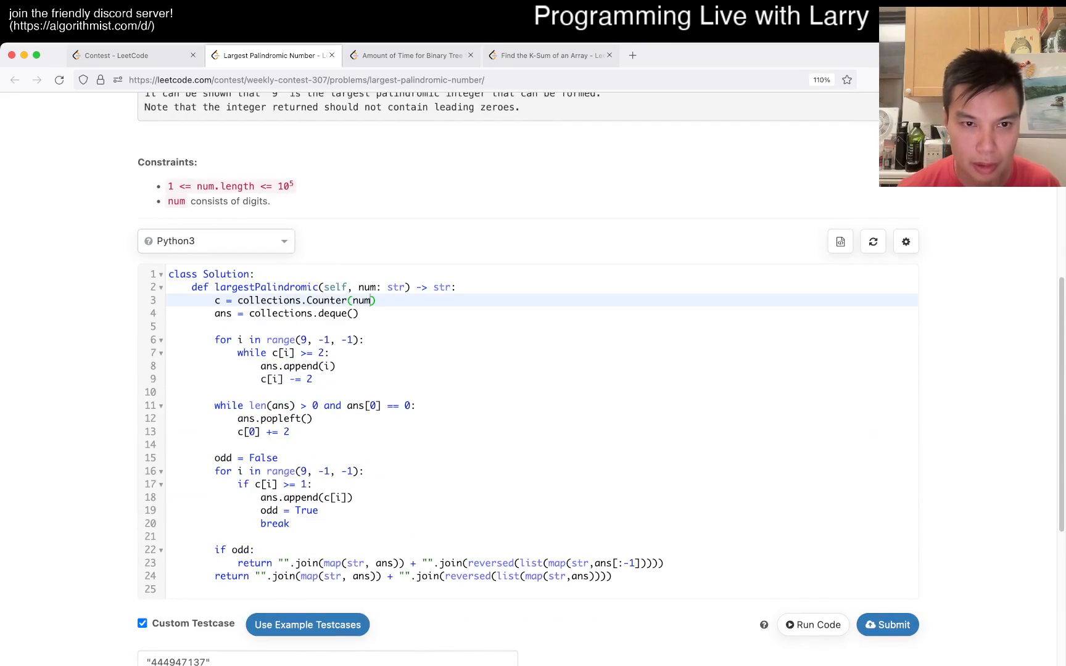
type("map(int,")
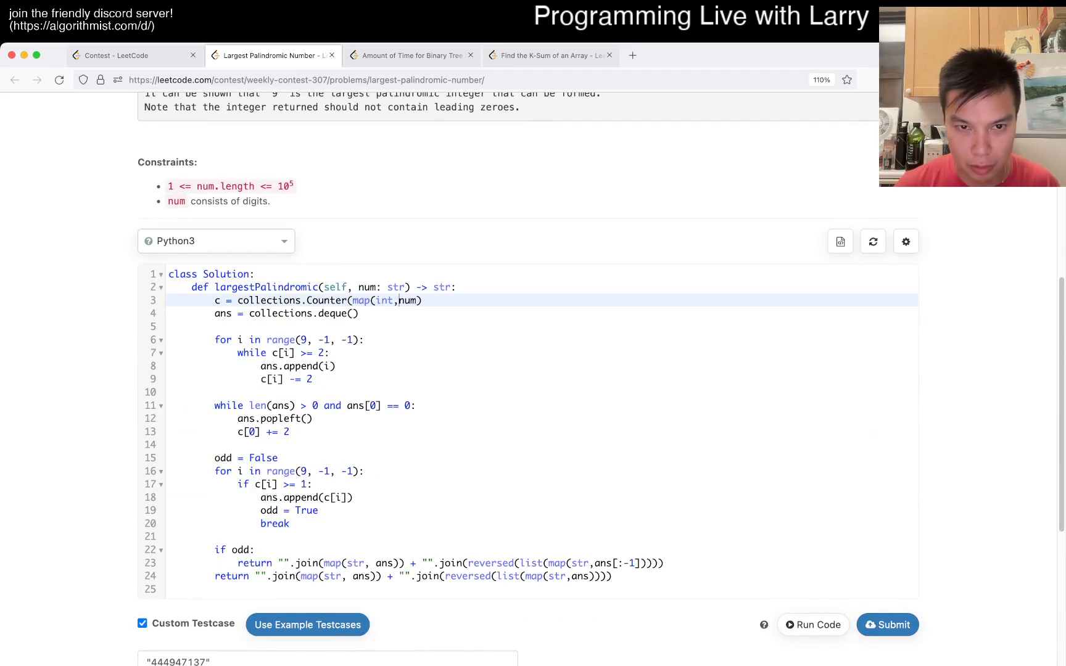
type(")")
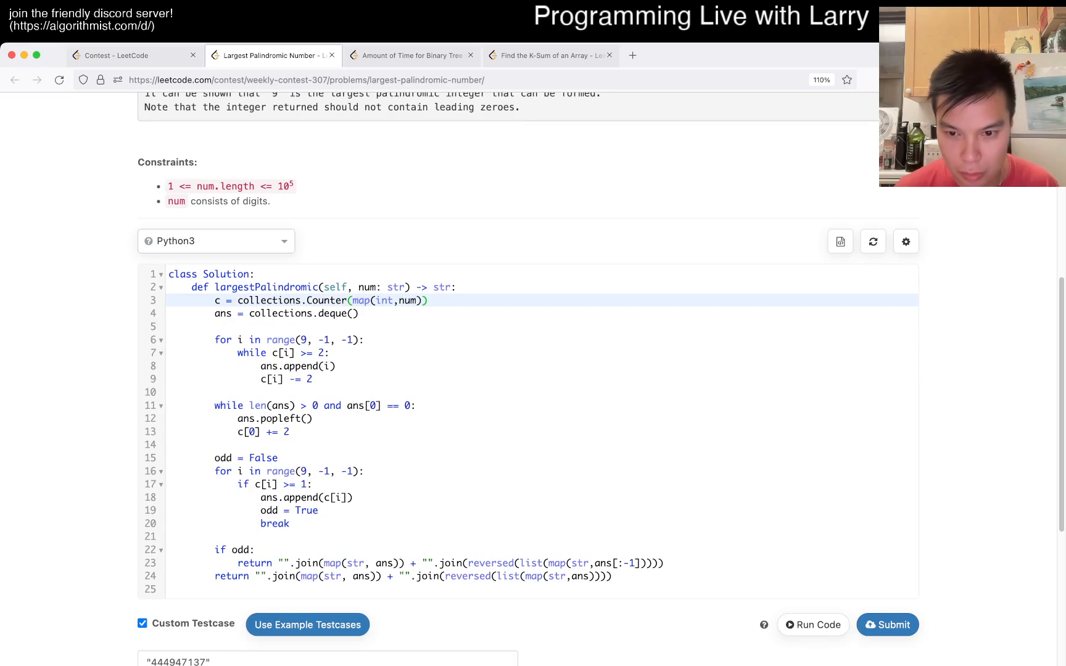
Rerun the custom inputs and read the TypeError about slicing the deque on line 23.
left_click(812, 625)
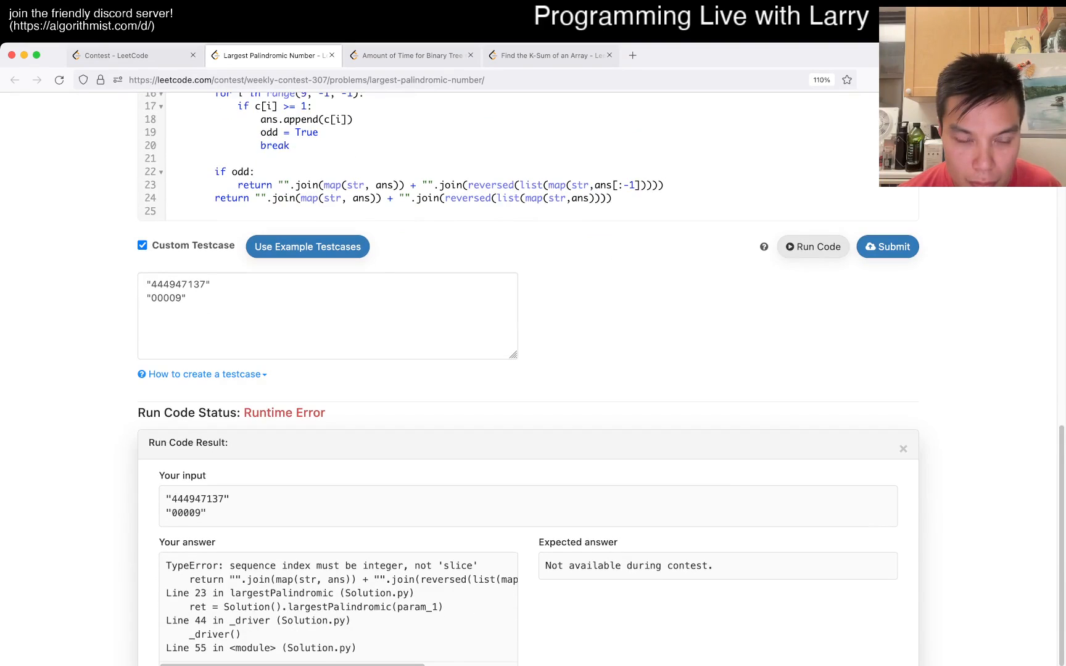
scroll("up", 3)
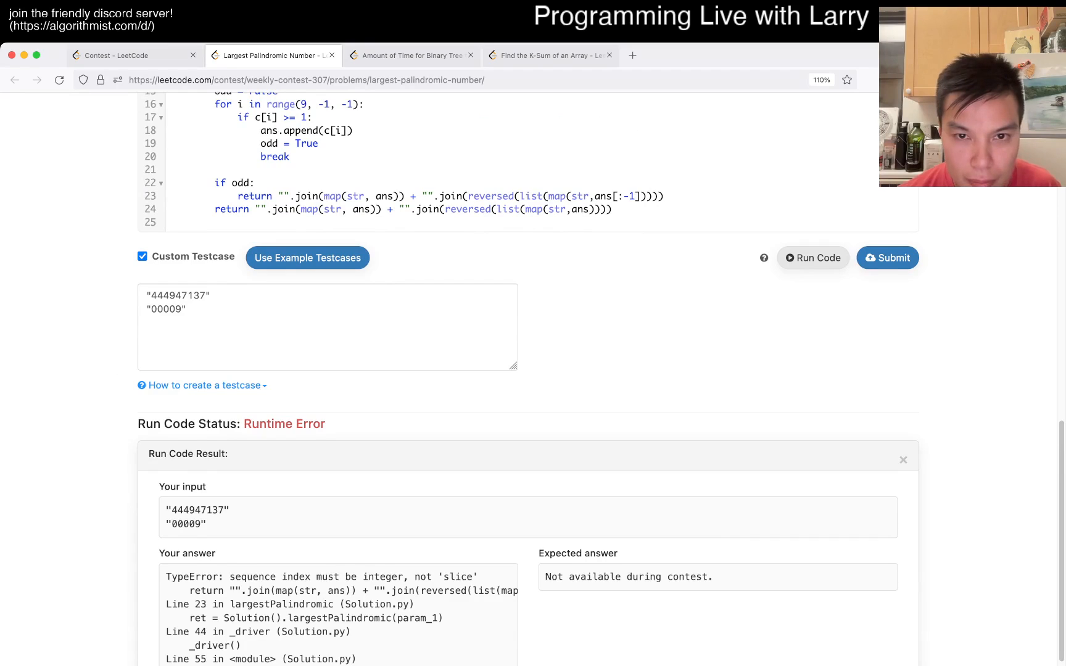
scroll("up", 3)
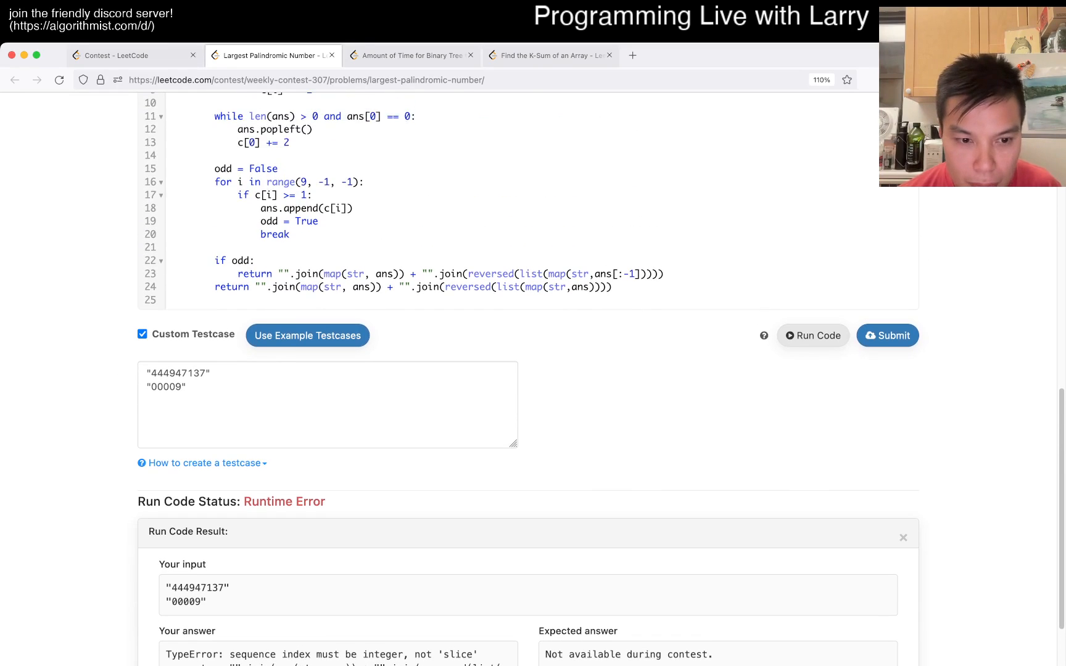
scroll("down", 3)
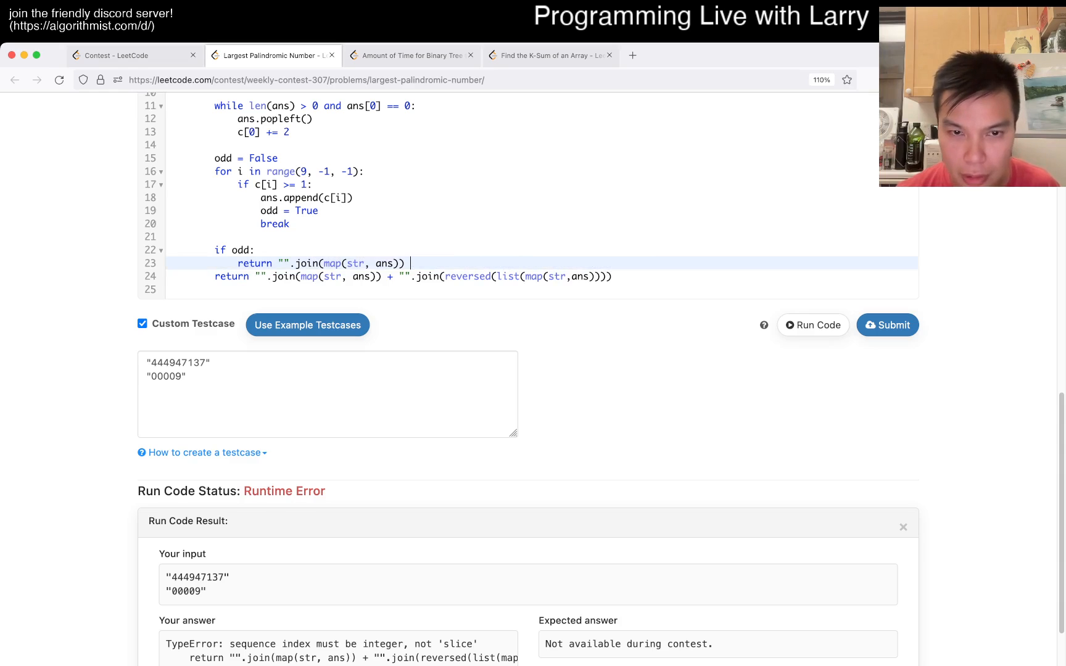
Run the solution on the custom tests and review the failing result.
scroll("up", 3)
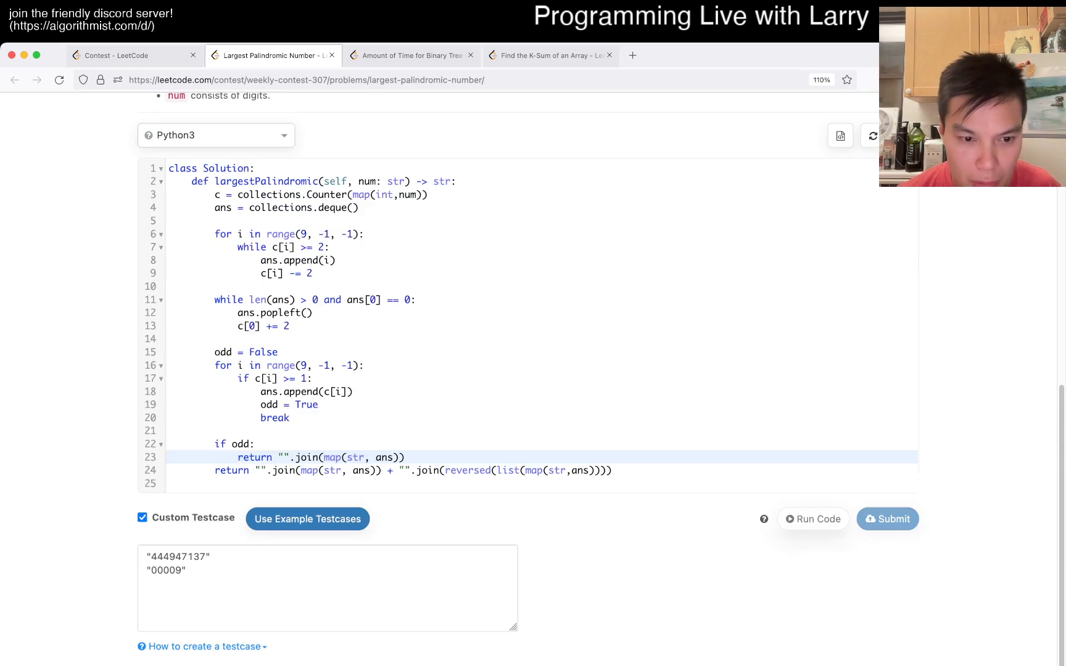
left_click(812, 519)
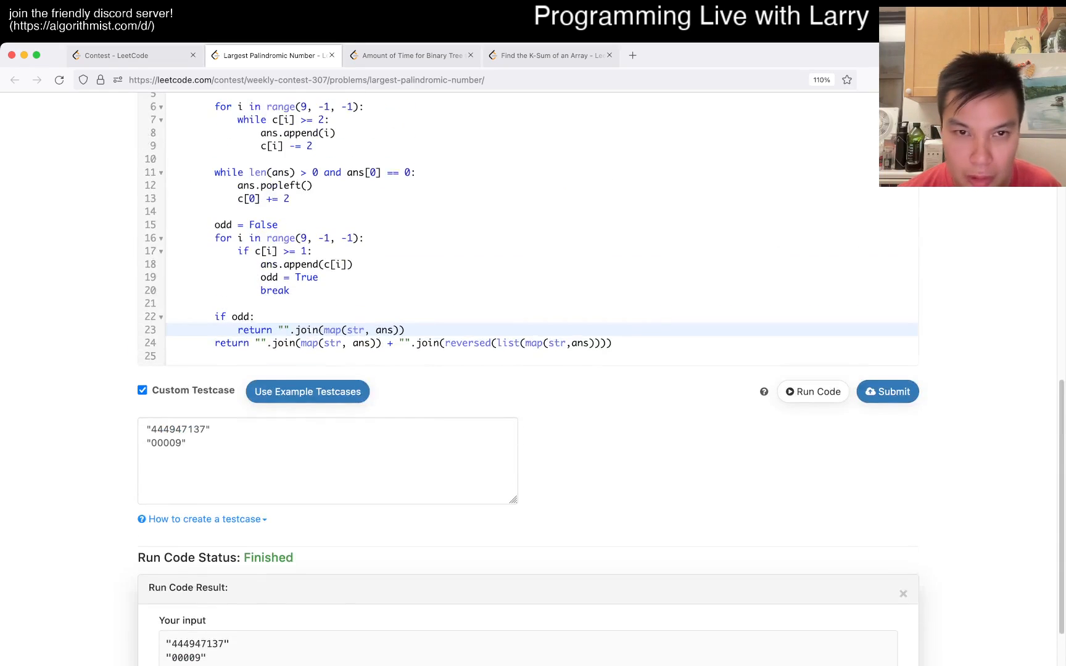
scroll("down", 3)
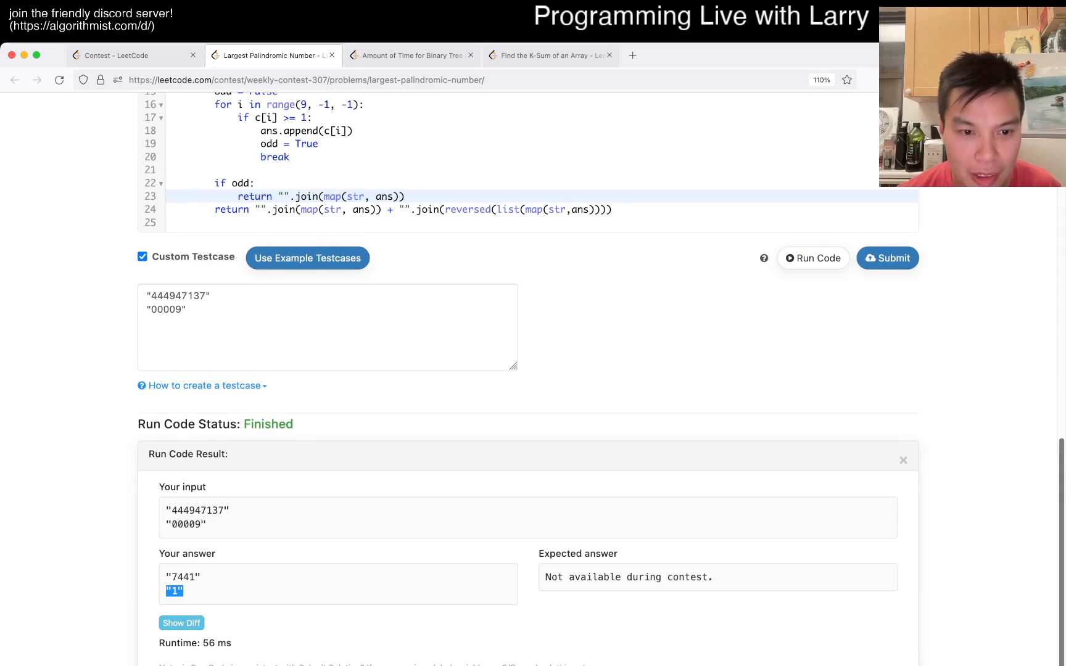
scroll("up", 3)
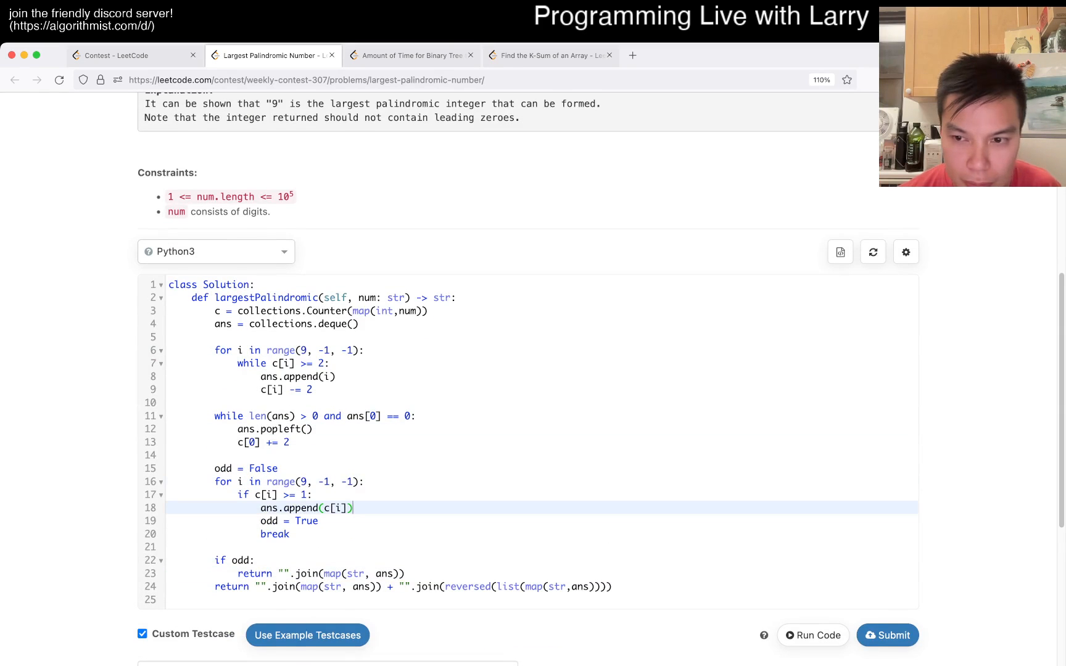
scroll("up", 3)
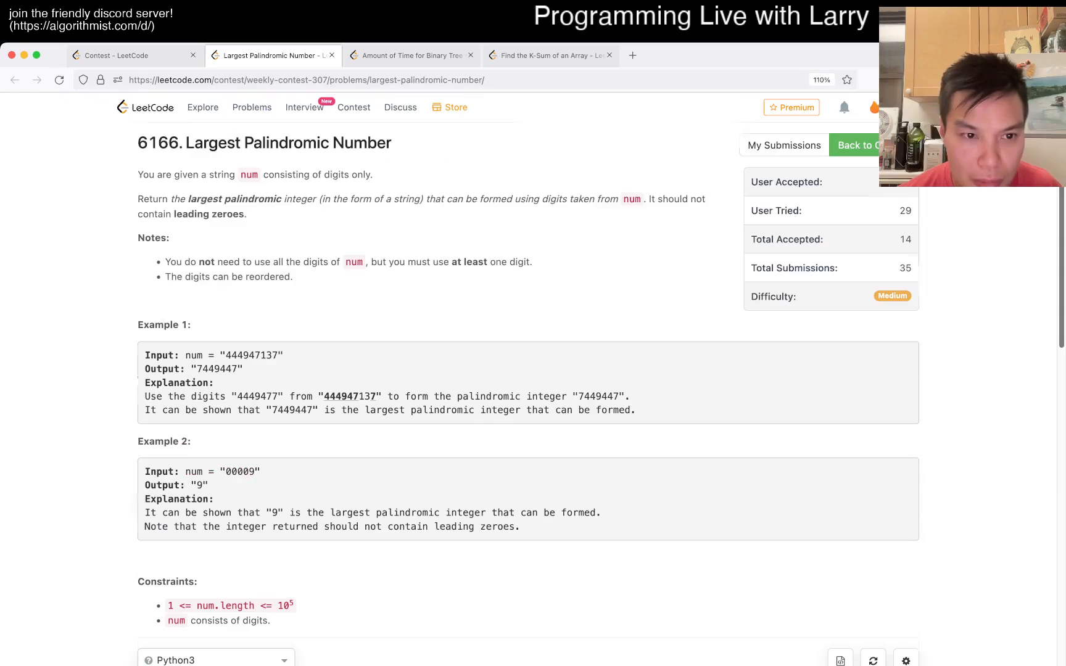
scroll("down", 3)
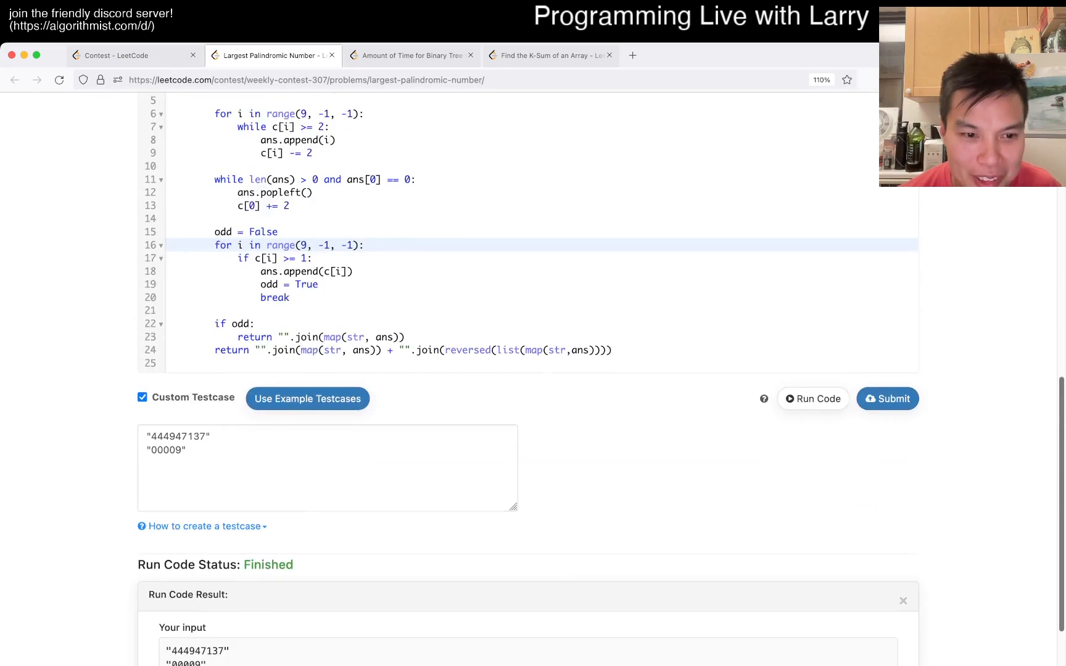
scroll("up", 3)
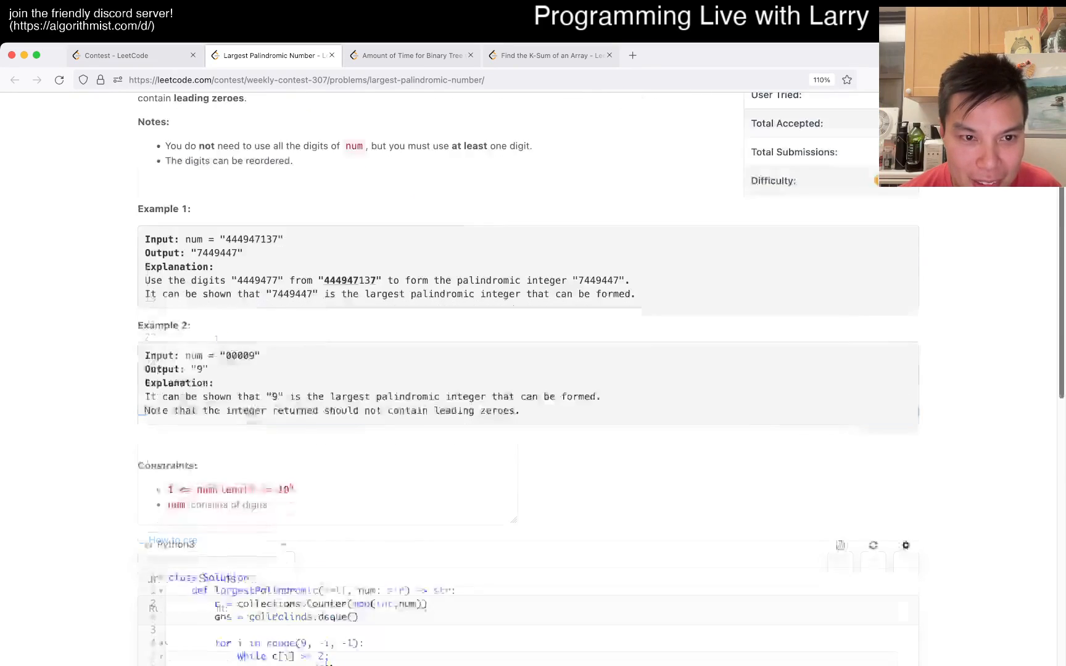
scroll("down", 3)
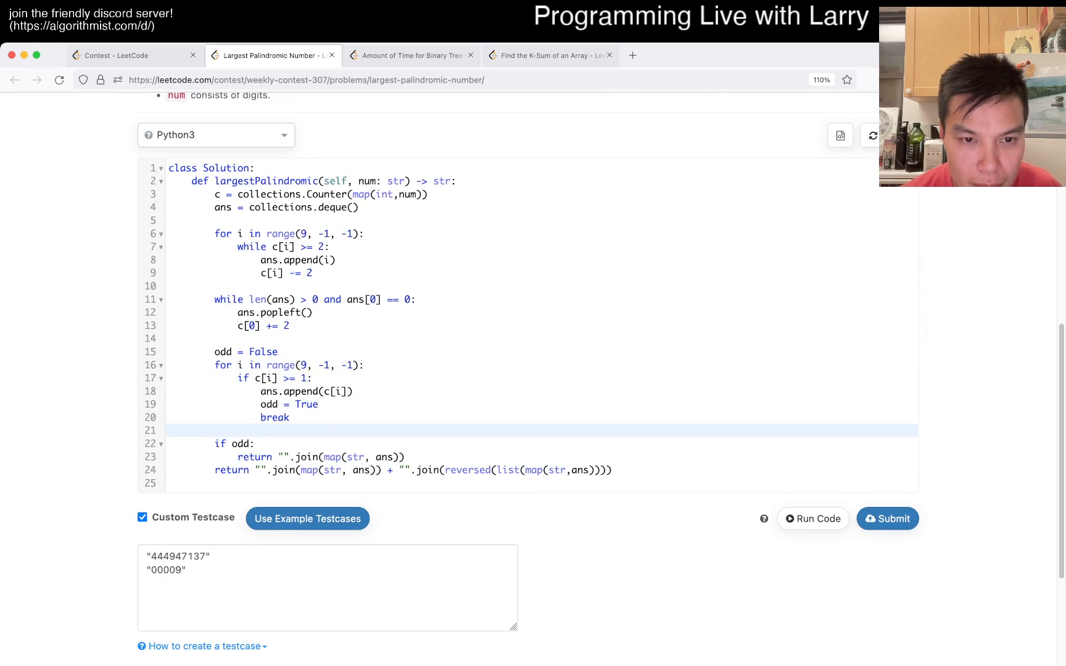
scroll("up", 3)
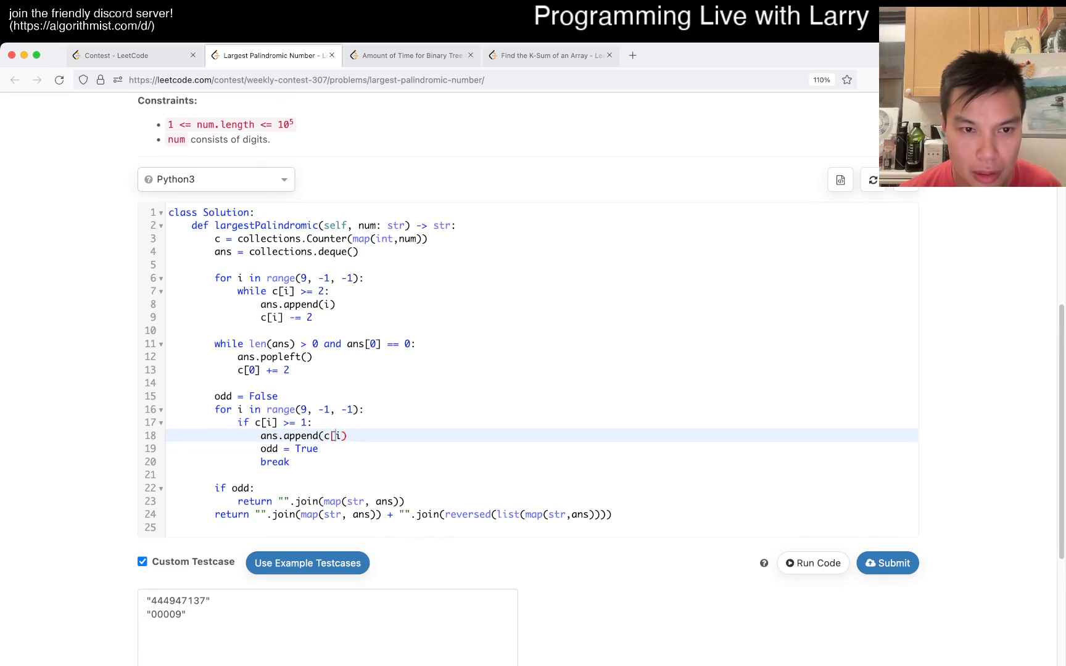
Append the middle digit itself (ans.append(i)) and rerun the tests.
left_click(333, 435)
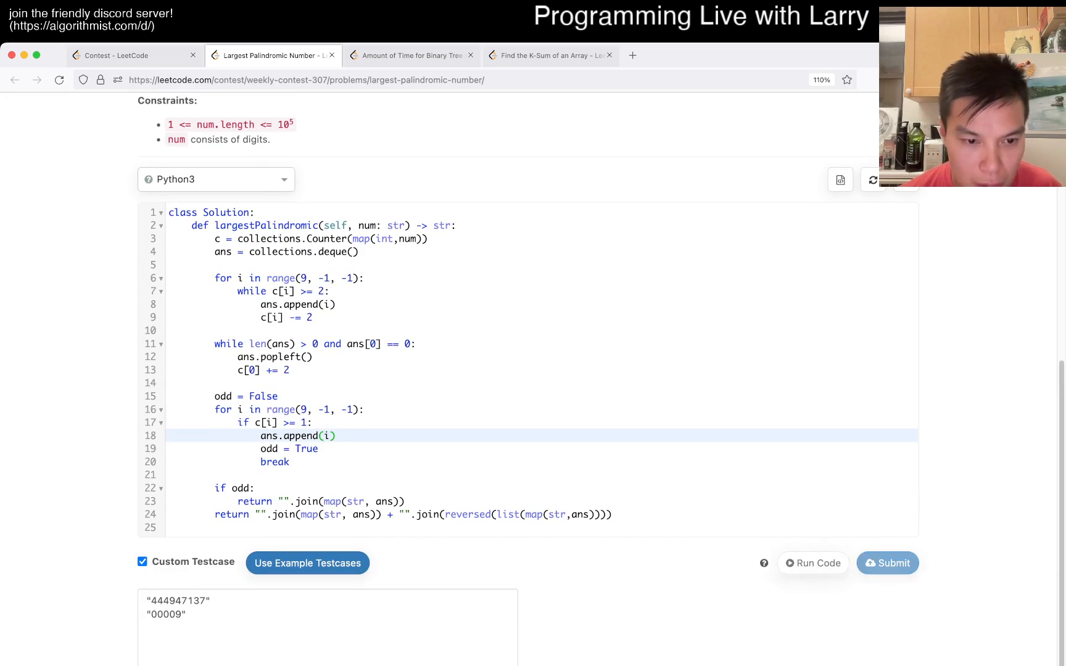
scroll("up", 3)
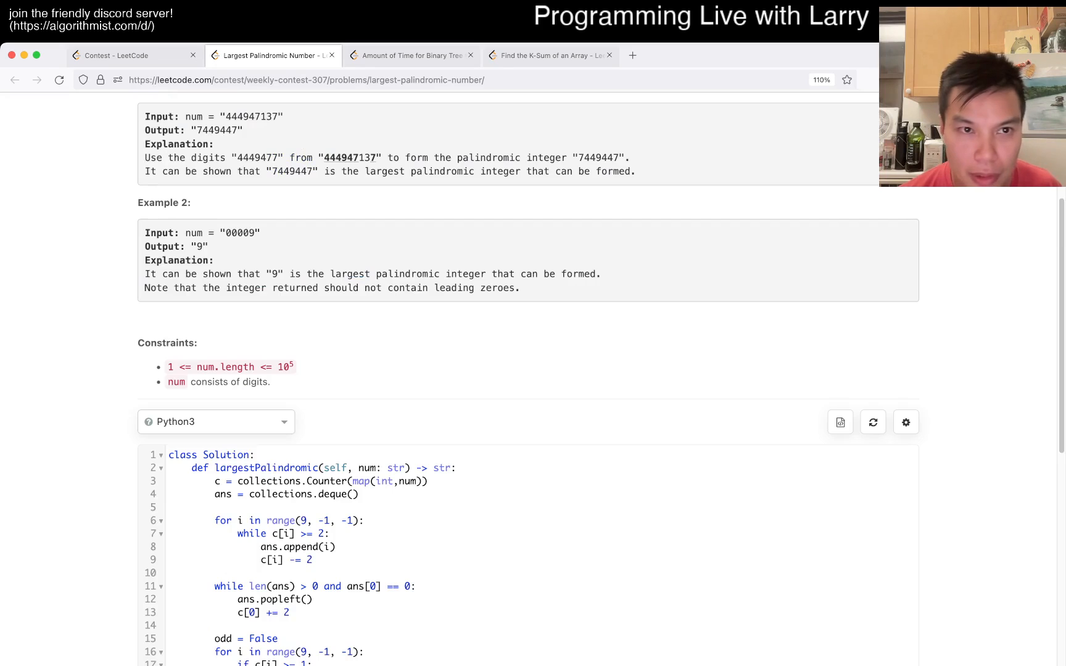
scroll("down", 3)
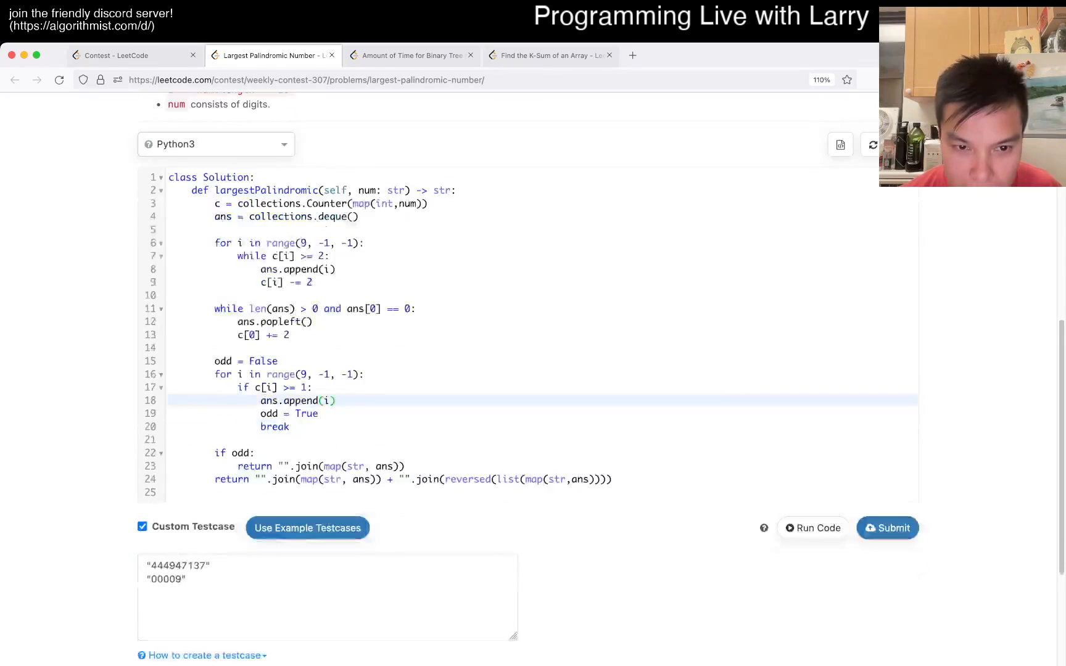
left_click(255, 452)
type(" + \"\".join(reversed(list(map(str,ans[:-1]))")
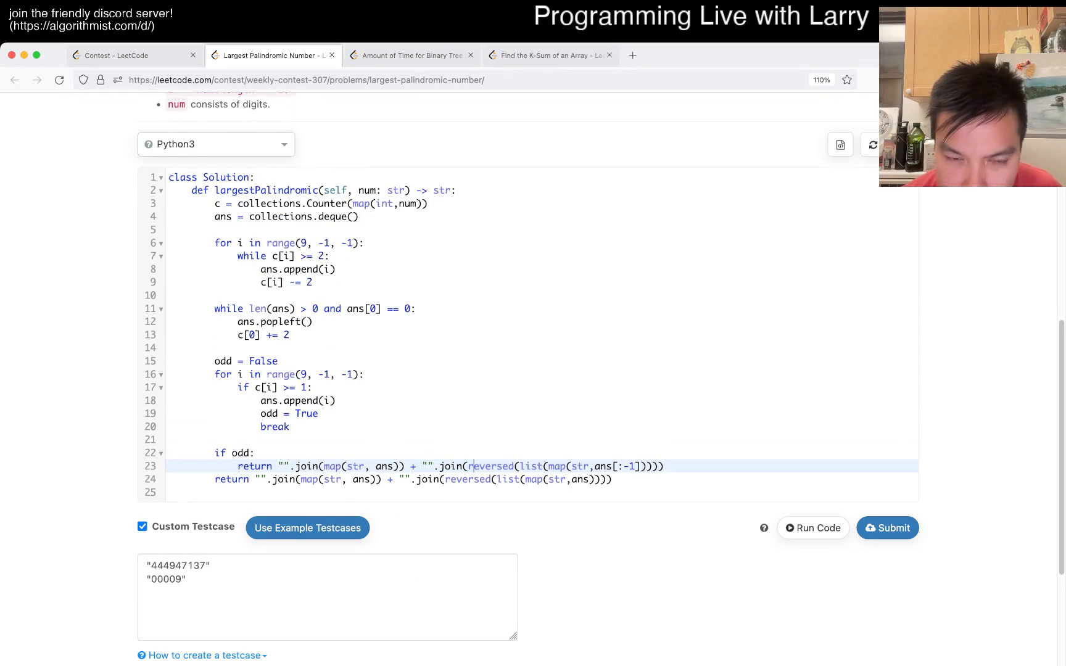
Mirror the odd case with reversed ans[:-1] and add a debug print of ans[:-1].
left_click(811, 528)
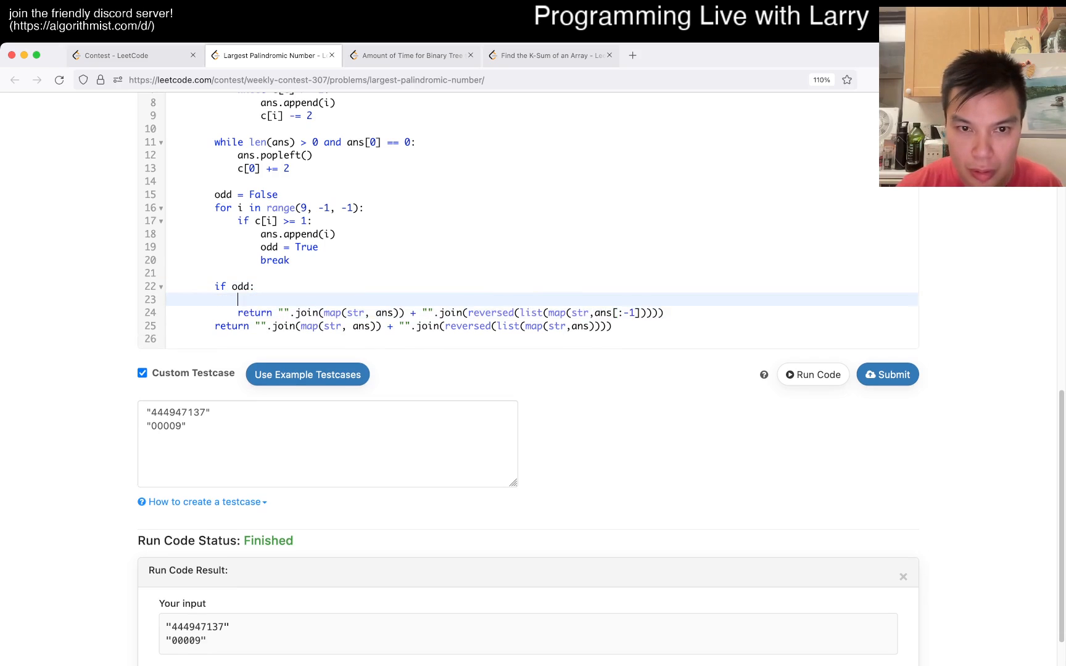
type("print(ans)")
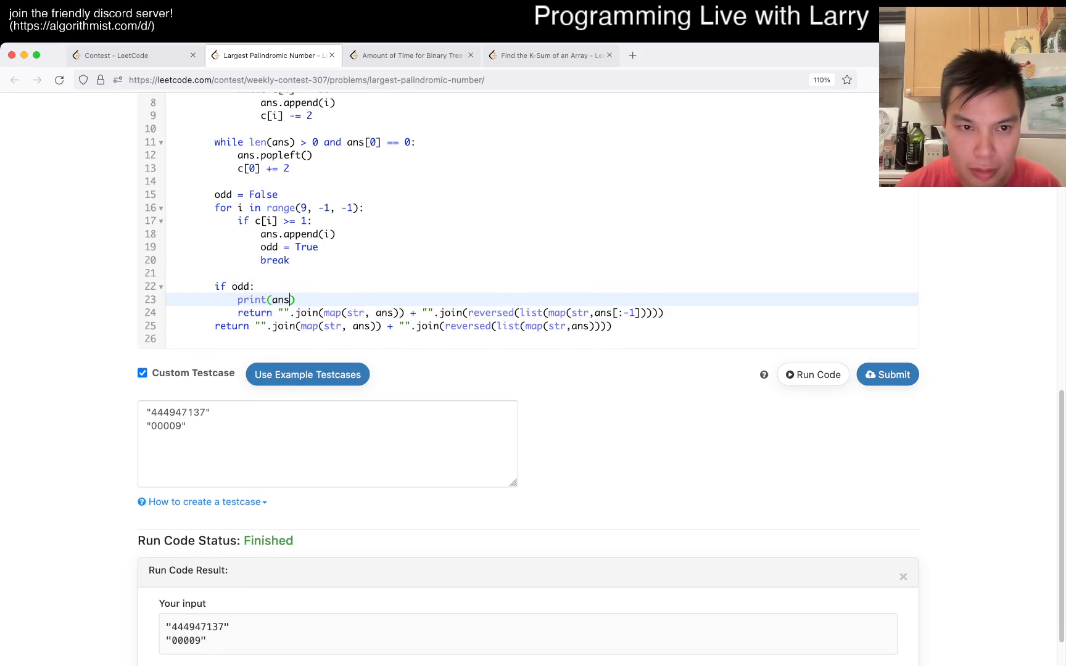
type("[:-1]")
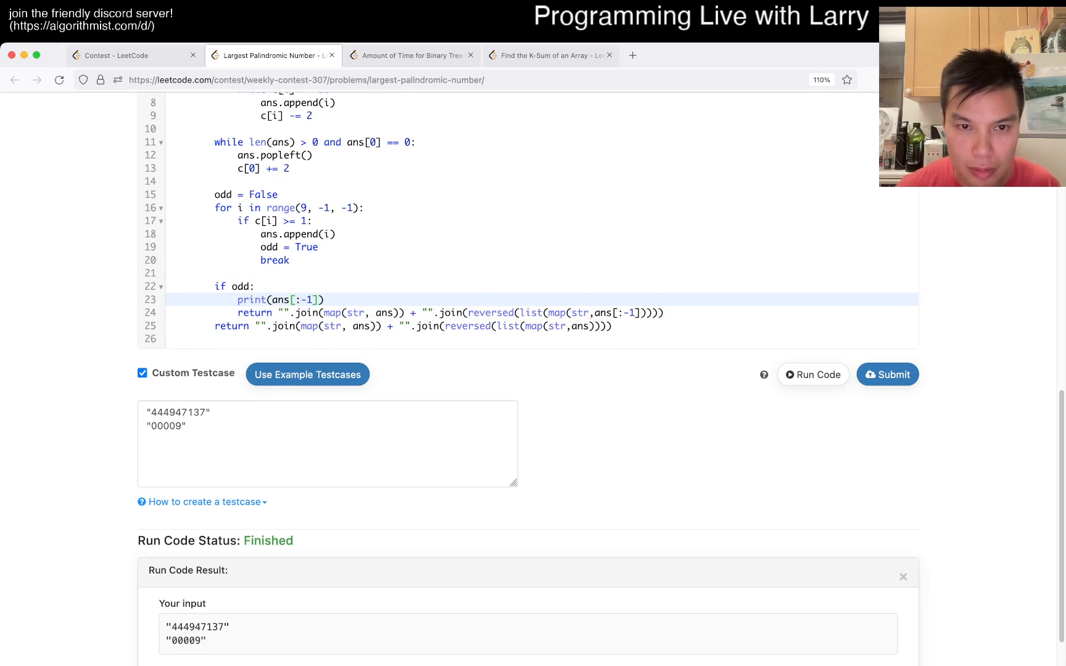
scroll("up", 3)
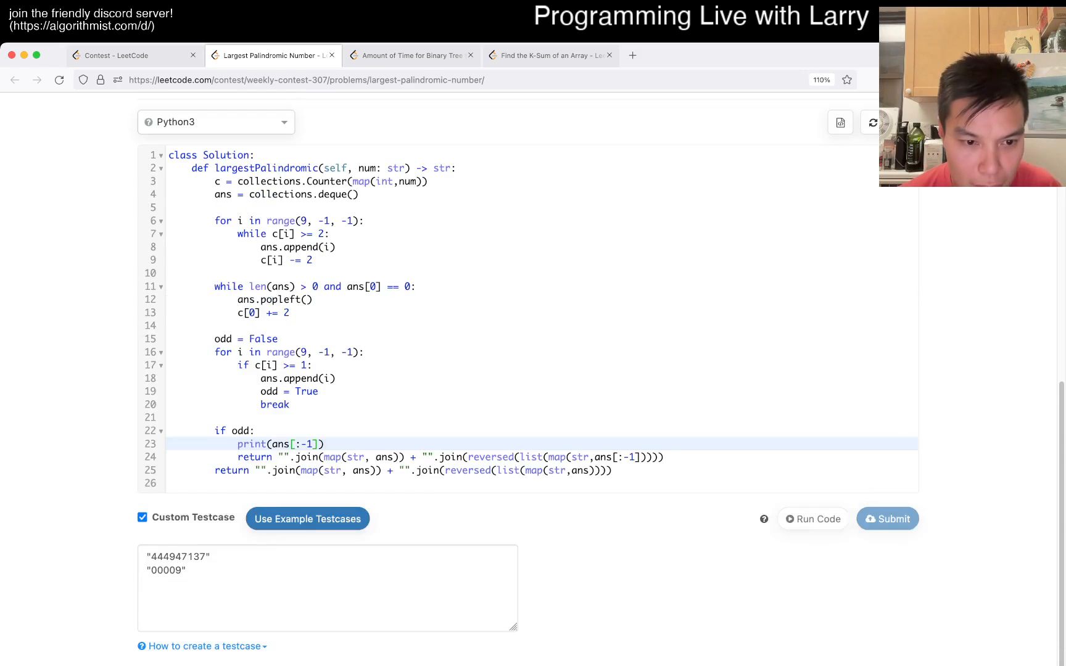
Run the custom tests and read the deque slice TypeError from the debug print.
left_click(813, 518)
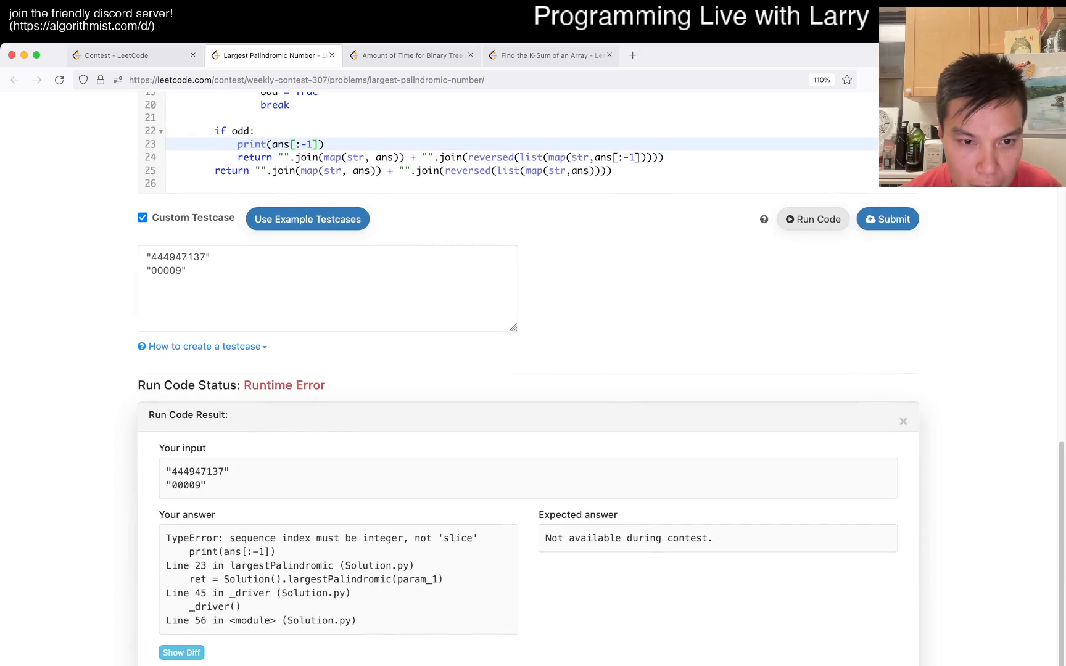
scroll("up", 3)
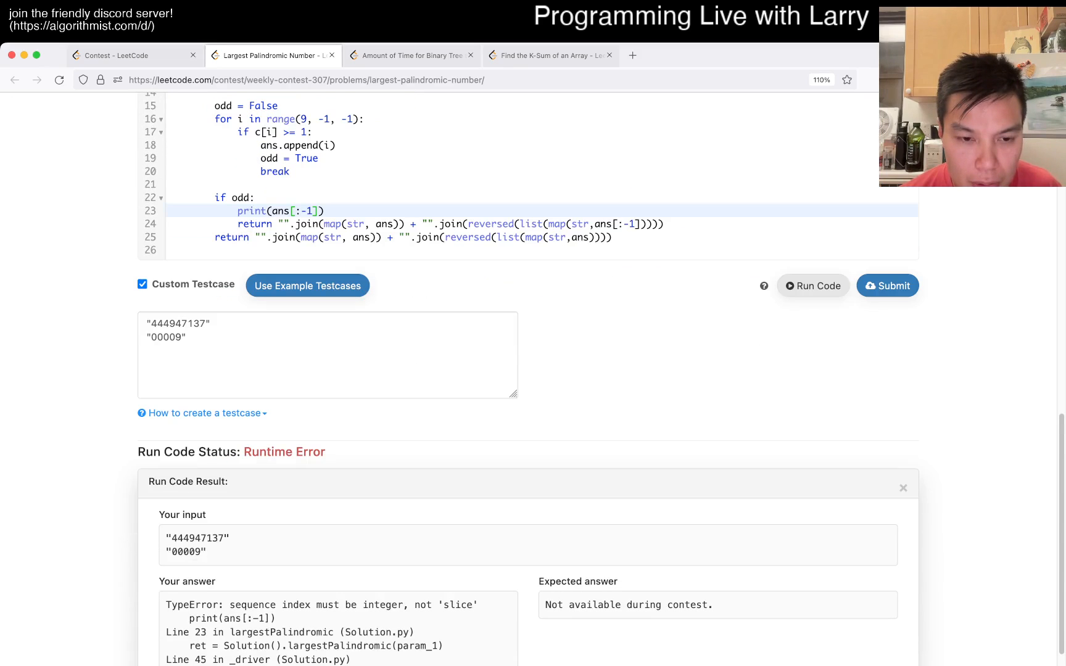
scroll("up", 3)
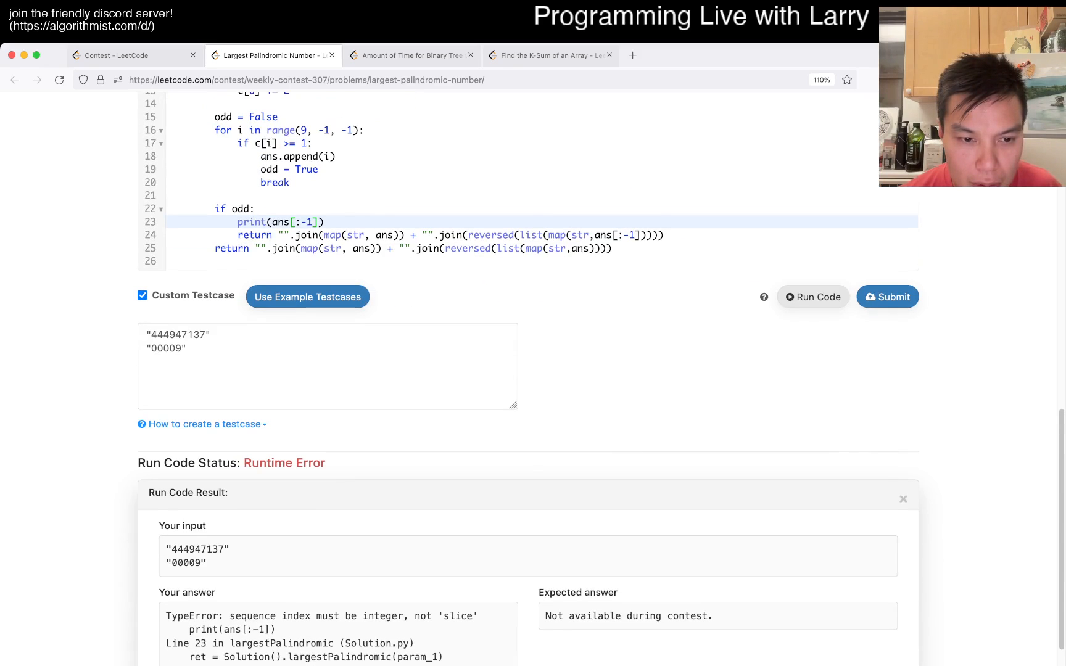
scroll("down", 3)
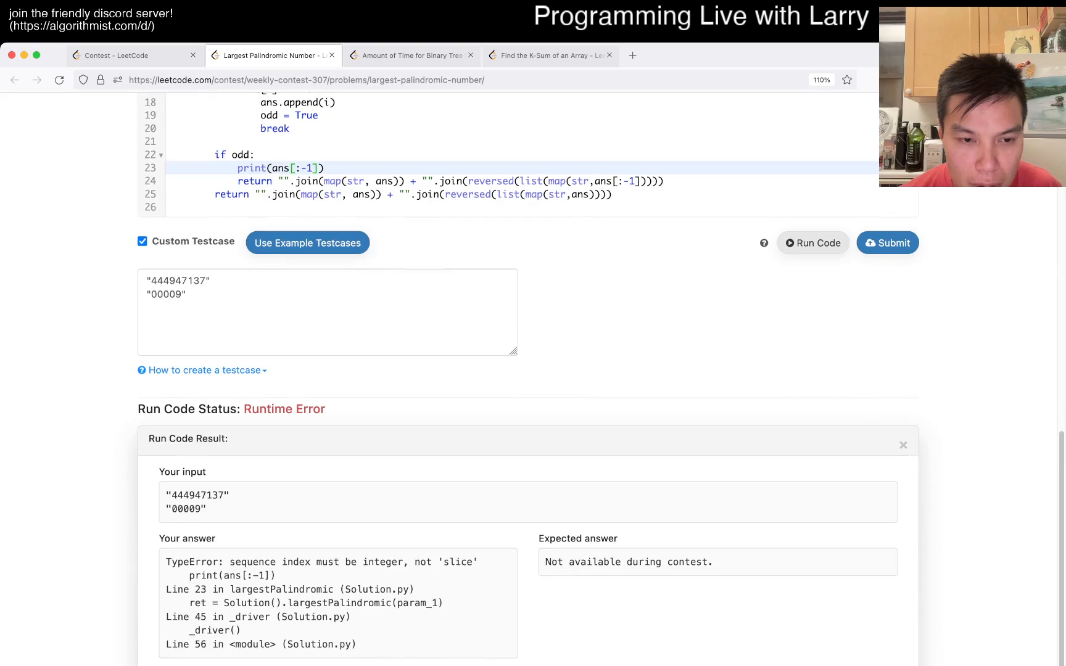
scroll("up", 3)
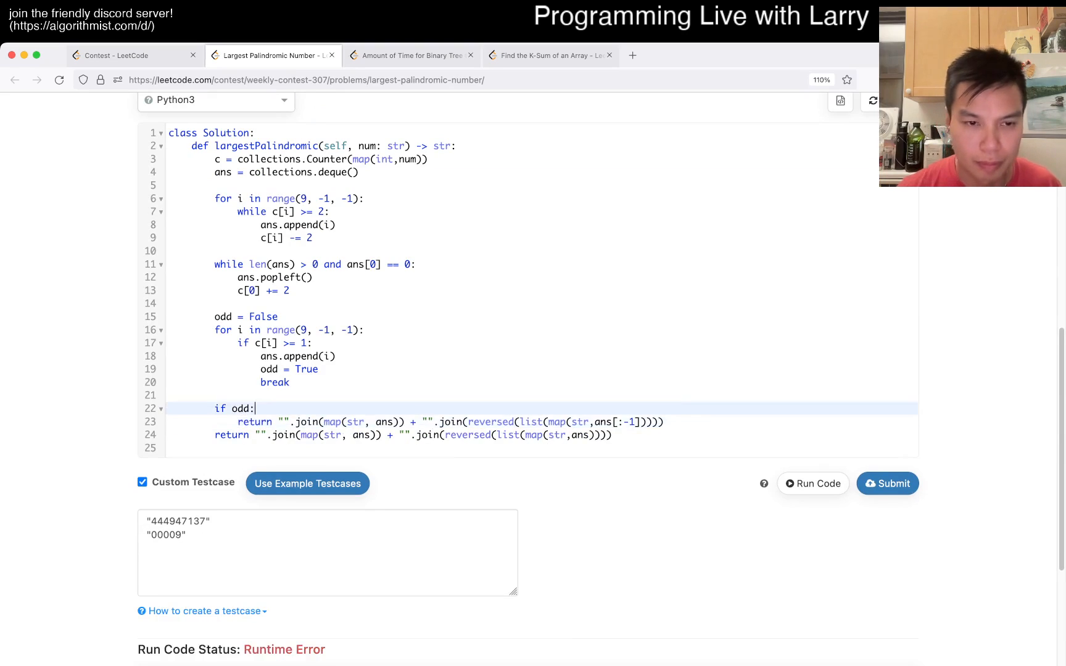
Drop the print, store N = len(ans), and slice the odd-case return as ans[0:N-1].
key("enter")
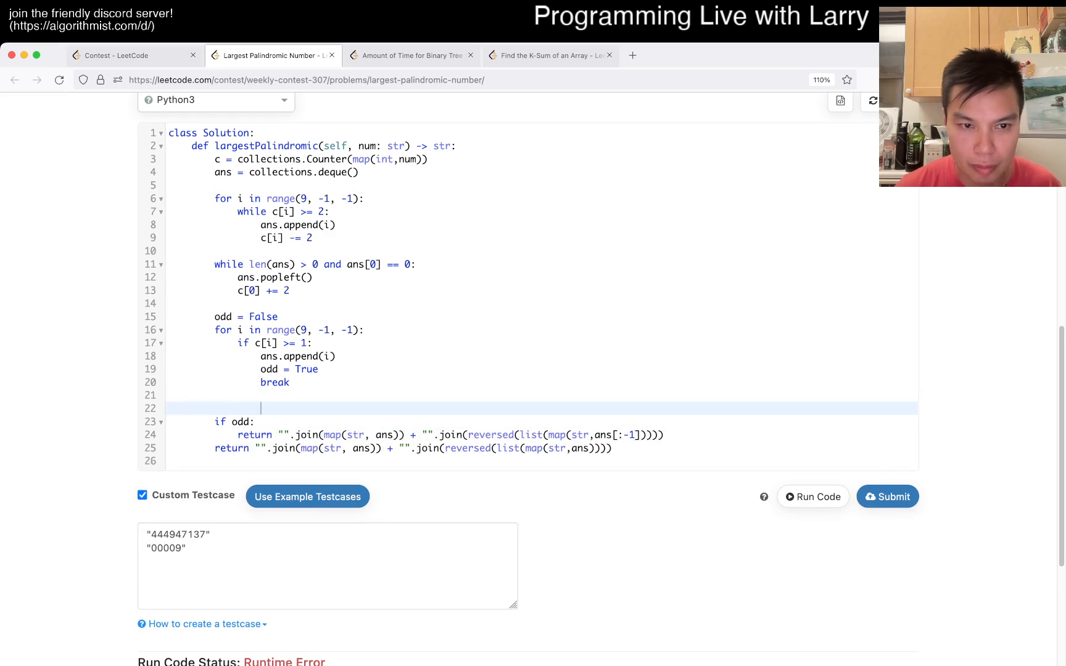
type("N = len(ans)")
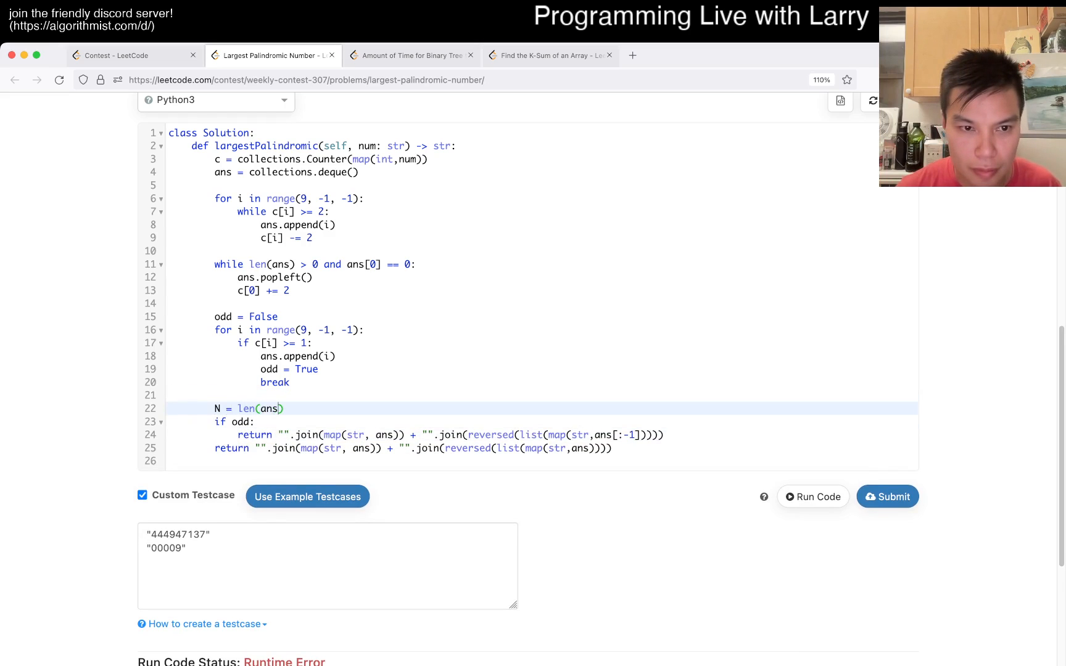
left_click(279, 435)
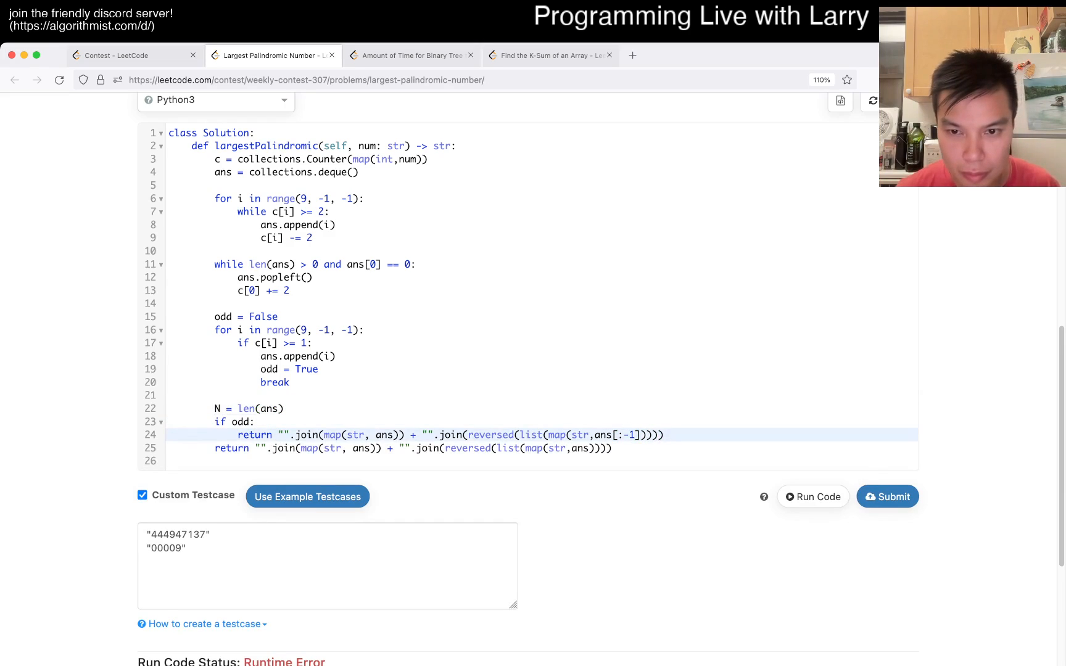
left_click(811, 495)
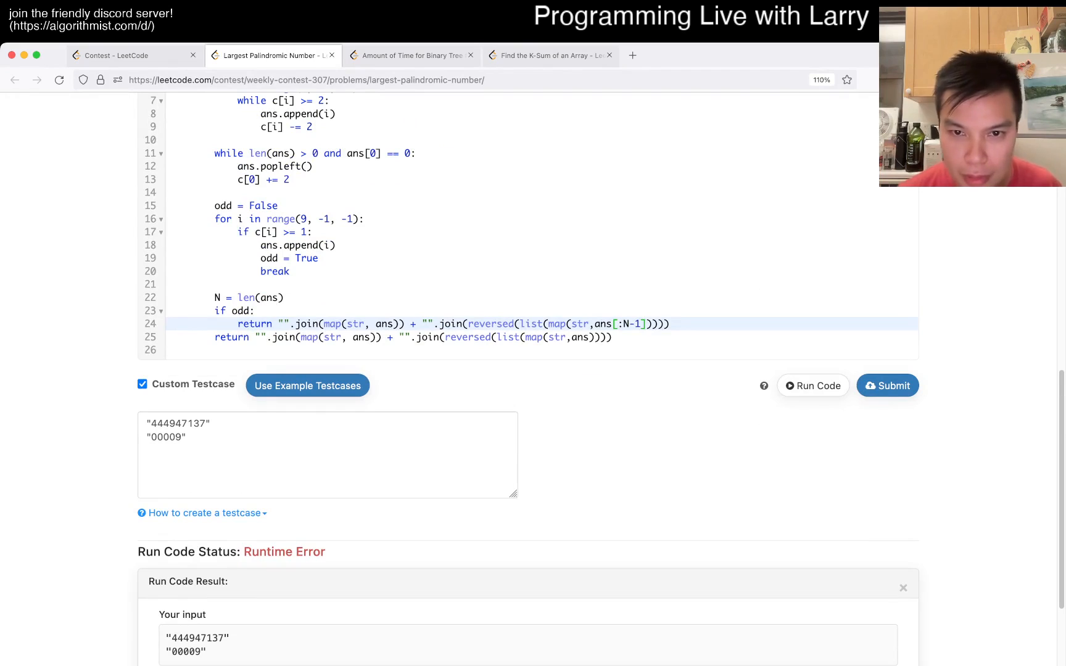
scroll("up", 3)
type("0")
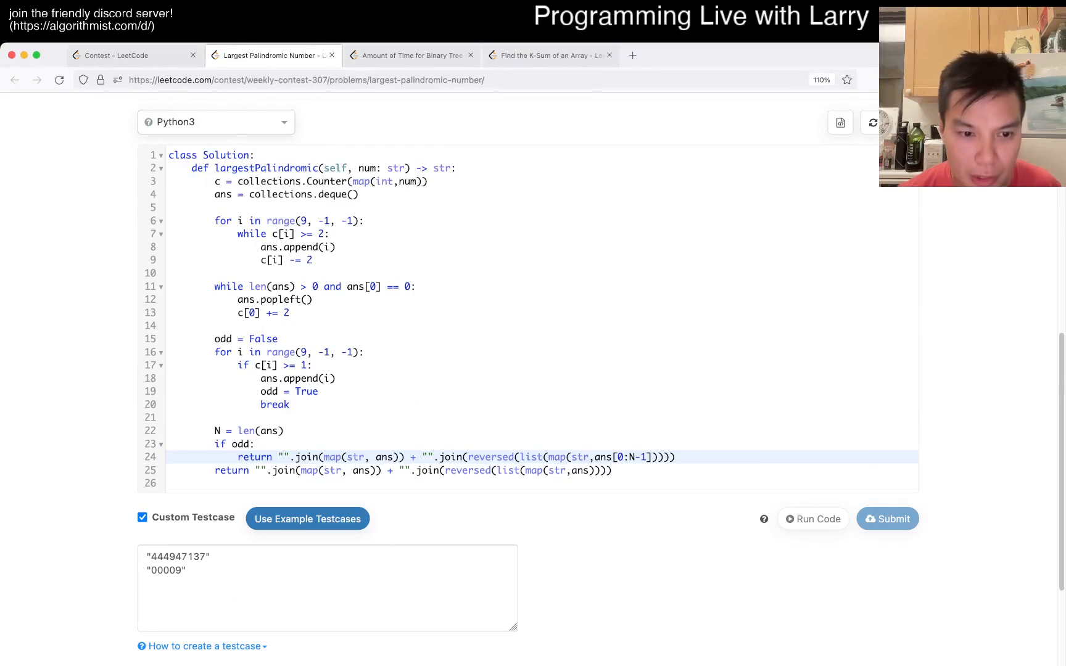
Add a temporary print of ans[0:2] and run the code, hitting the slice TypeError again.
left_click(813, 519)
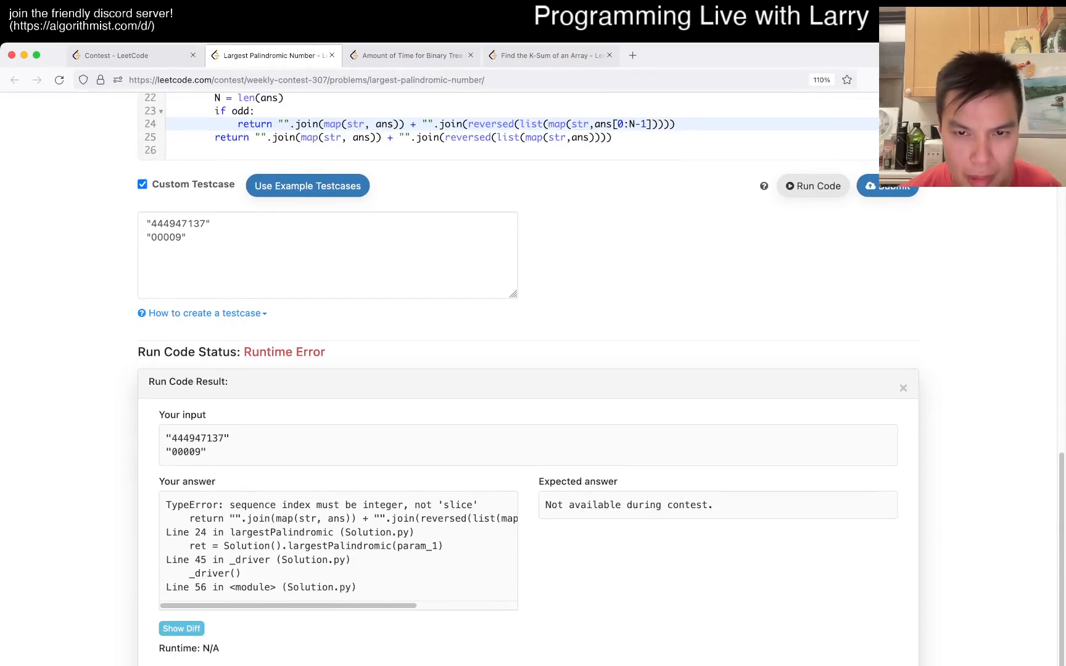
scroll("up", 3)
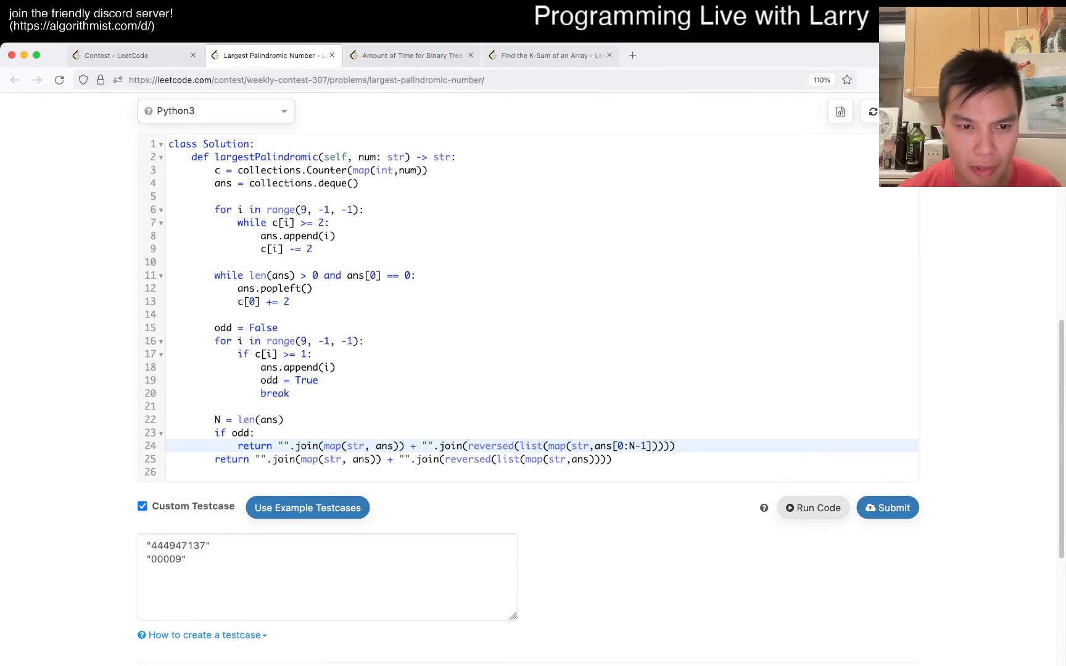
type("print(as)")
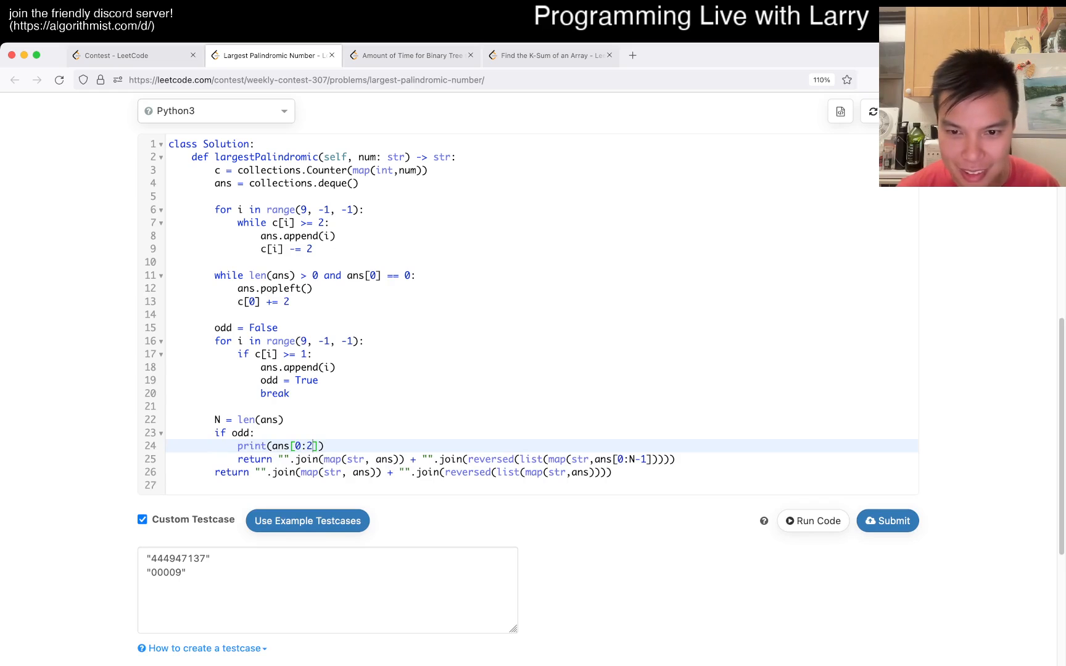
left_click(812, 520)
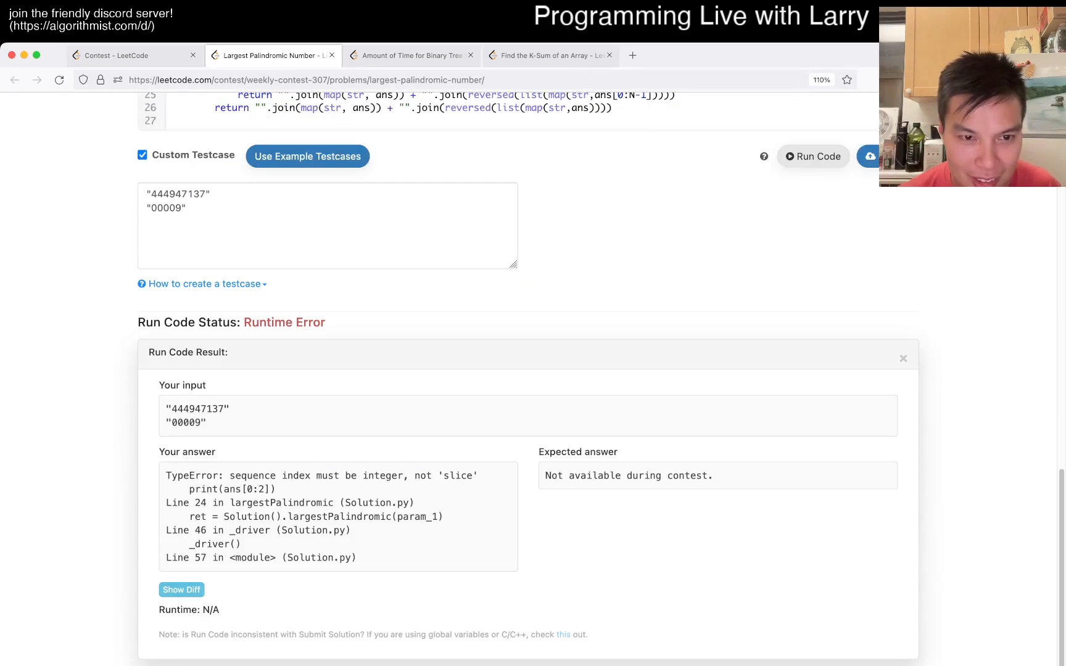
Remove the print and N line and wrap the odd-case slice as list(ans[:-1]).
scroll("up", 3)
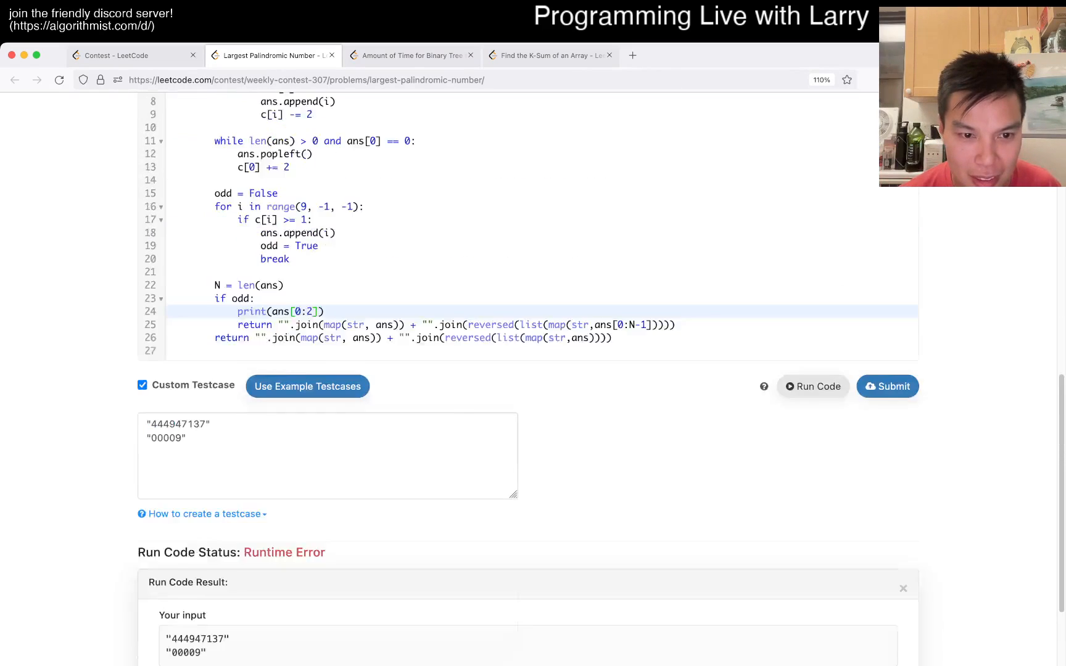
scroll("up", 3)
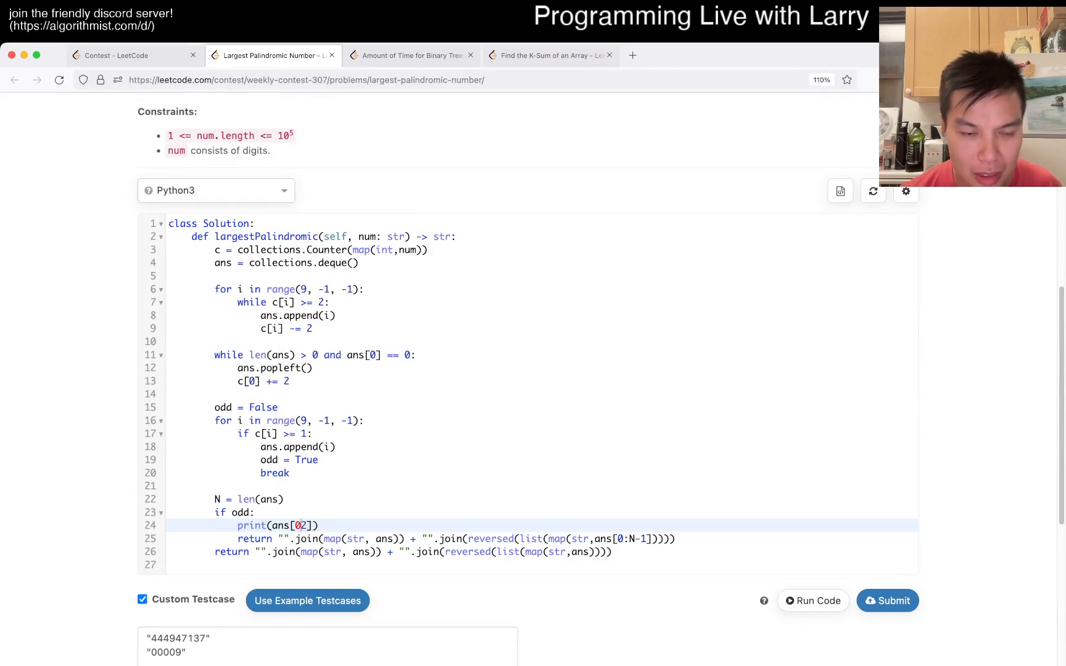
type(",")
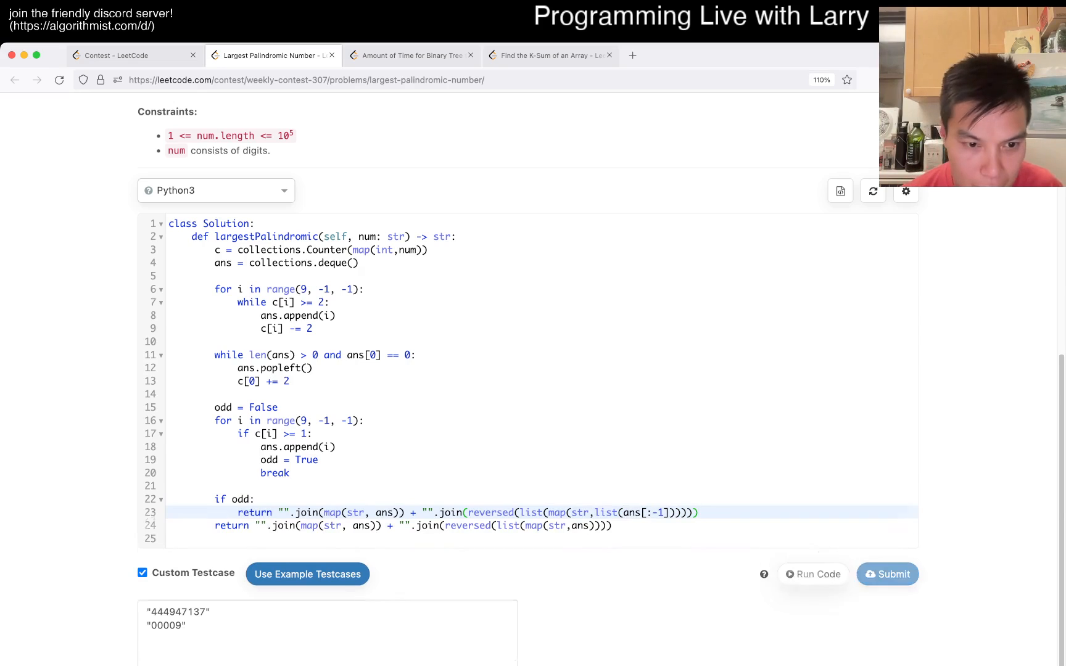
Insert r = ans[:-1] under the odd check and run, getting the slice error.
left_click(812, 573)
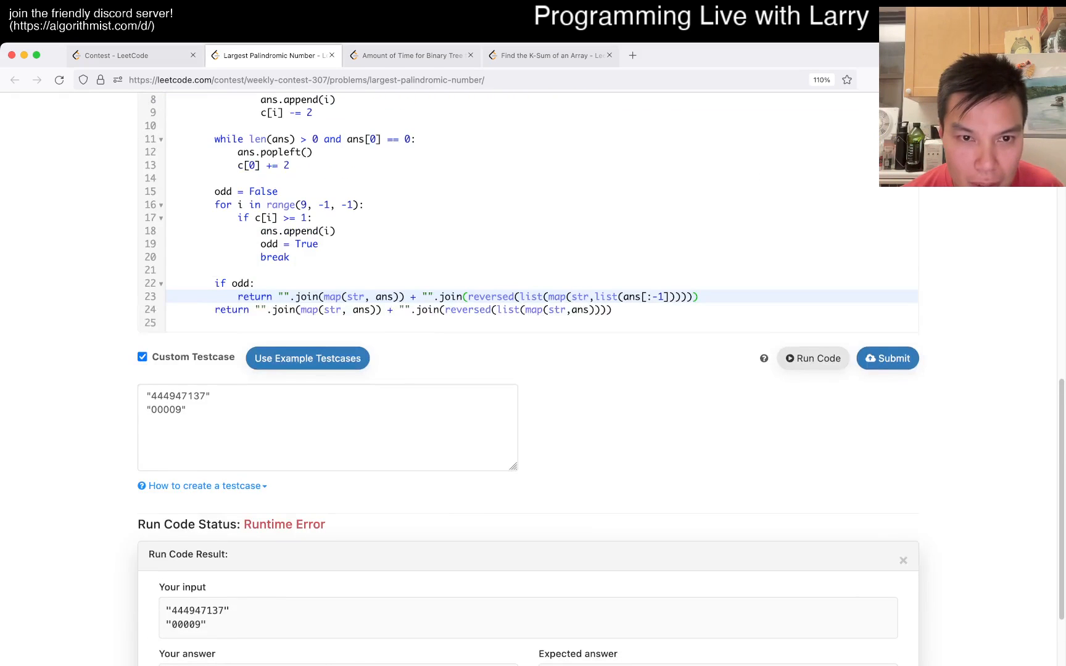
scroll("up", 3)
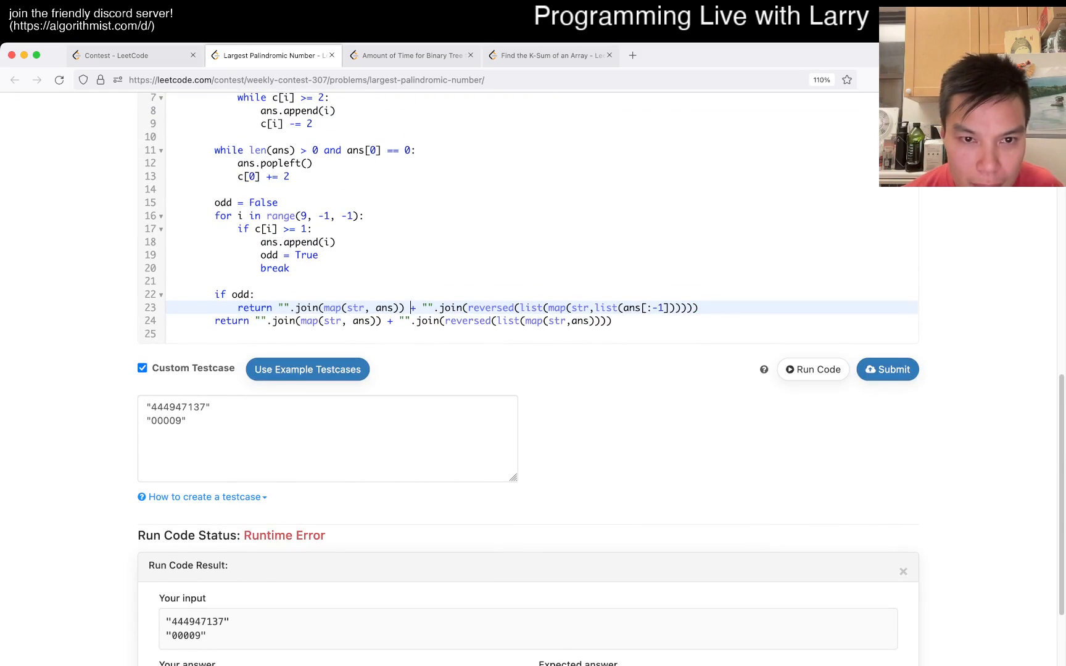
left_click(255, 294)
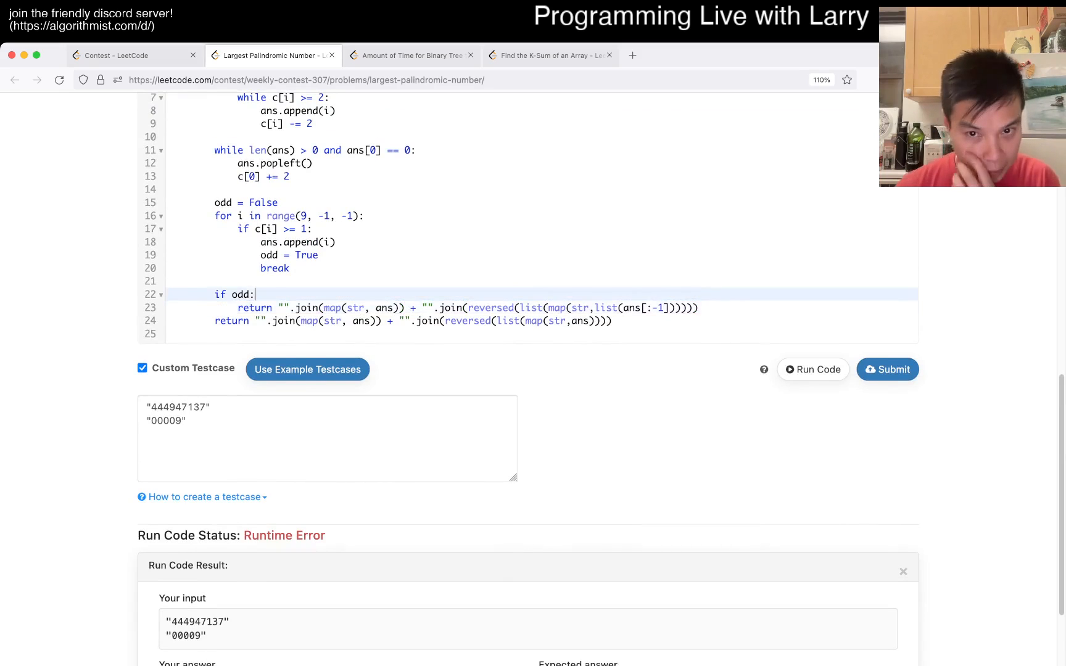
type("r =")
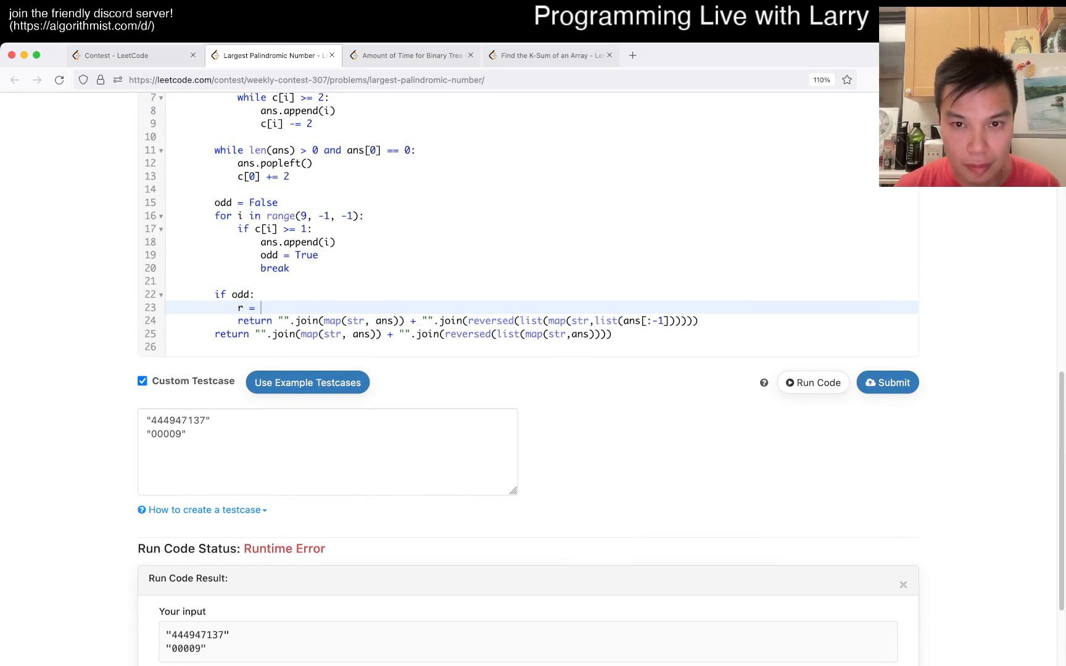
type("ans[:-1]")
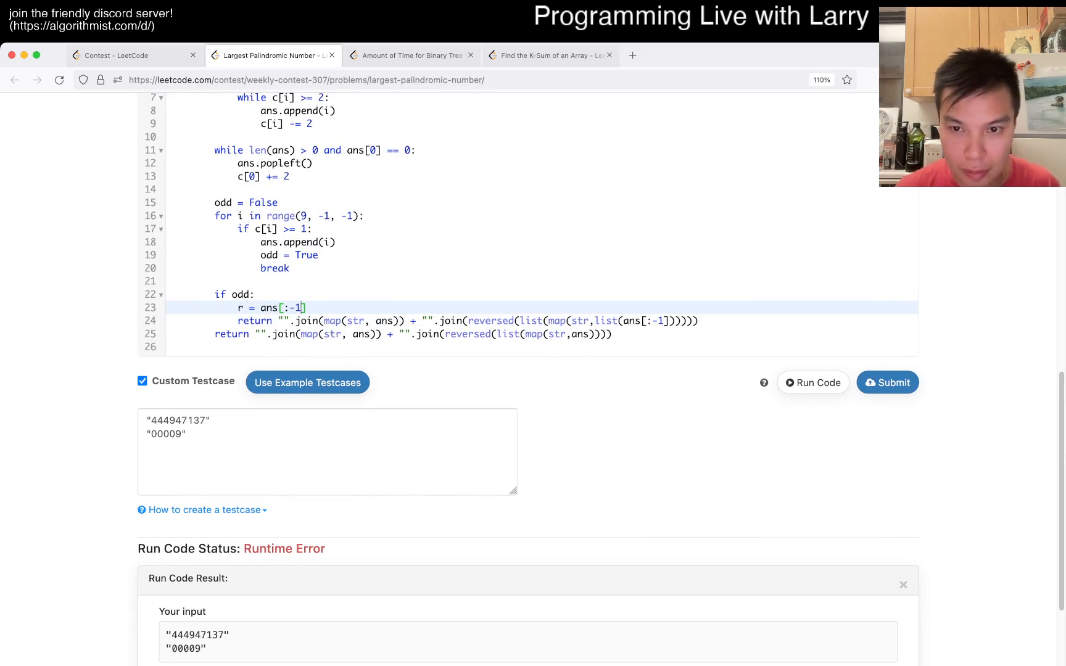
scroll("down", 3)
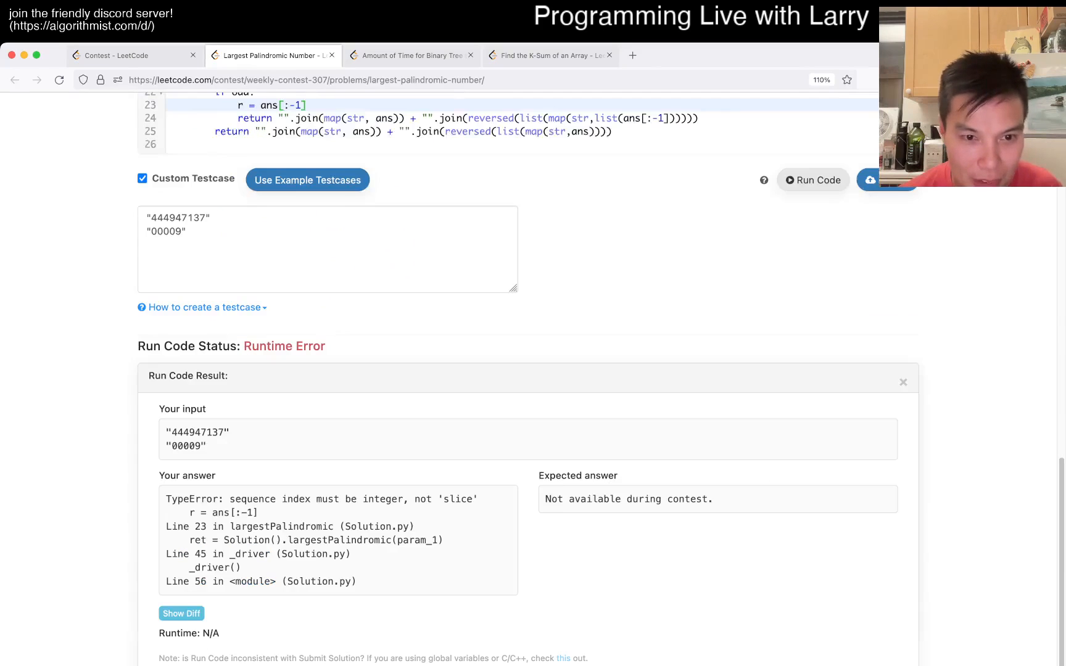
Rewrite the new line as r = list(ans)[:-1].
scroll("up", 3)
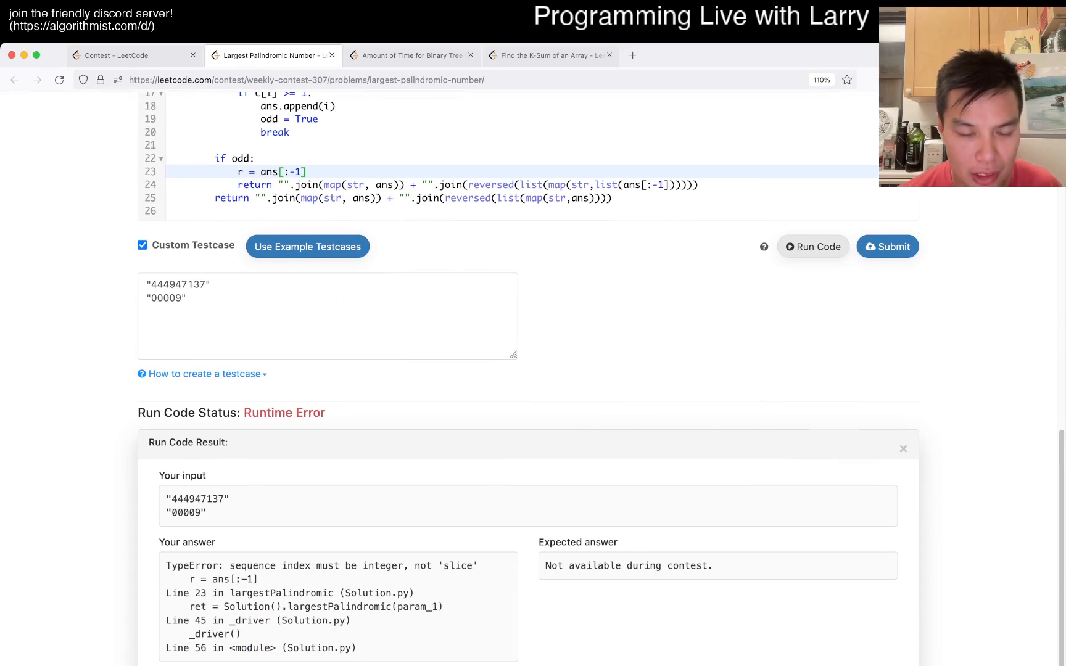
double_click(353, 566)
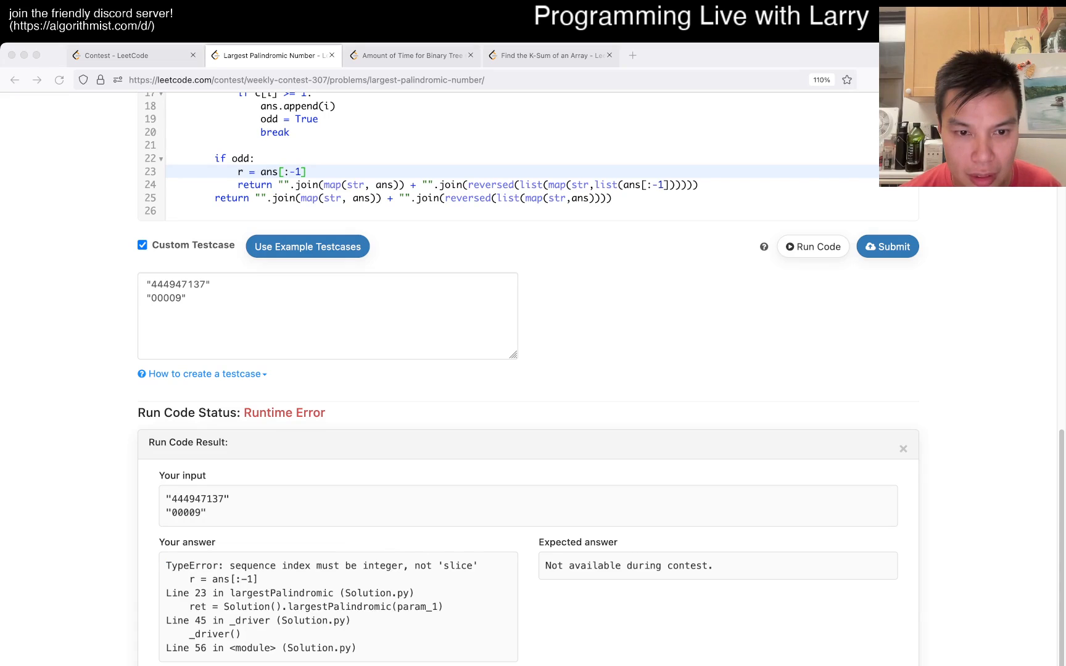
scroll("up", 3)
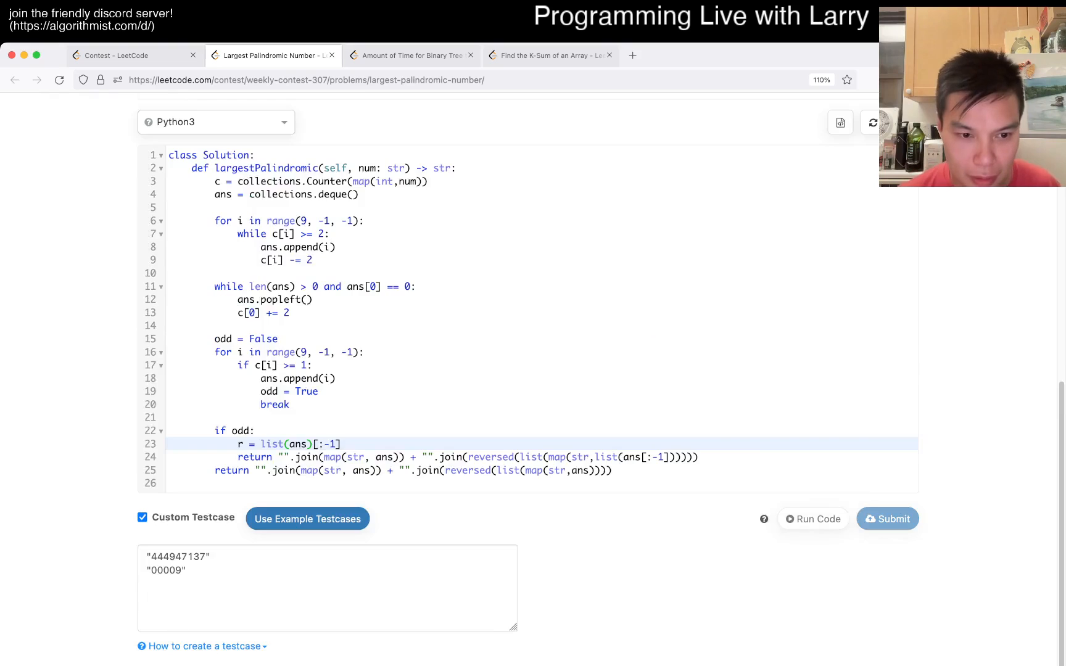
Make the odd-case return mirror r and run, producing 7449447 and 9 cleanly.
left_click(813, 518)
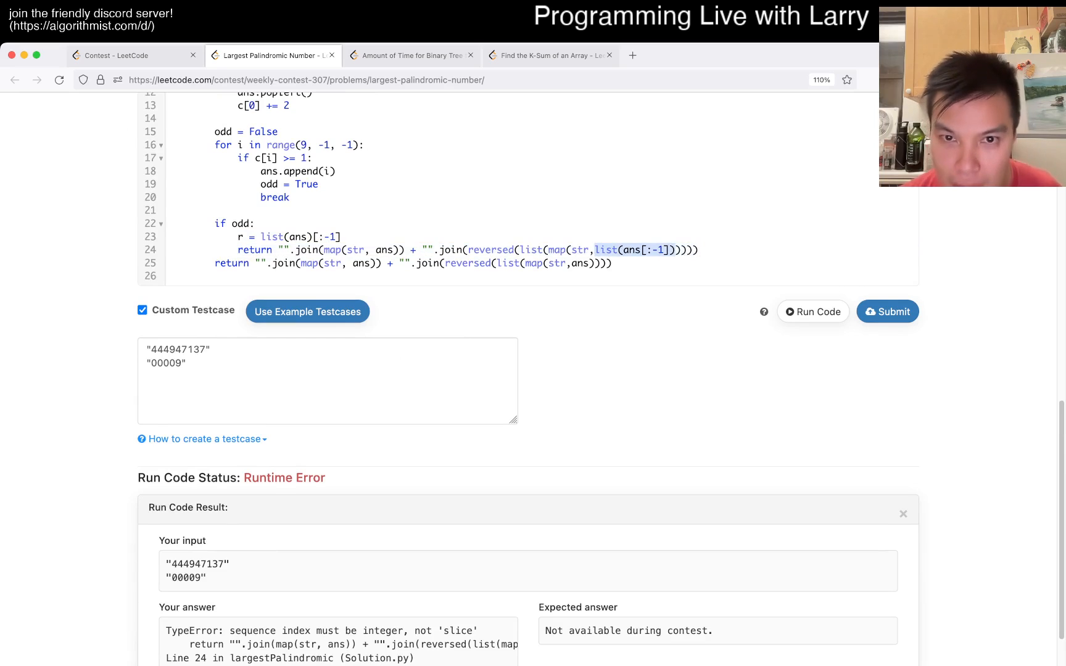
scroll("up", 3)
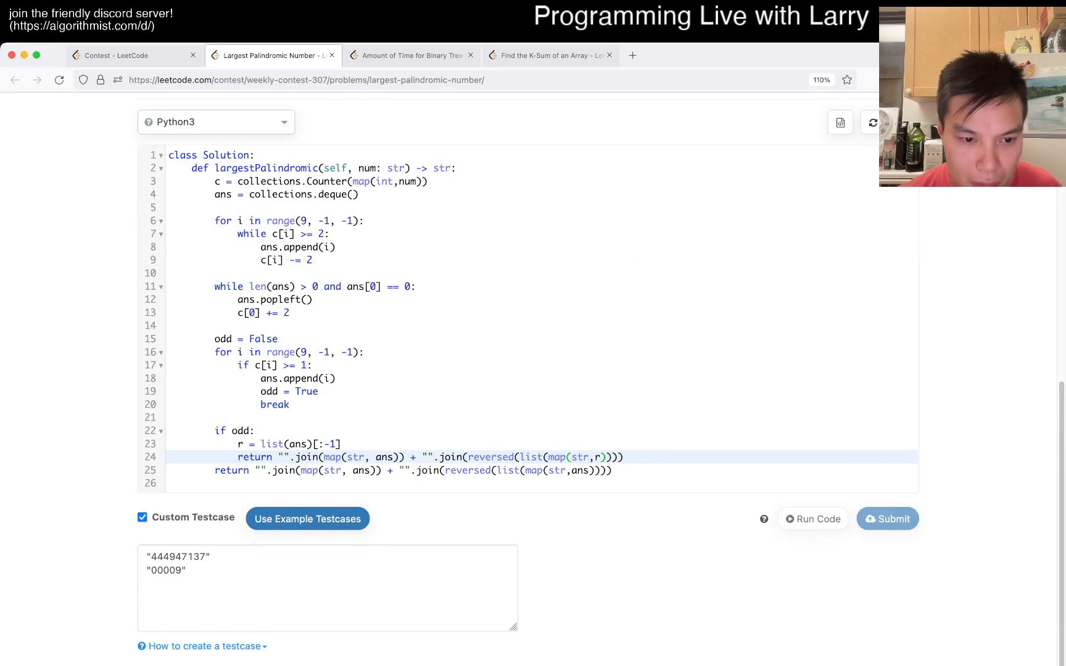
left_click(812, 518)
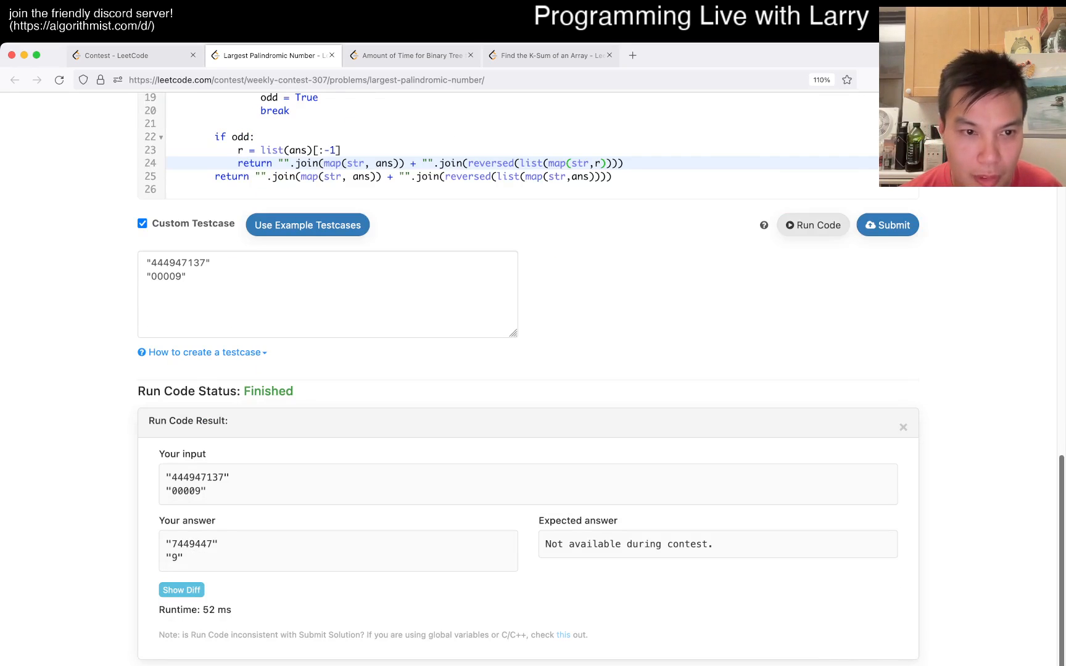
scroll("up", 3)
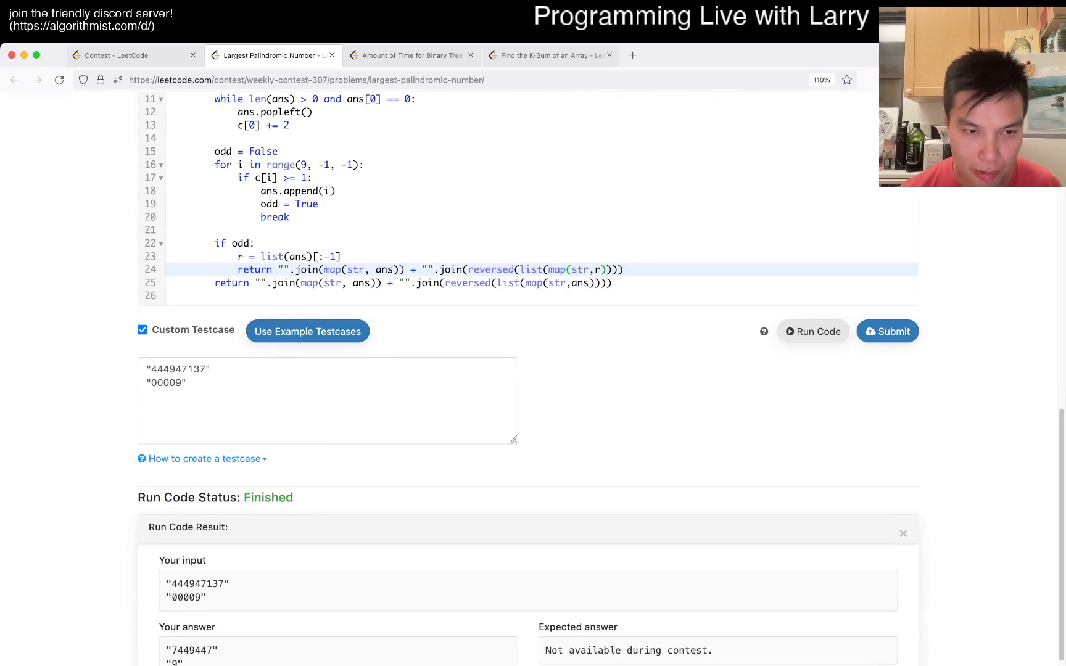
Add custom tests 0000, 1111, 11911, 119911 and run them, getting 0, 1111, 11911, 911119.
type("\"0000")
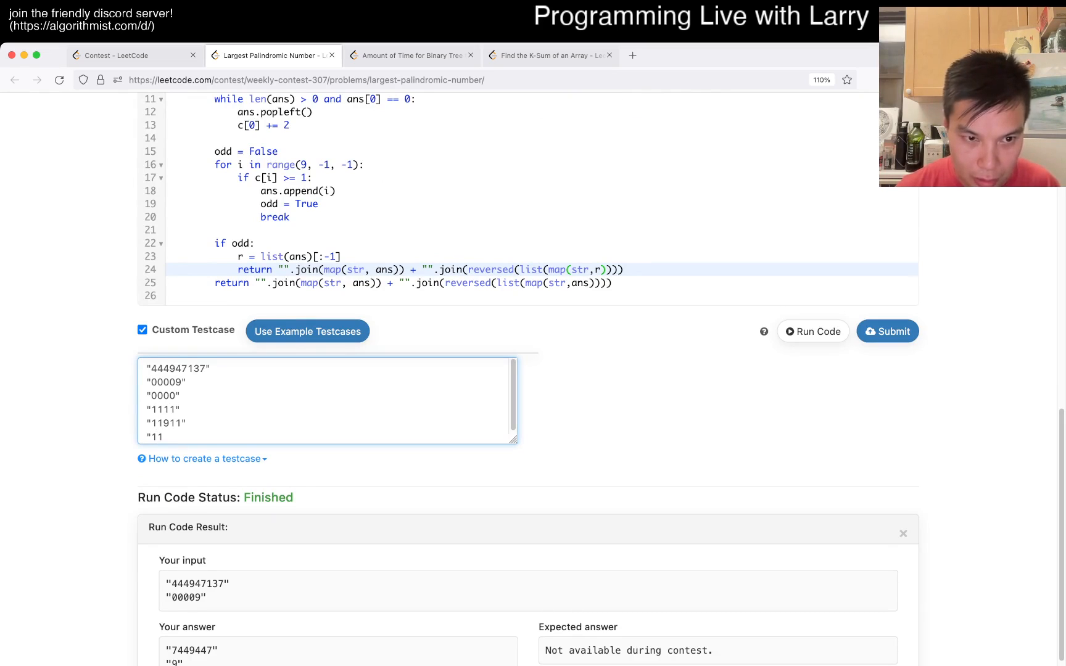
type("9911")
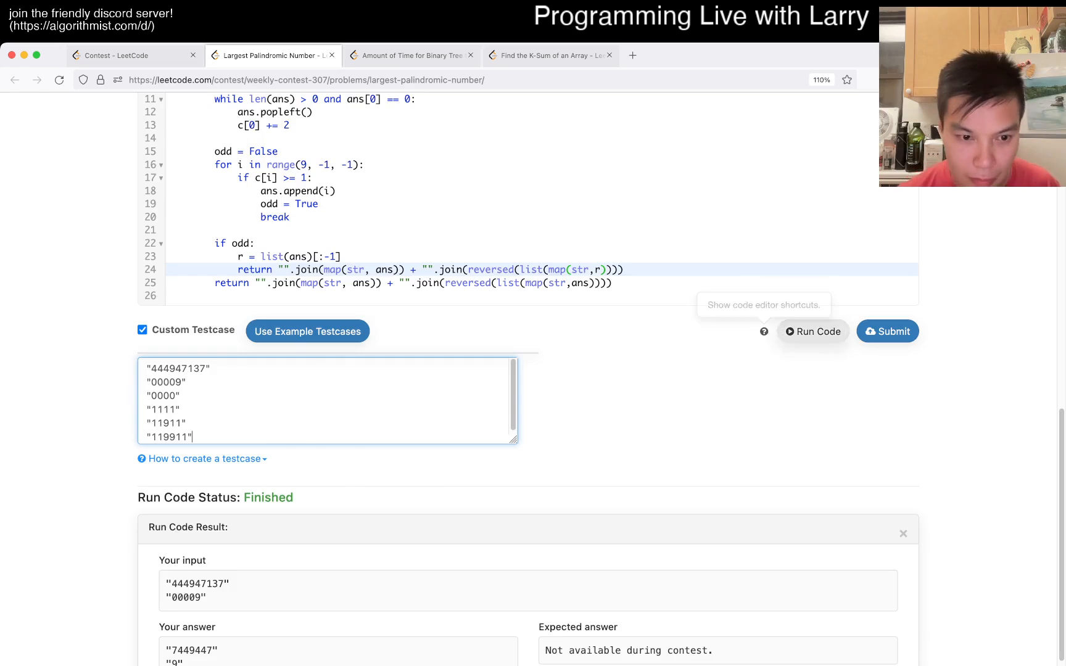
scroll("down", 3)
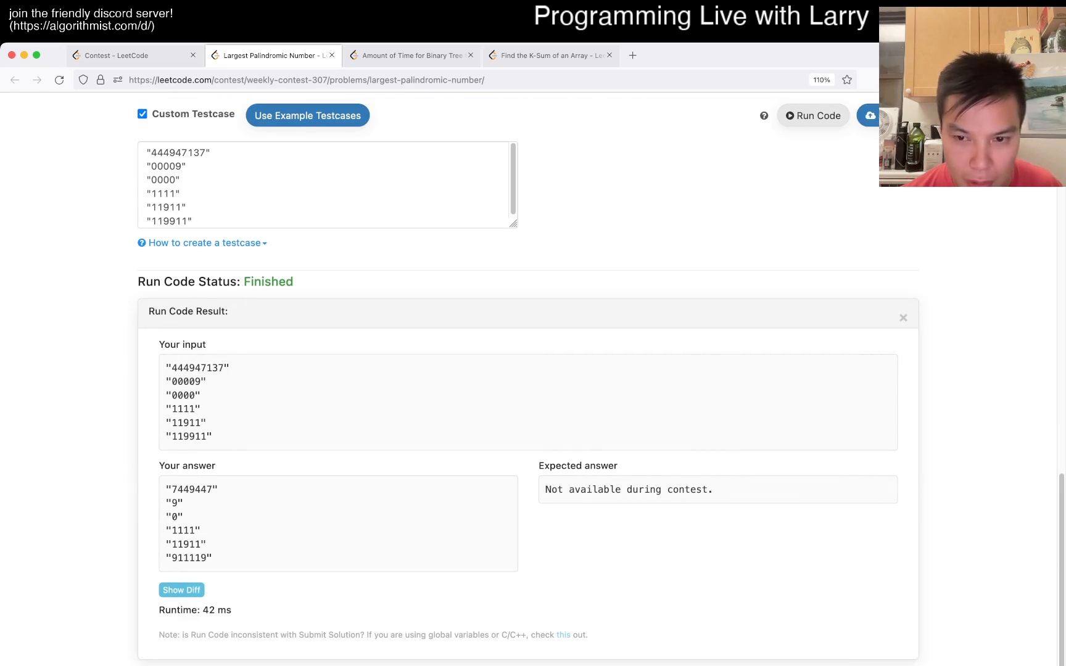
scroll("up", 3)
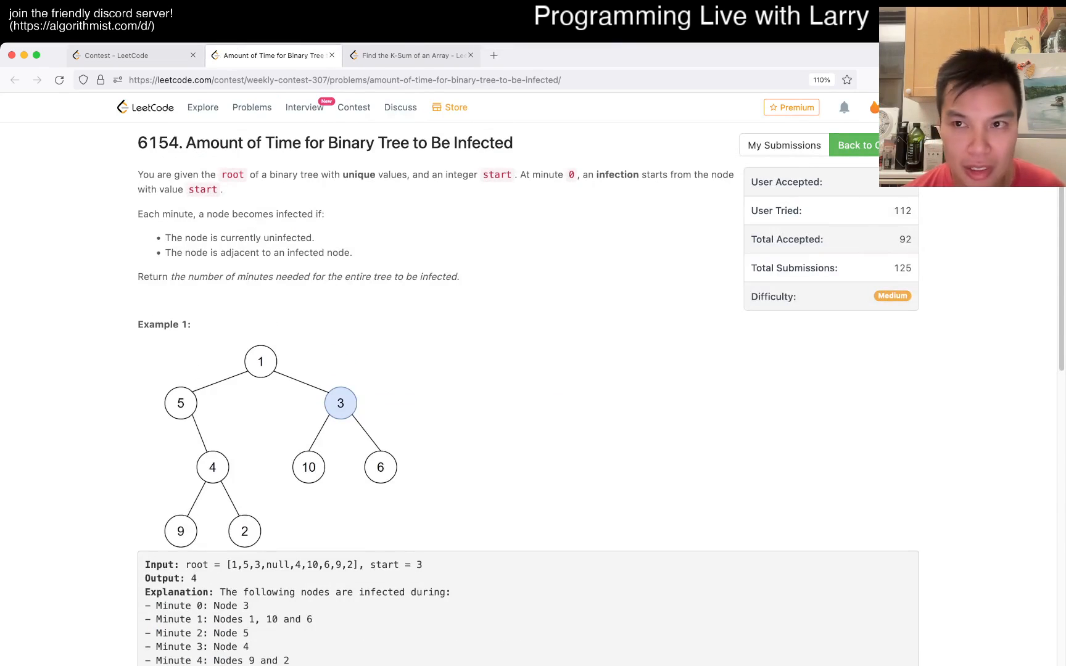
Switch to the Weekly Contest 307 ranking showing score 12 with three problems solved.
left_click(128, 55)
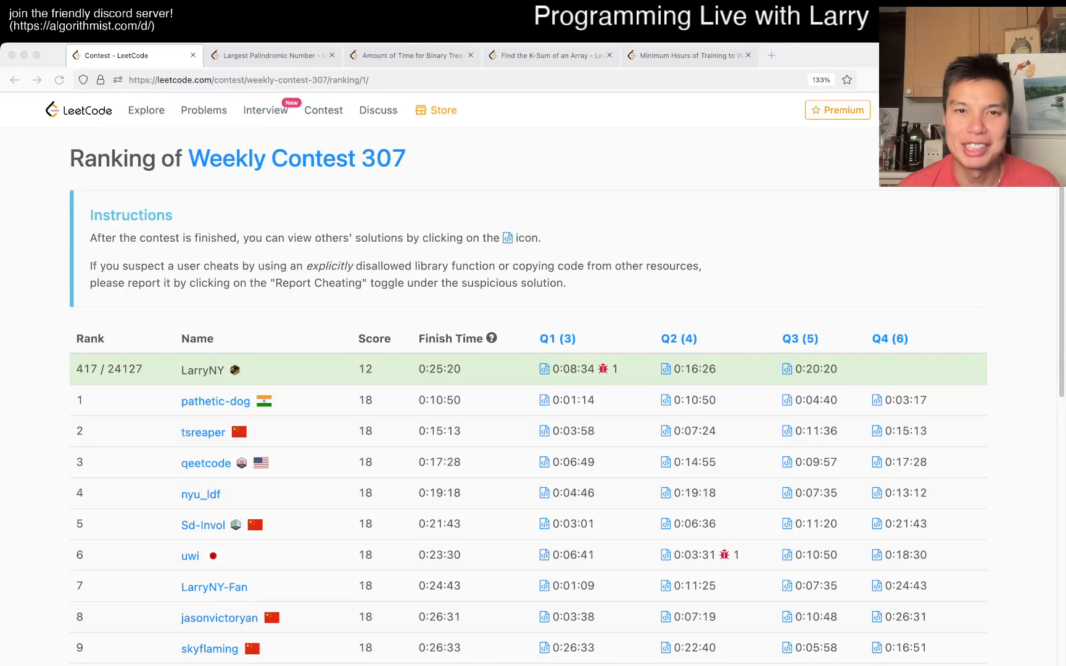